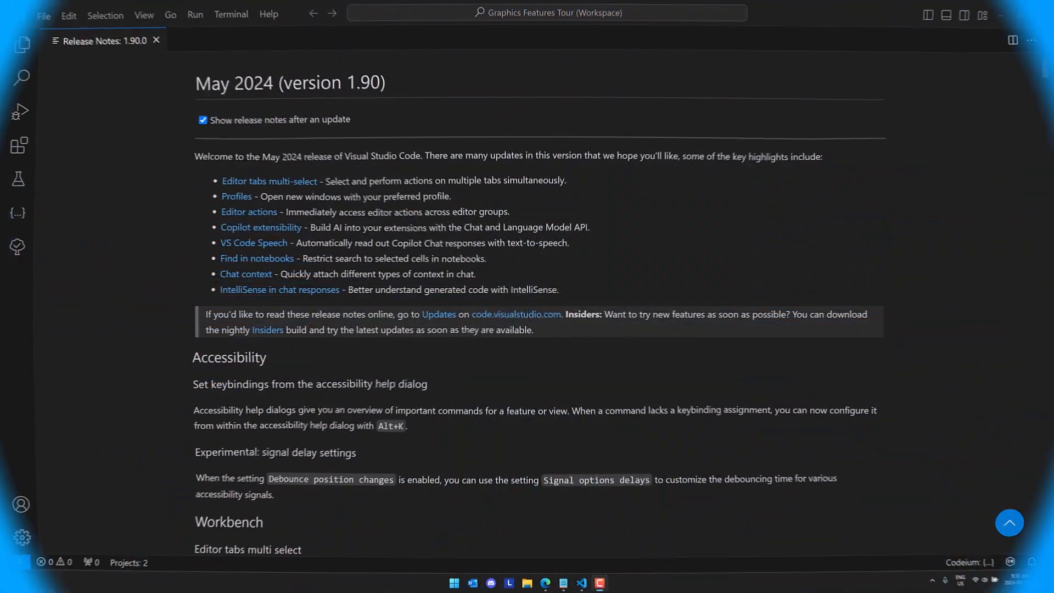
Check for updates from the Help menu and dismiss the no-updates message.
{"action": "left_click", "coordinate": [268, 13]}
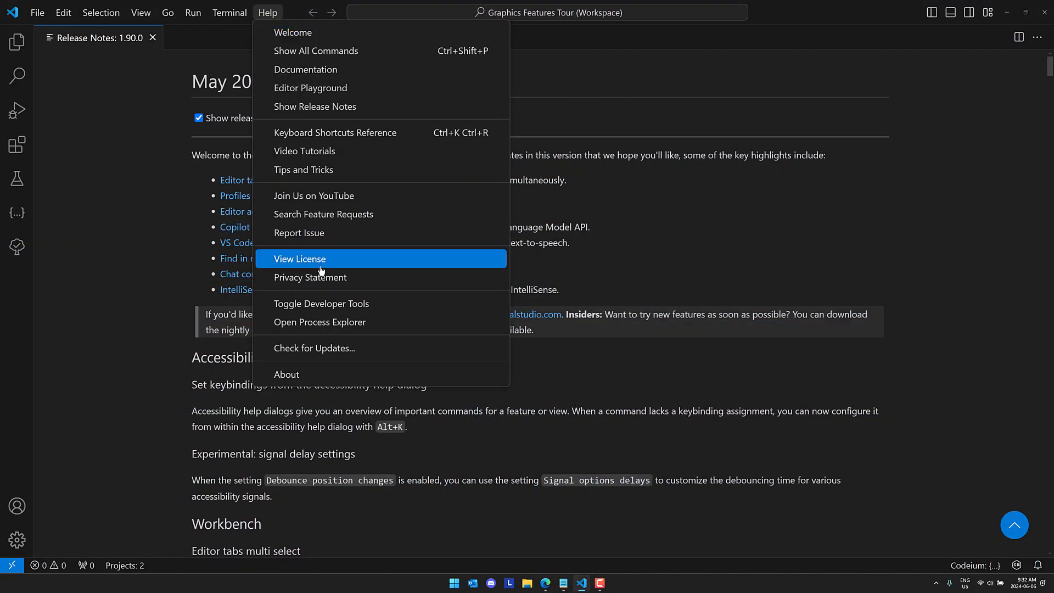
{"action": "left_click", "coordinate": [314, 348]}
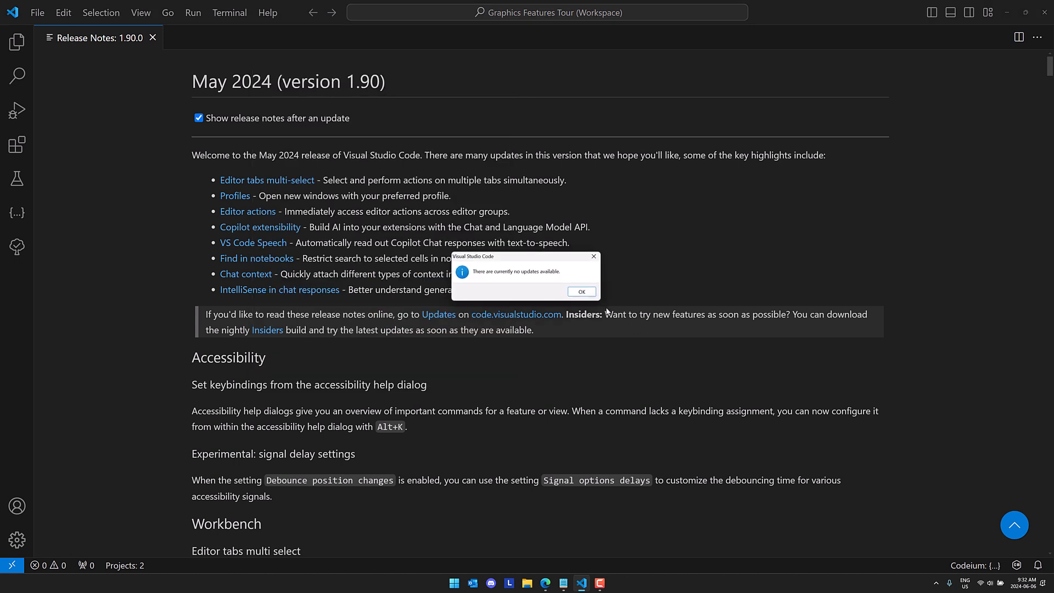
{"action": "left_click", "coordinate": [580, 290]}
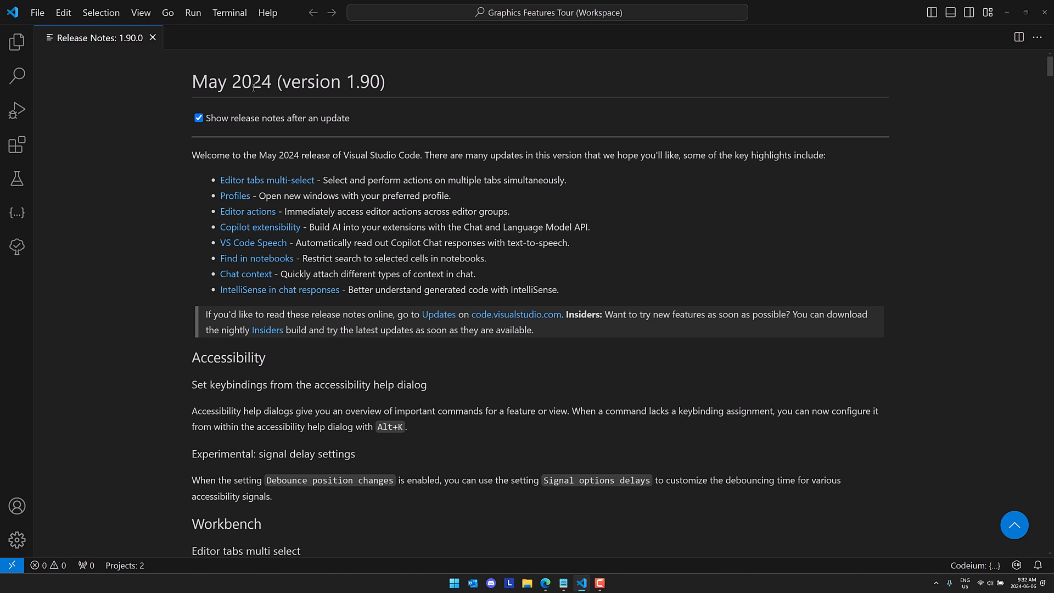
{"action": "mouse_move", "coordinate": [629, 136]}
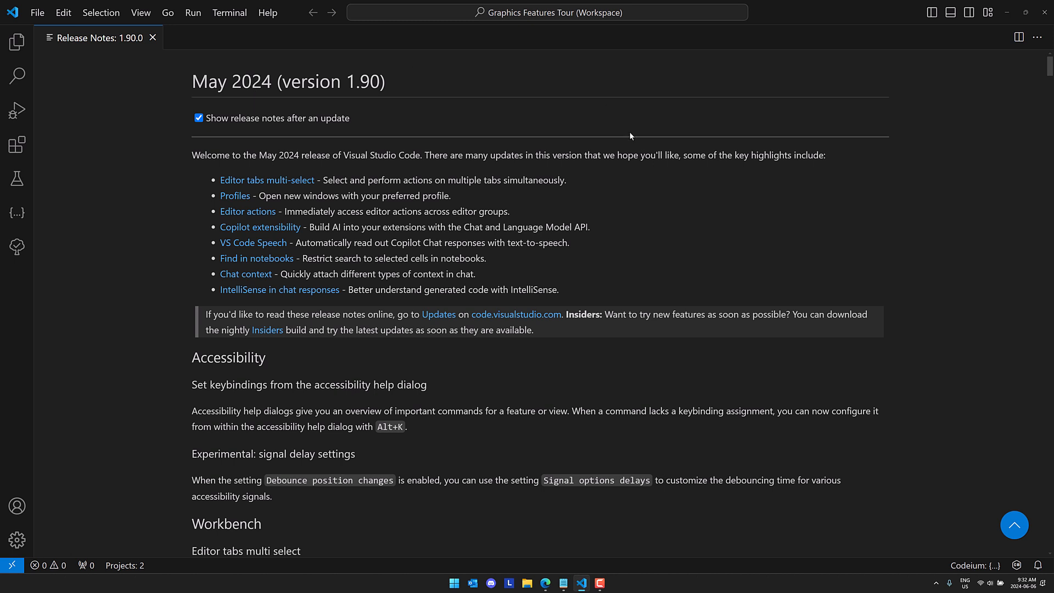
{"action": "mouse_move", "coordinate": [760, 277]}
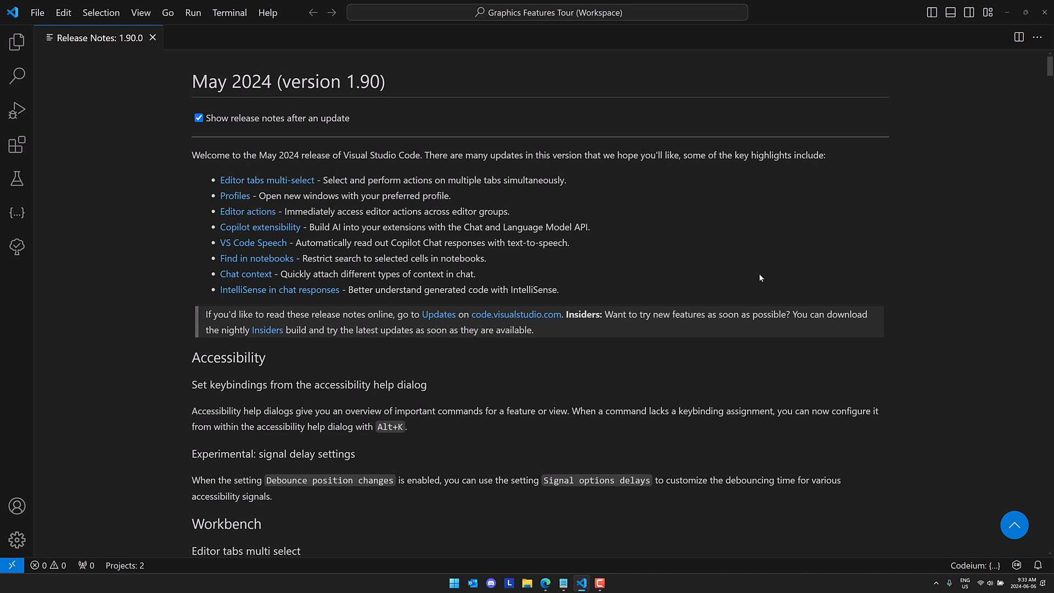
{"action": "mouse_move", "coordinate": [104, 38]}
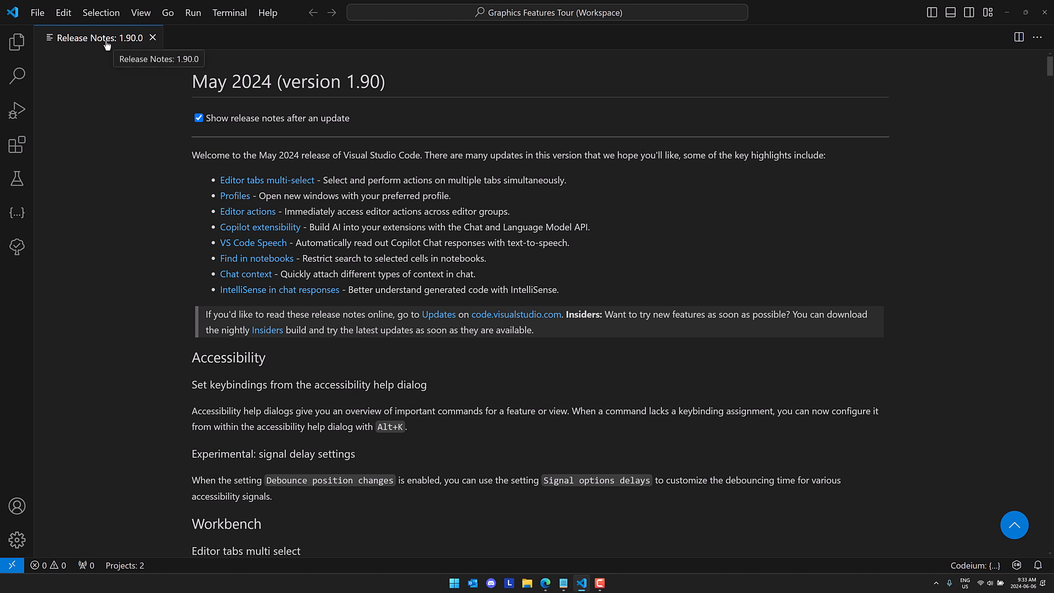
{"action": "mouse_move", "coordinate": [366, 253]}
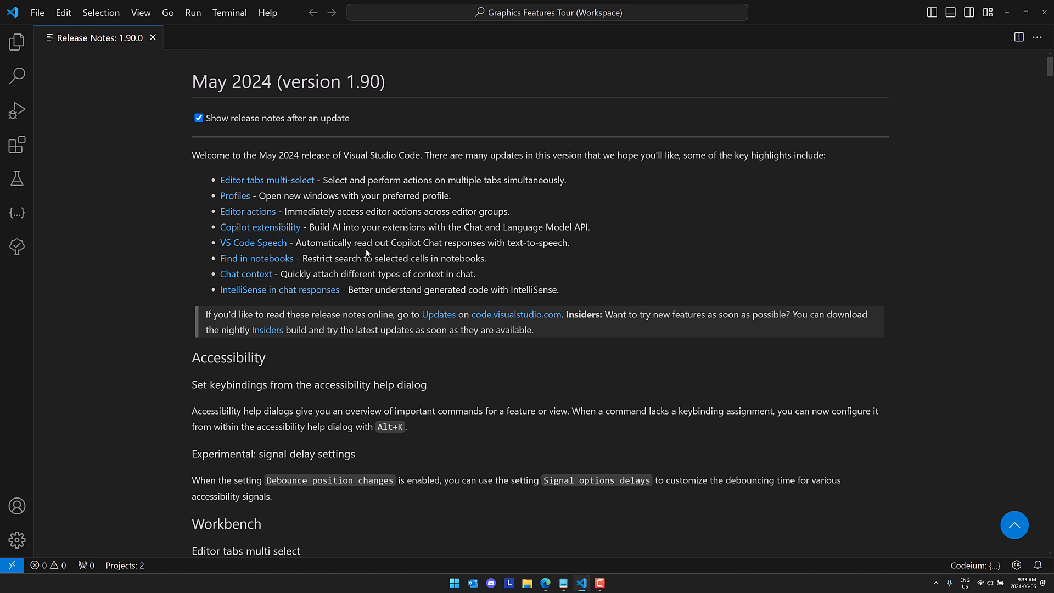
Create blank untitled files, select Untitled-1 through Untitled-3 together and close them.
{"action": "left_click", "coordinate": [37, 12]}
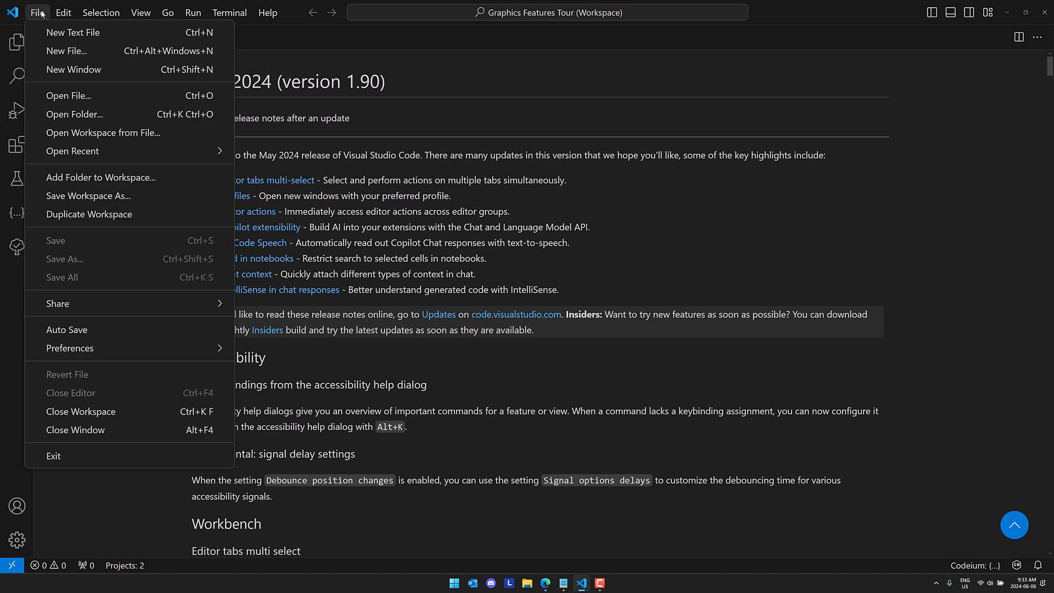
{"action": "left_click", "coordinate": [73, 32]}
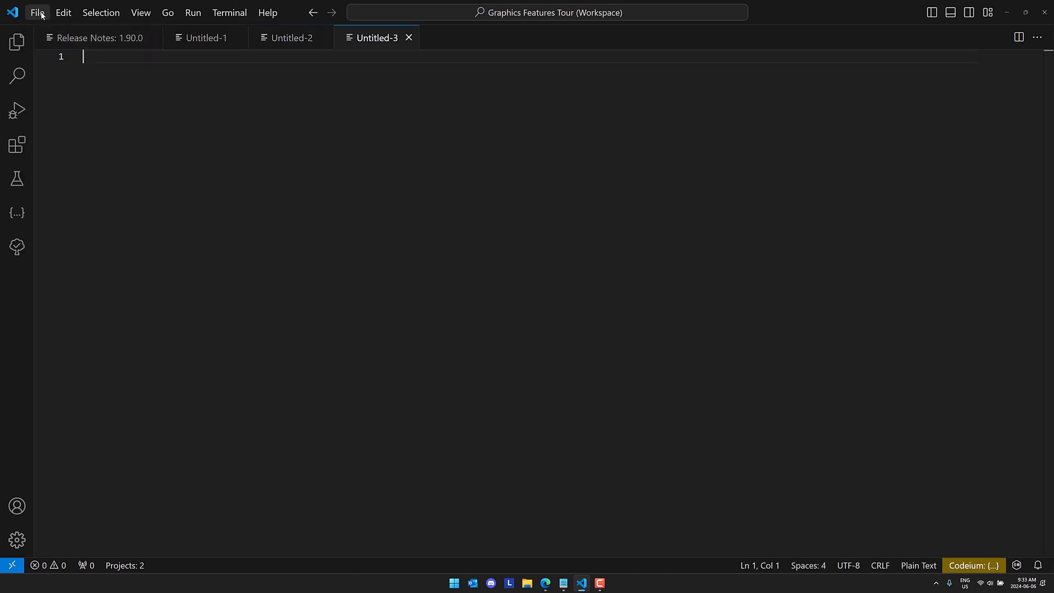
{"action": "mouse_move", "coordinate": [357, 218]}
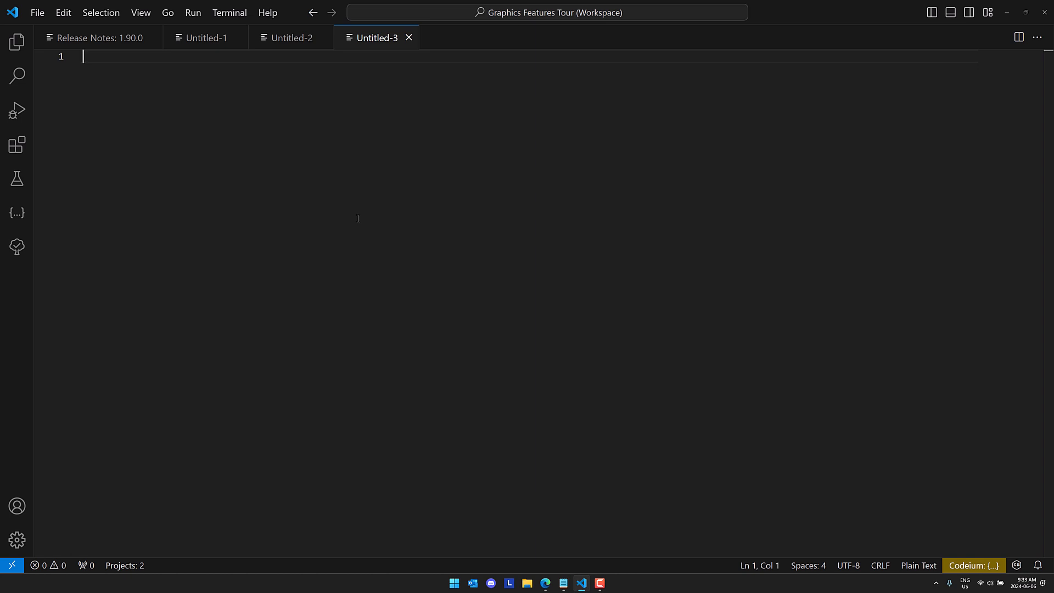
{"action": "left_click", "coordinate": [205, 37]}
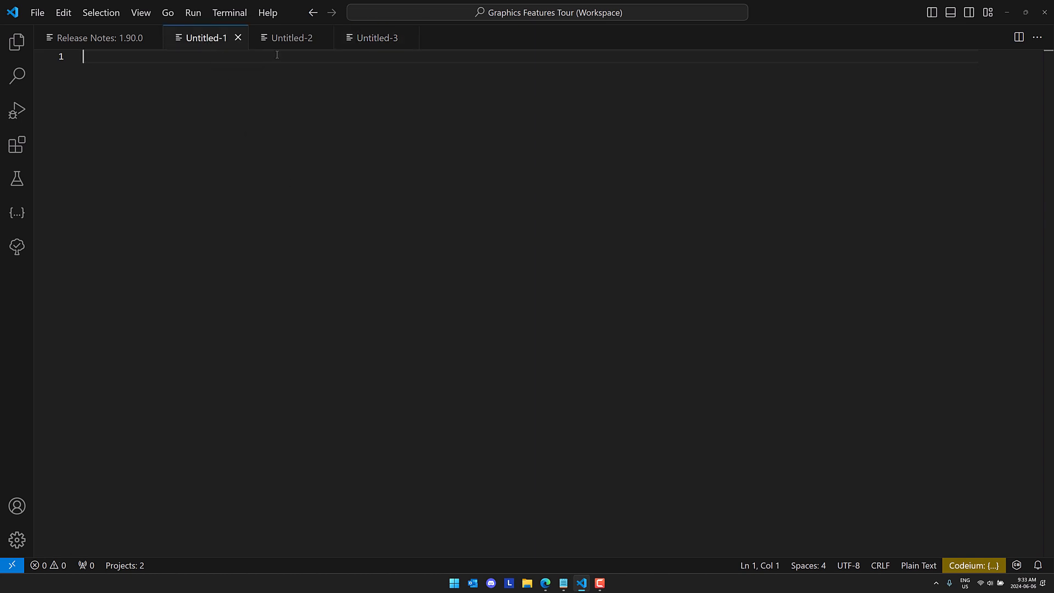
{"action": "left_click", "coordinate": [375, 37]}
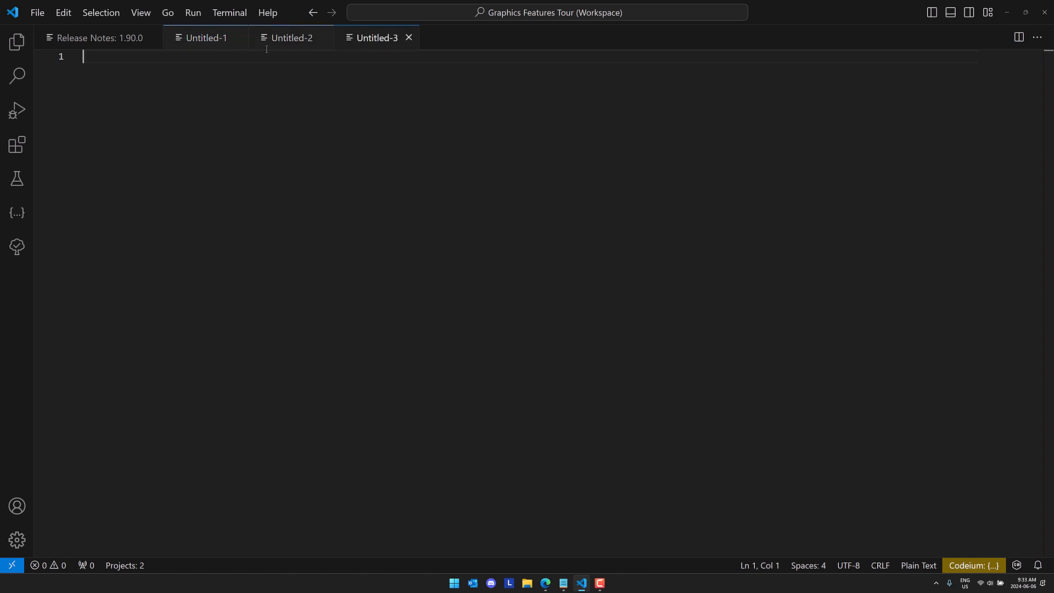
{"action": "mouse_move", "coordinate": [380, 50]}
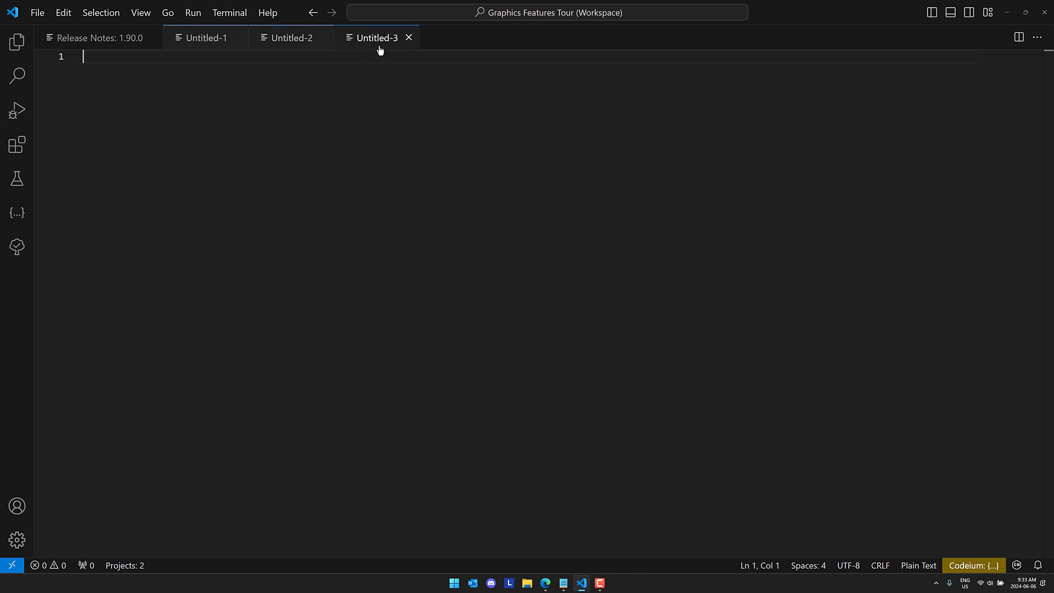
{"action": "left_click", "coordinate": [94, 37]}
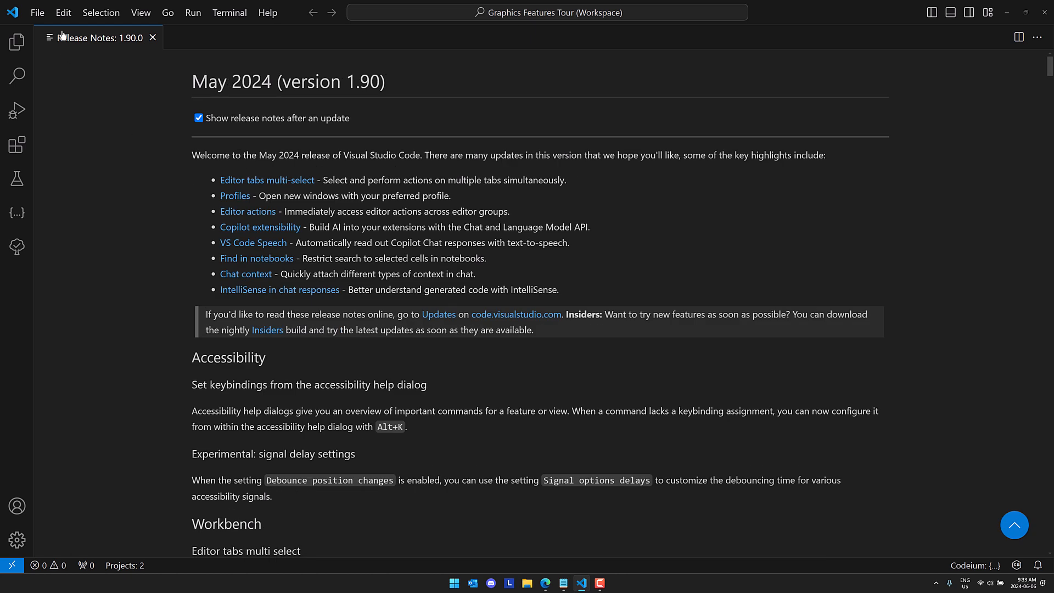
Create another blank file, move the three untitled files beside the release notes, then close that side group.
{"action": "left_click", "coordinate": [37, 12]}
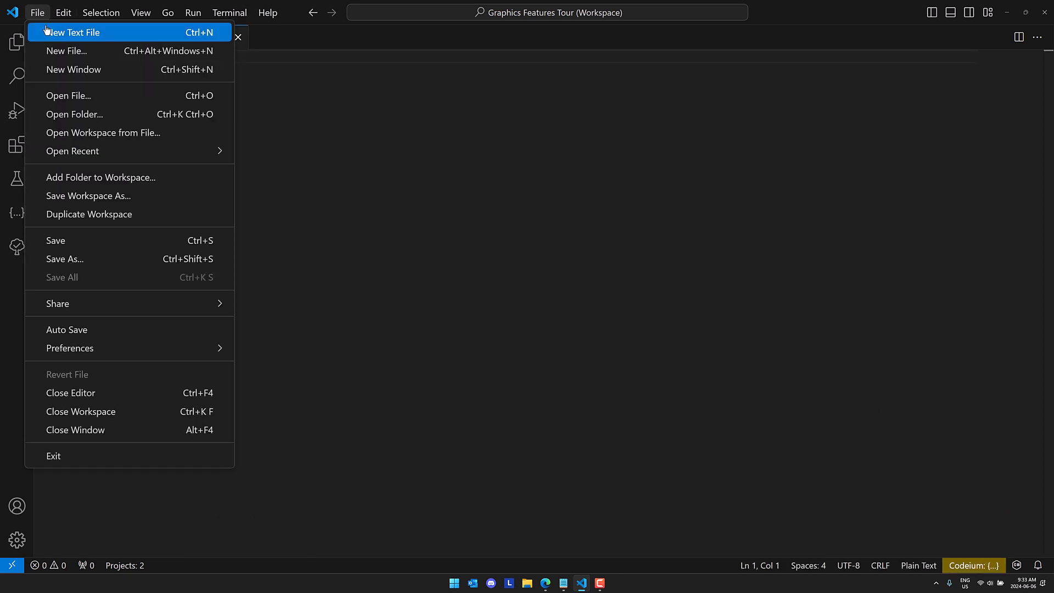
{"action": "left_click", "coordinate": [72, 32]}
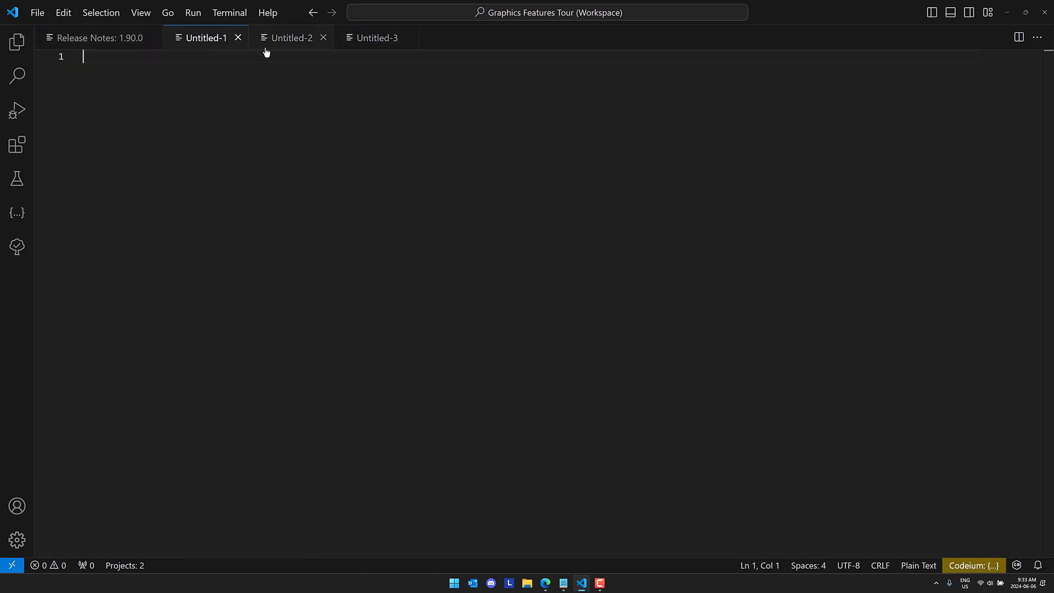
{"action": "left_click", "coordinate": [376, 38]}
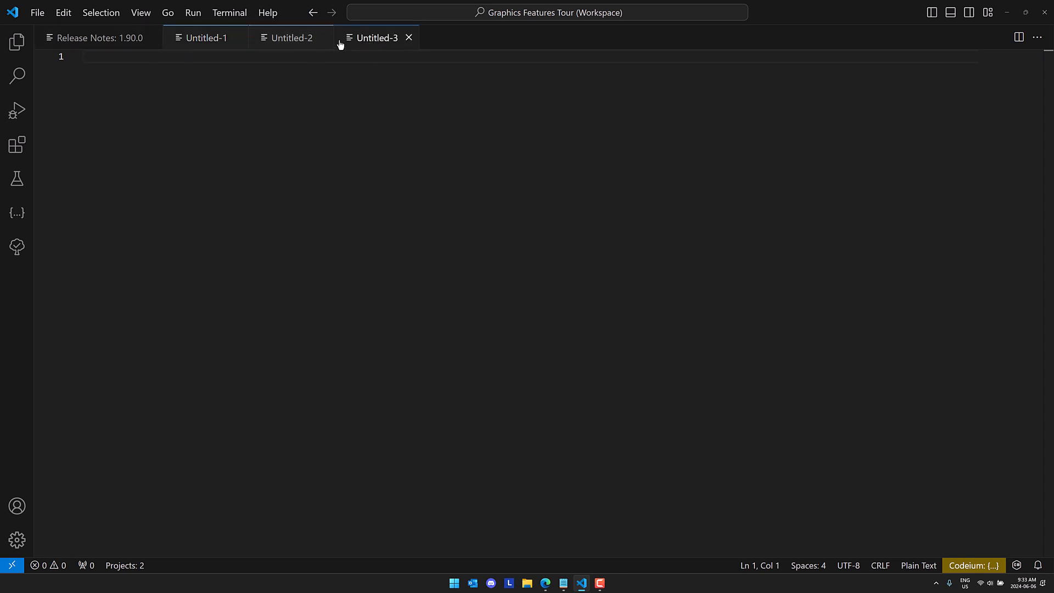
{"action": "left_click_drag", "start_coordinate": [376, 37], "coordinate": [940, 213]}
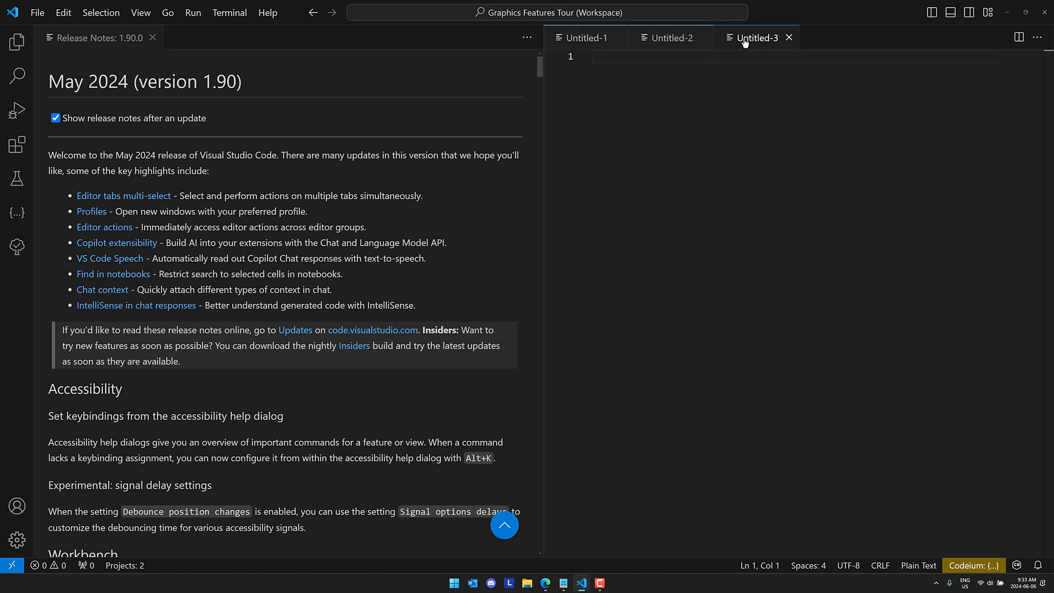
{"action": "left_click", "coordinate": [789, 37]}
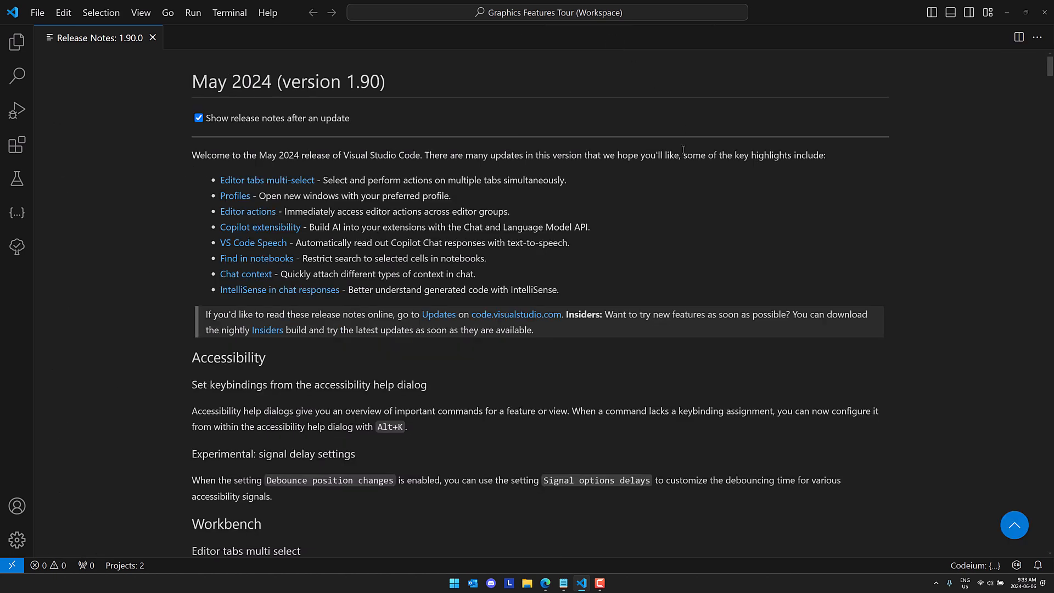
Create a blank file with Ctrl+N, select both untitled files and close them from the context menu.
{"action": "key", "text": "ctrl+n"}
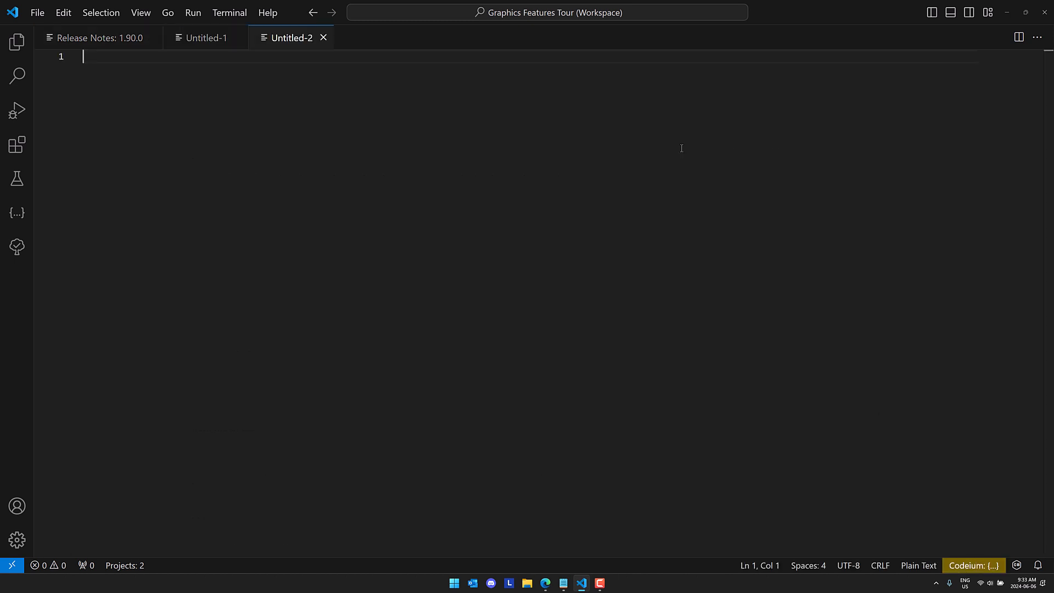
{"action": "left_click", "coordinate": [205, 37]}
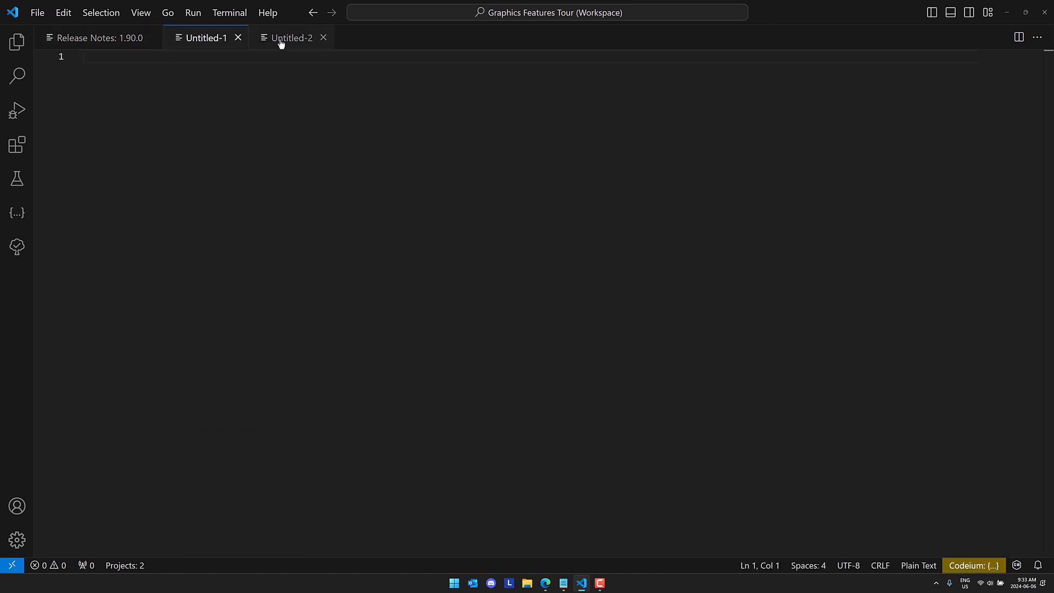
{"action": "left_click", "coordinate": [95, 37]}
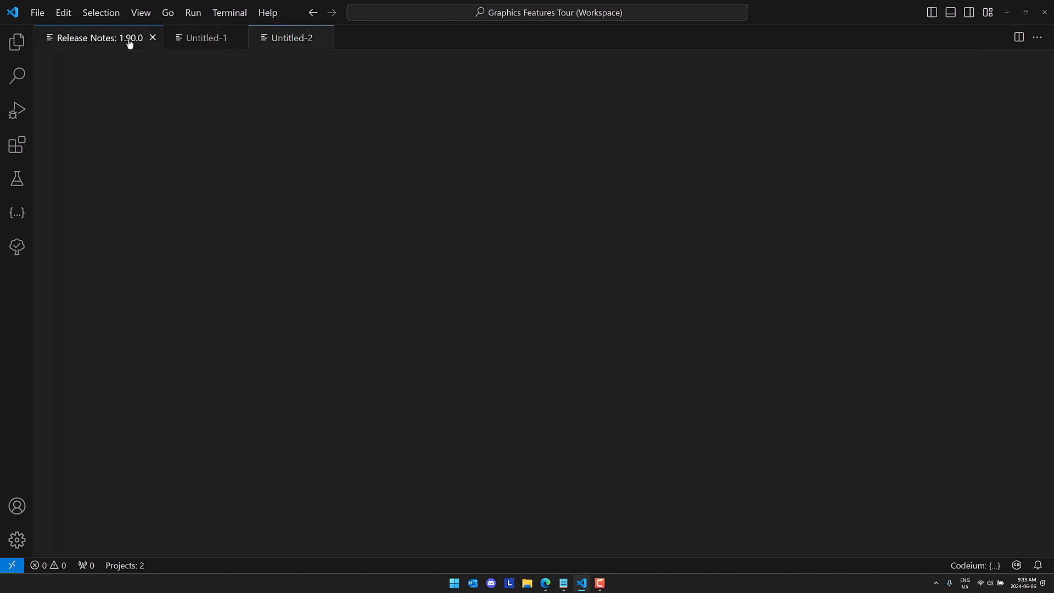
{"action": "left_click", "coordinate": [291, 38]}
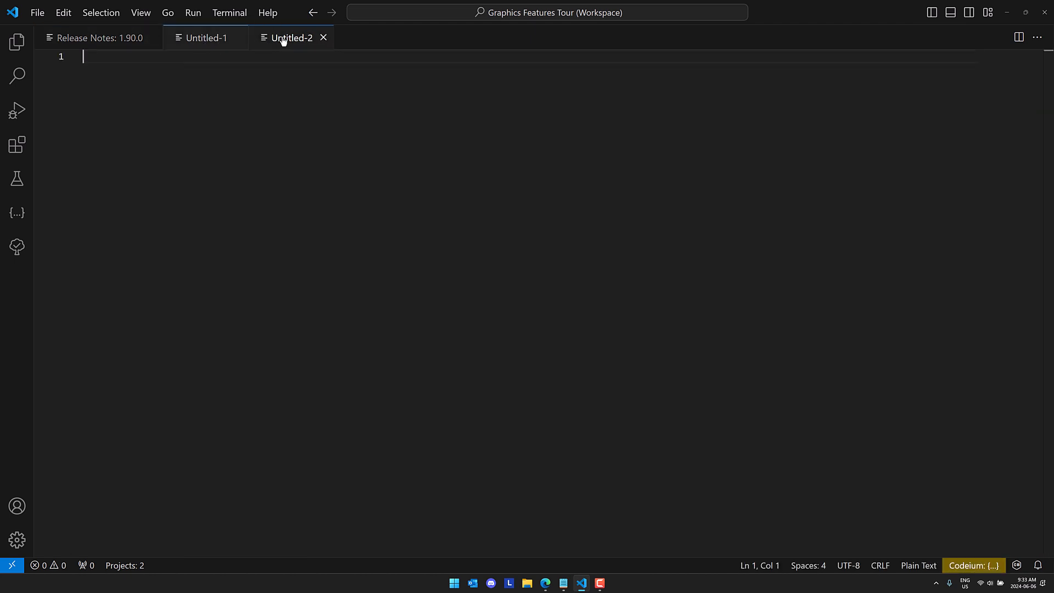
{"action": "right_click", "coordinate": [290, 38]}
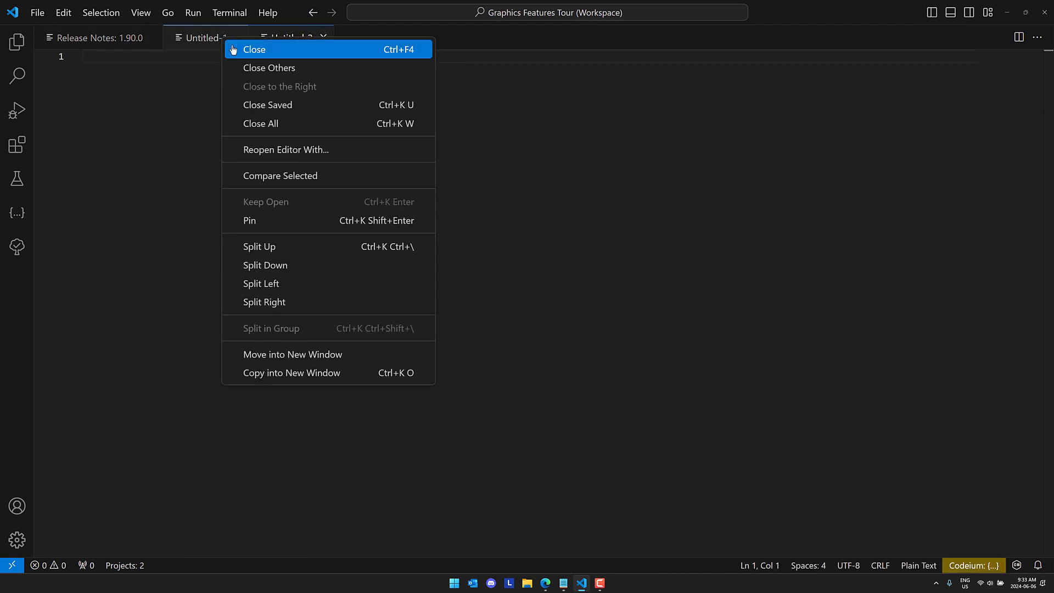
{"action": "left_click", "coordinate": [269, 66]}
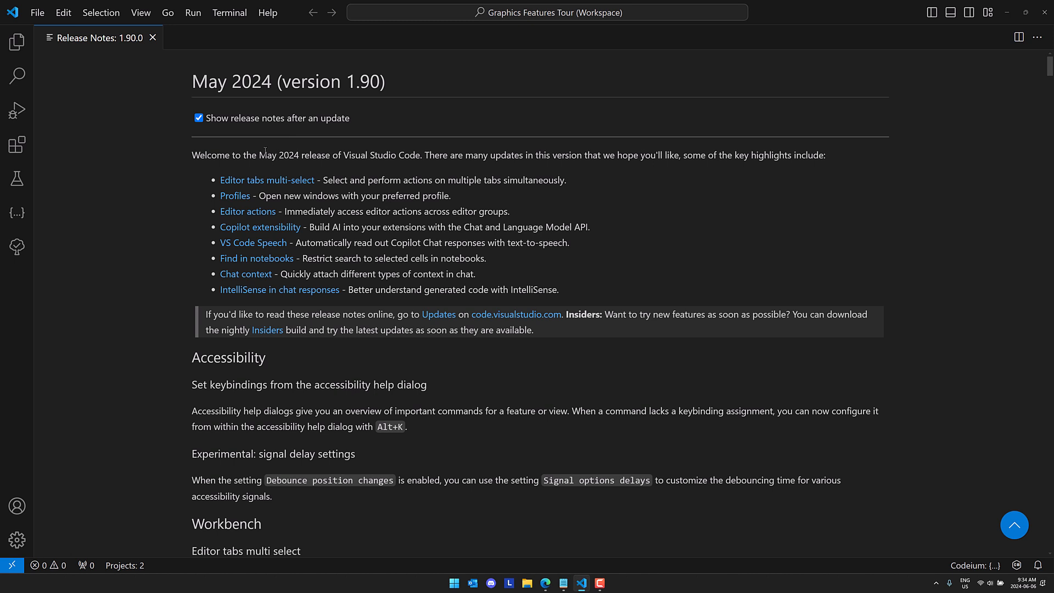
{"action": "mouse_move", "coordinate": [83, 25]}
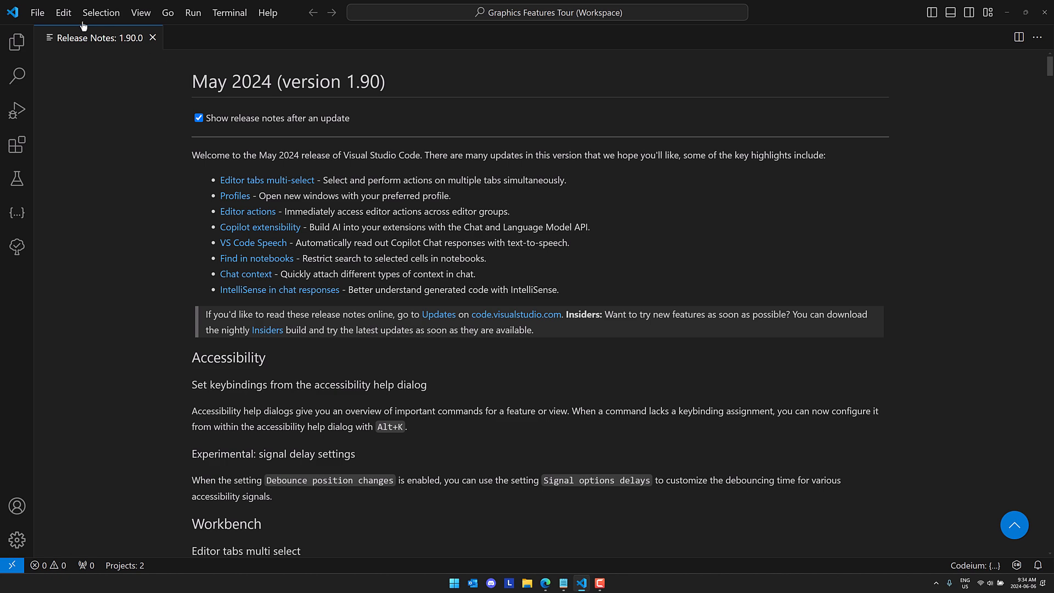
Browse the File and Selection menus, then make the CameraTV.cs editor group active.
{"action": "left_click", "coordinate": [37, 12]}
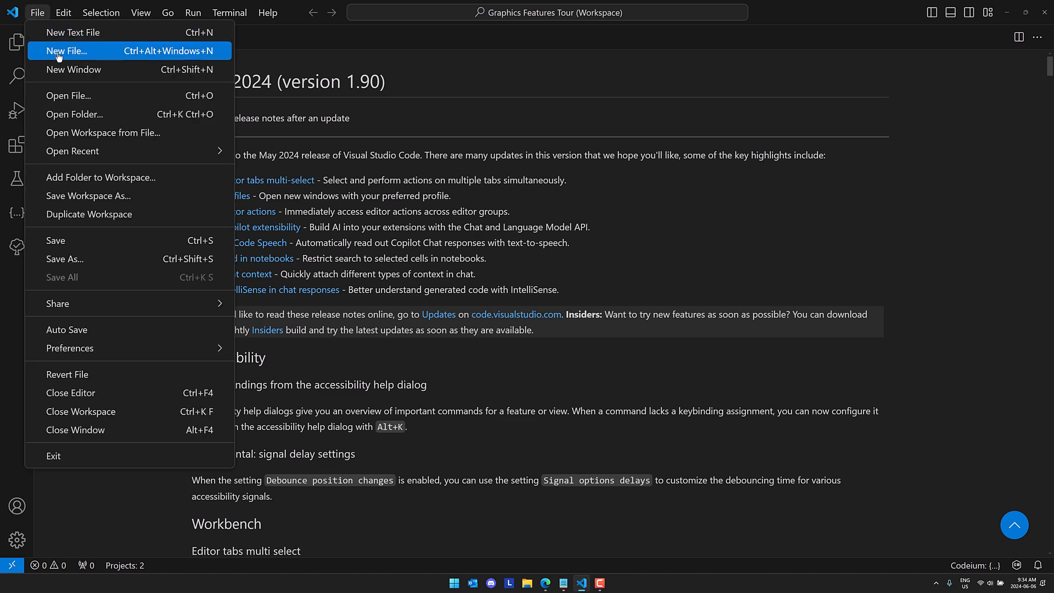
{"action": "left_click", "coordinate": [101, 12]}
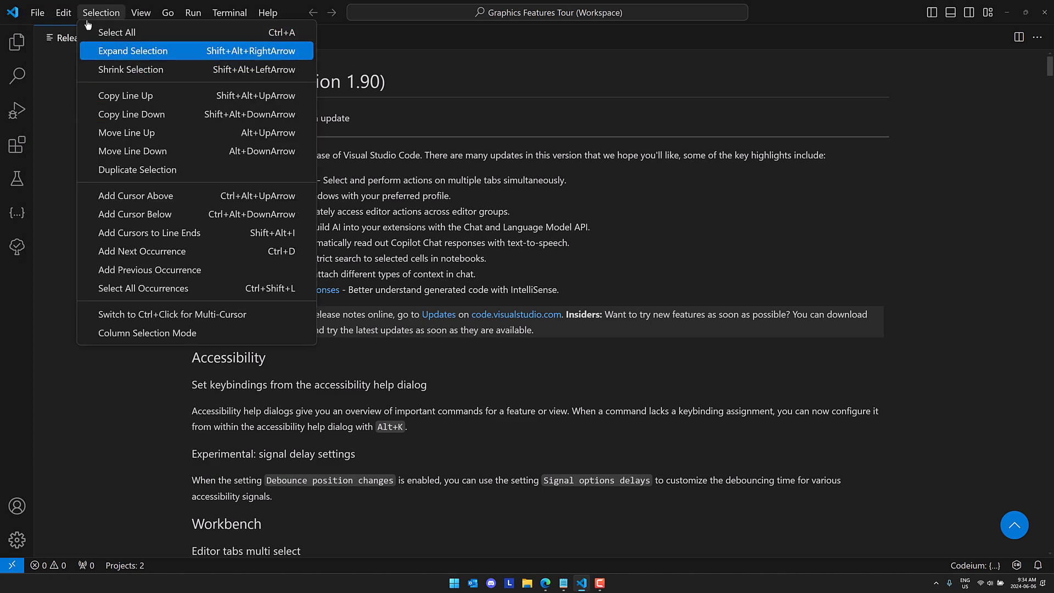
{"action": "left_click", "coordinate": [37, 12]}
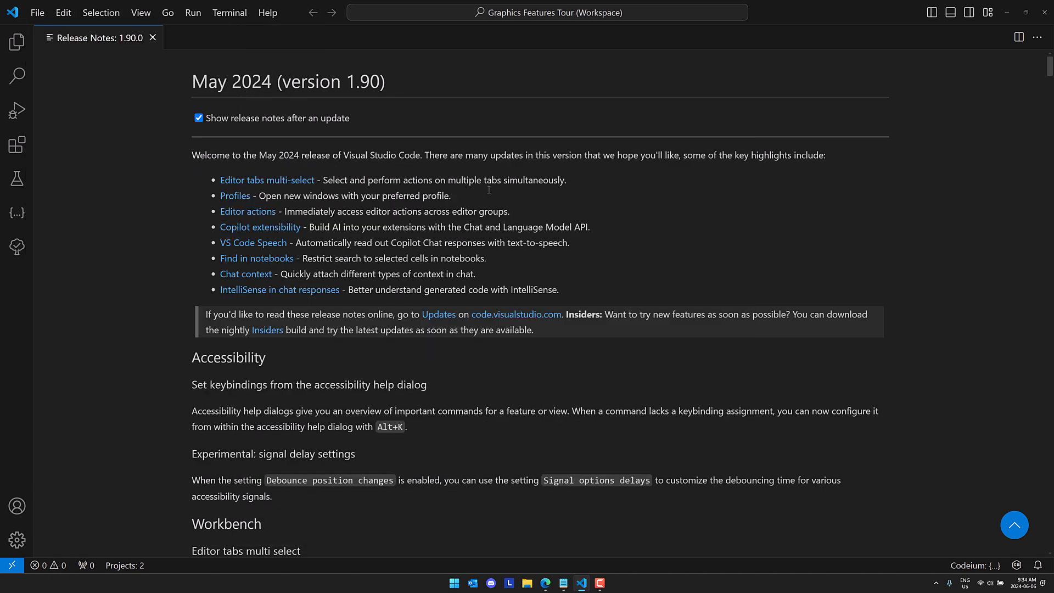
{"action": "mouse_move", "coordinate": [484, 201]}
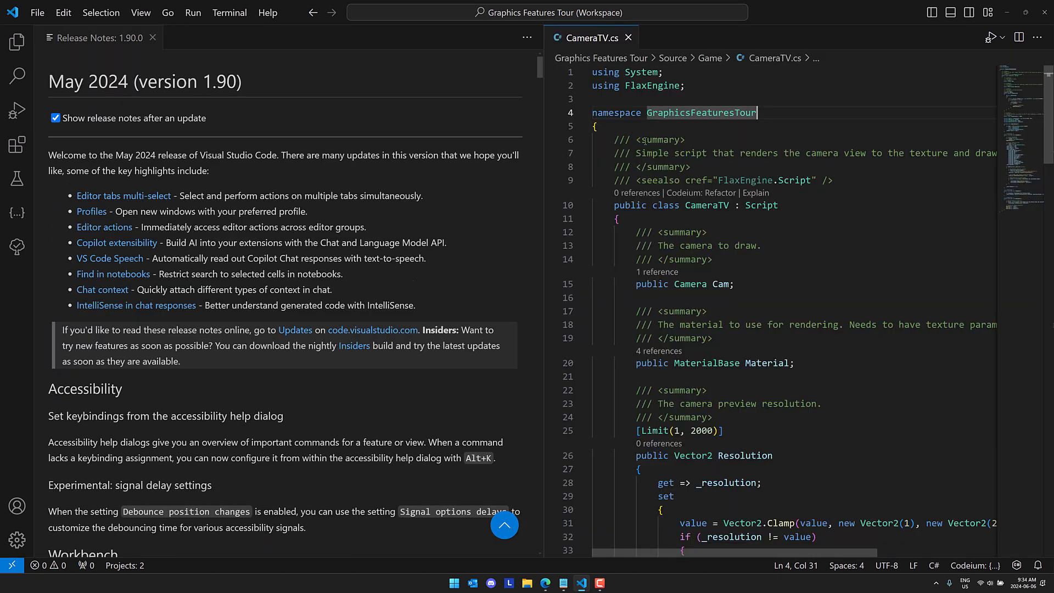
{"action": "mouse_move", "coordinate": [991, 37]}
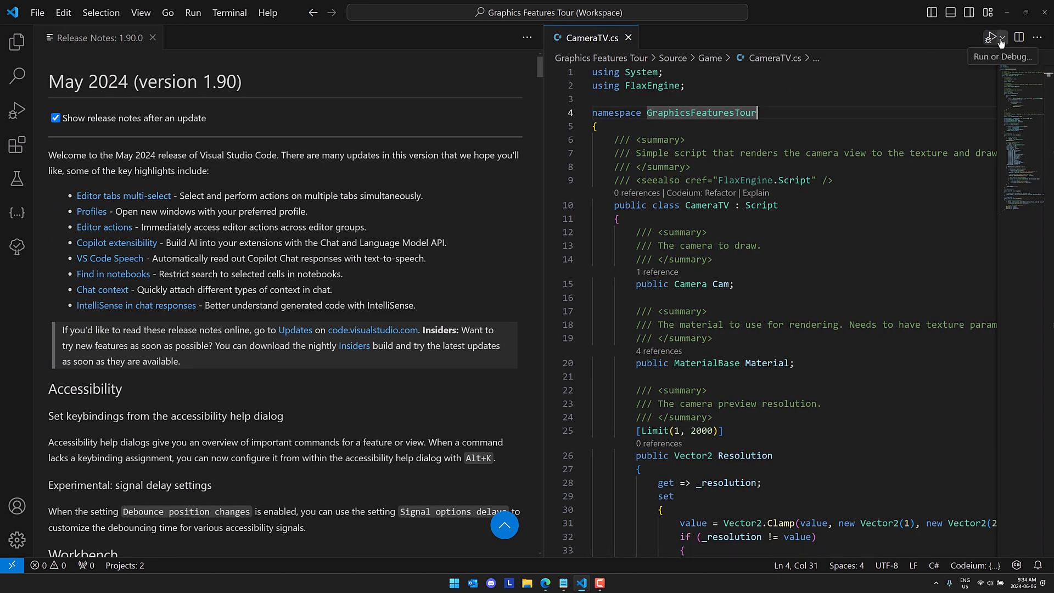
{"action": "mouse_move", "coordinate": [73, 42]}
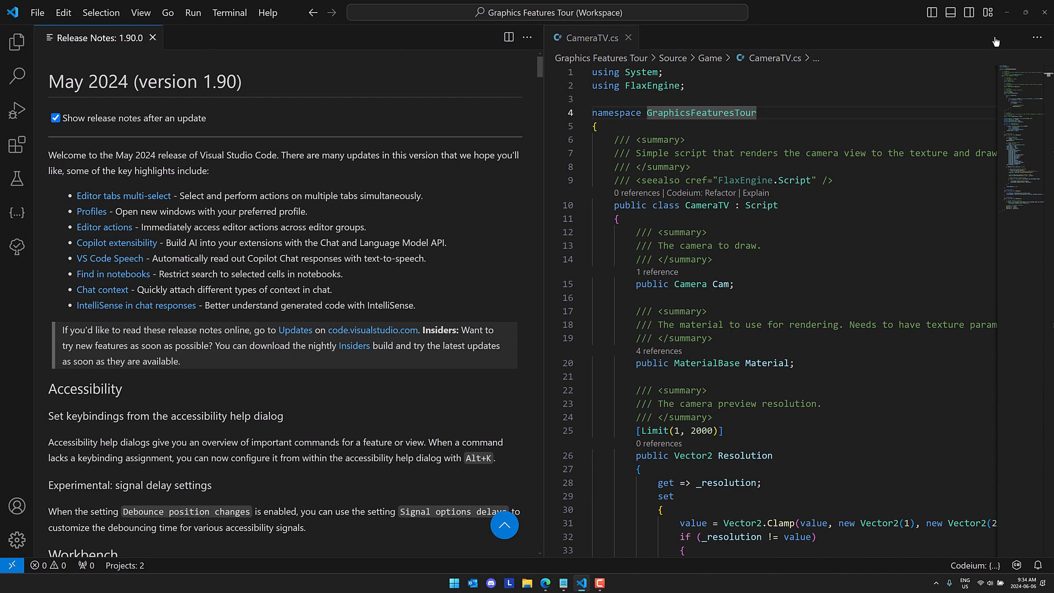
{"action": "left_click", "coordinate": [755, 112]}
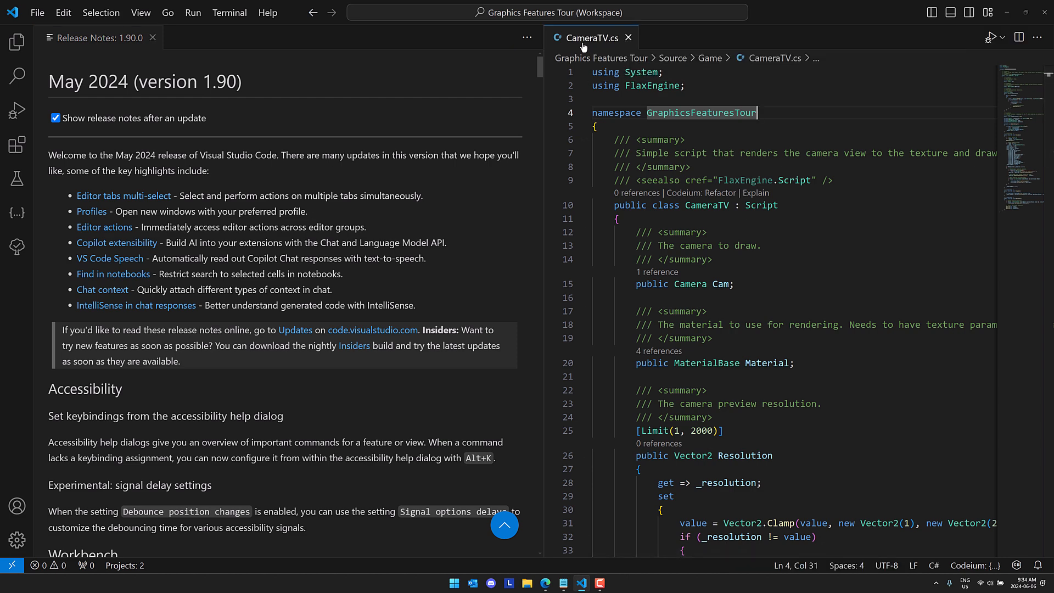
{"action": "mouse_move", "coordinate": [588, 40]}
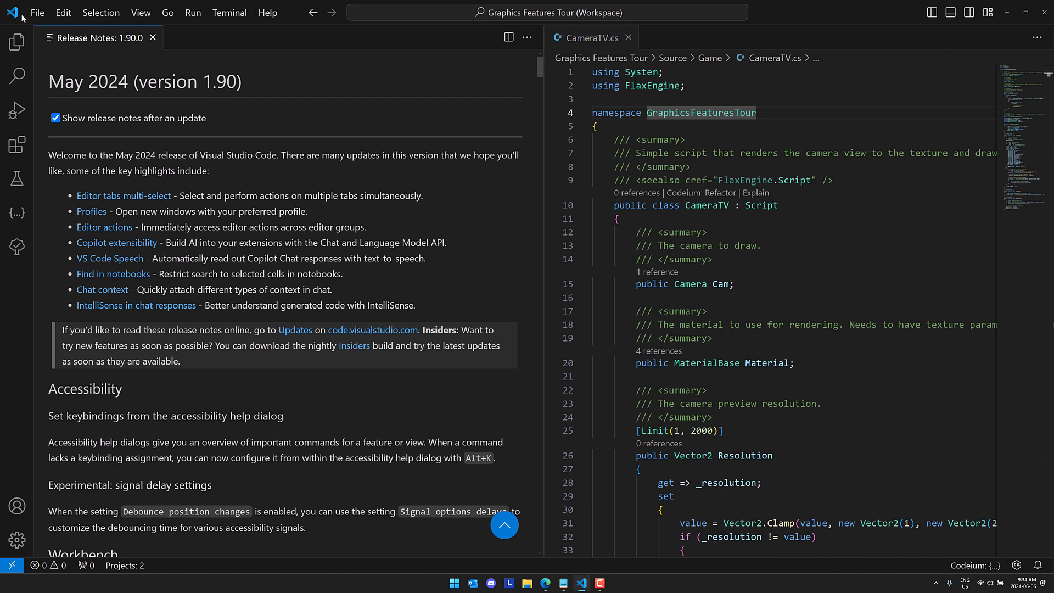
In Settings, search 'editor actions' and turn on Workbench › Editor: Always Show Editor Actions.
{"action": "left_click", "coordinate": [38, 12]}
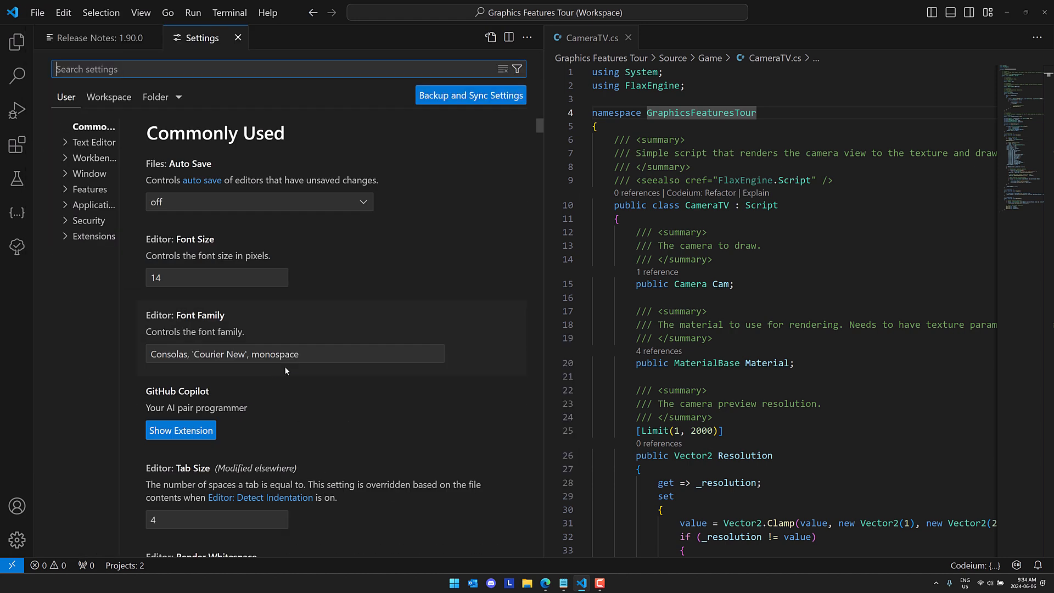
{"action": "left_click", "coordinate": [91, 173]}
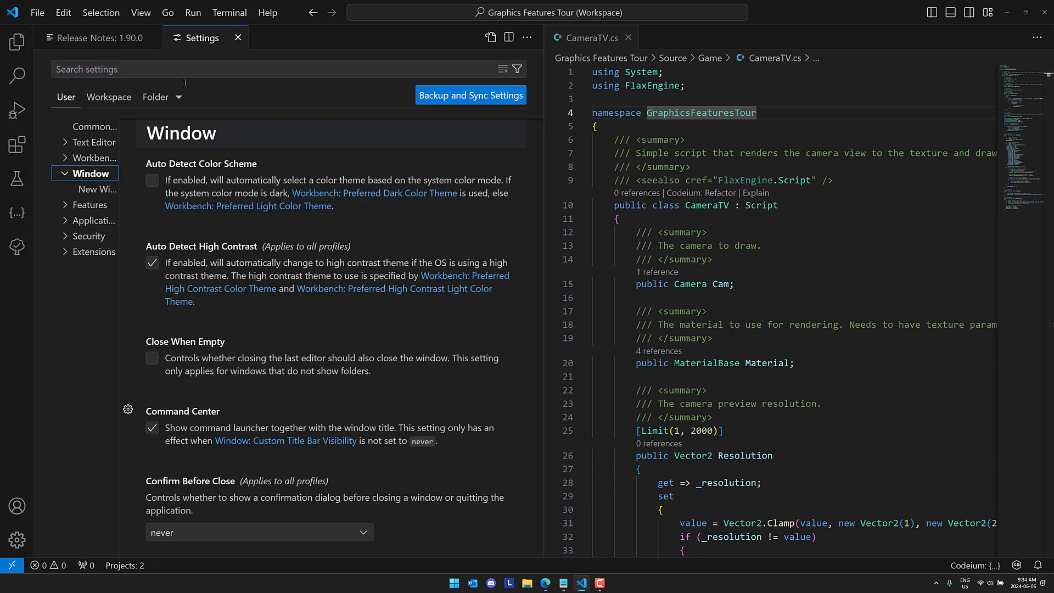
{"action": "type", "text": "editor actions"}
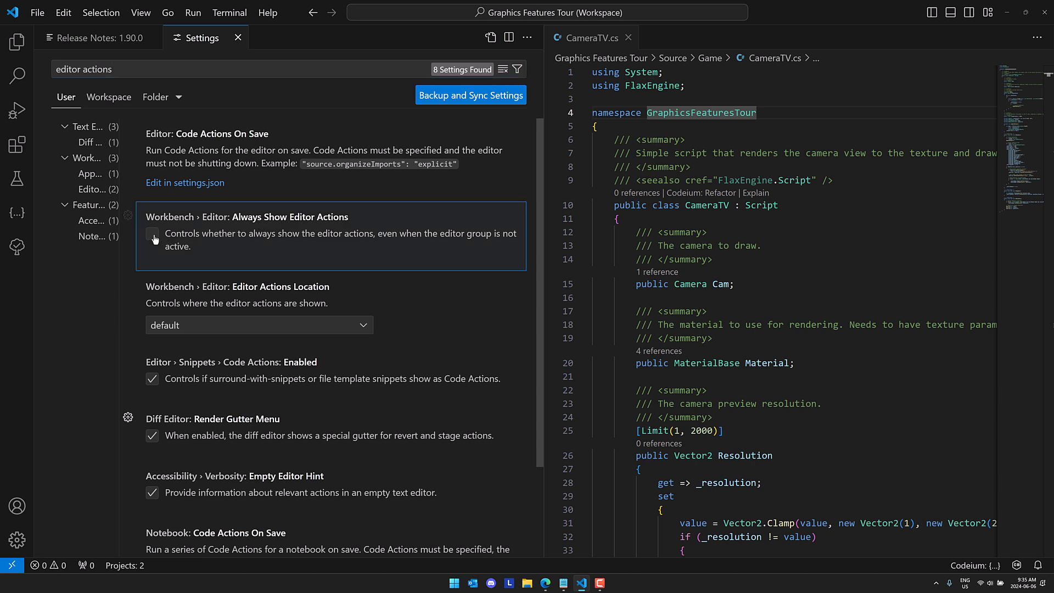
{"action": "left_click", "coordinate": [151, 233]}
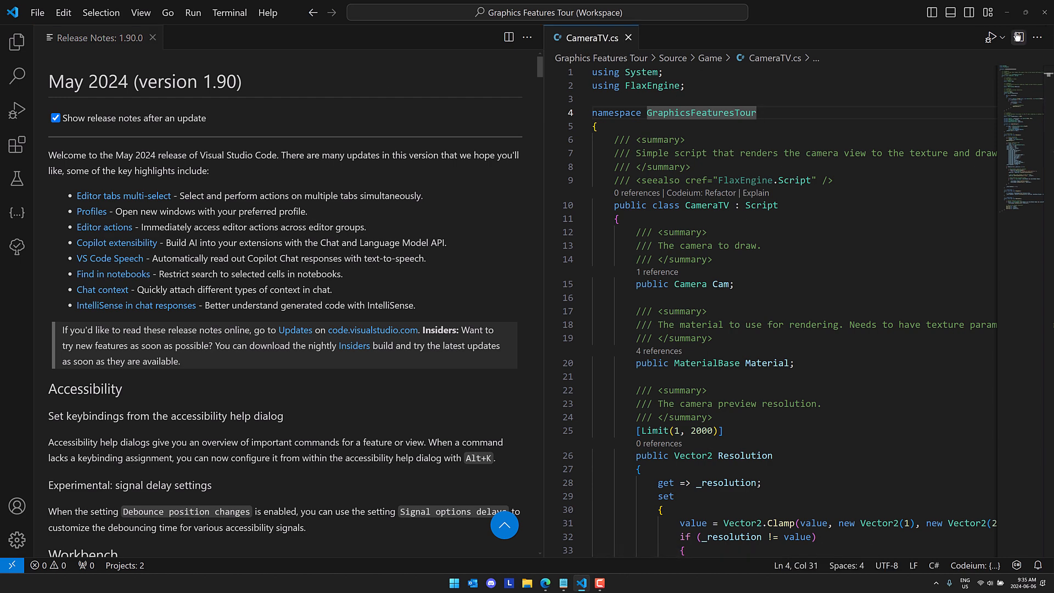
{"action": "mouse_move", "coordinate": [990, 37]}
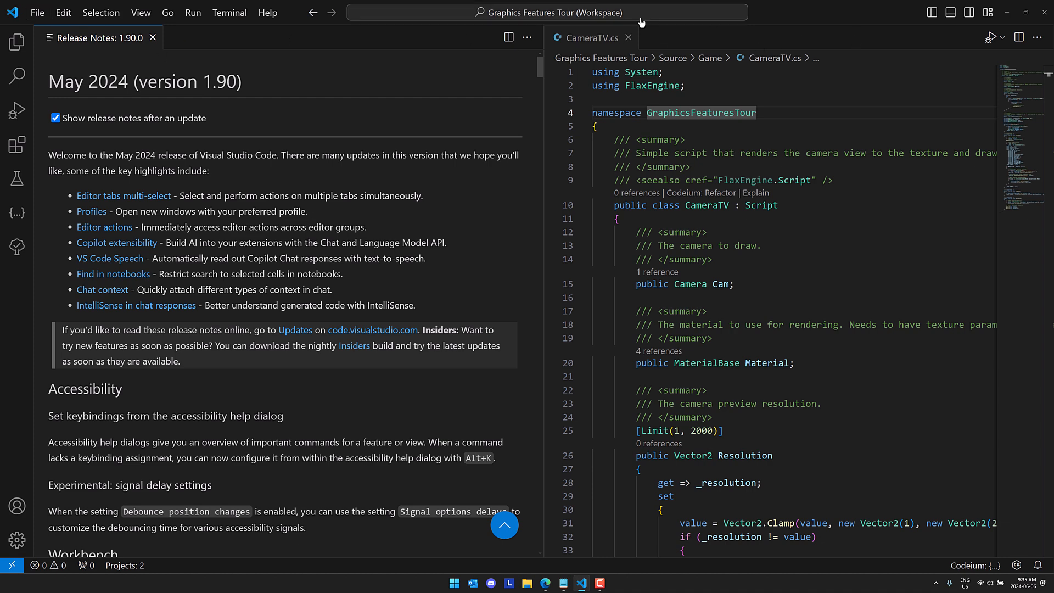
Close CameraTV.cs and bring up Edit Profile via File > Preferences > Profile.
{"action": "left_click", "coordinate": [630, 38]}
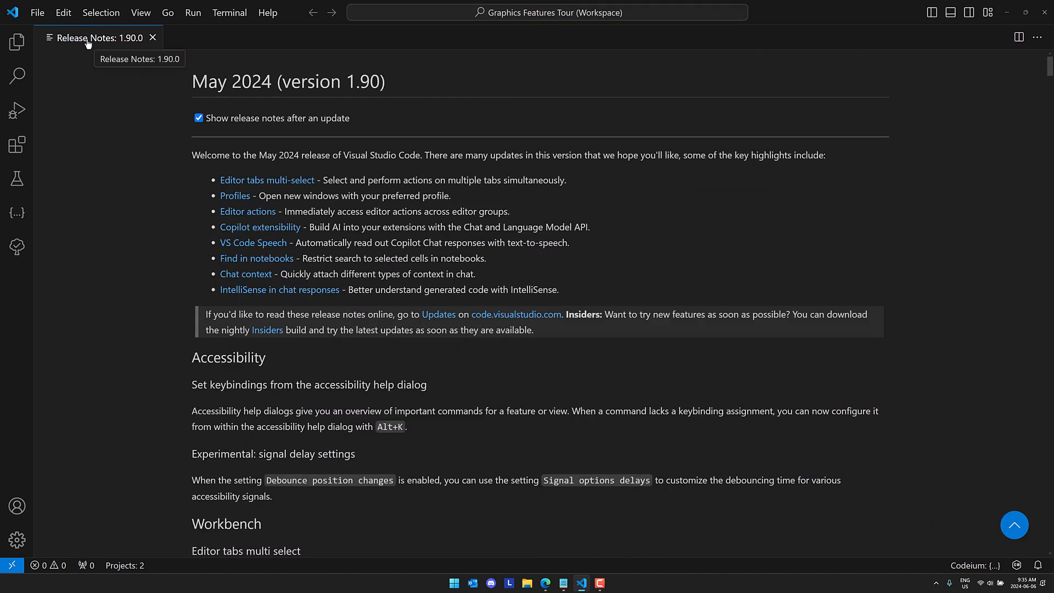
{"action": "left_click", "coordinate": [37, 12]}
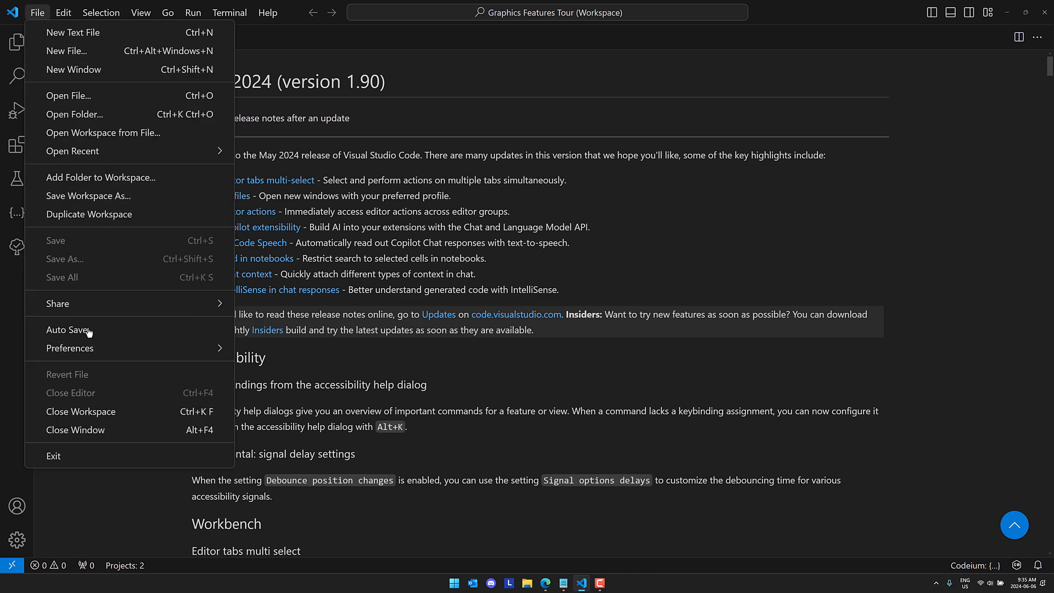
{"action": "left_click", "coordinate": [69, 348]}
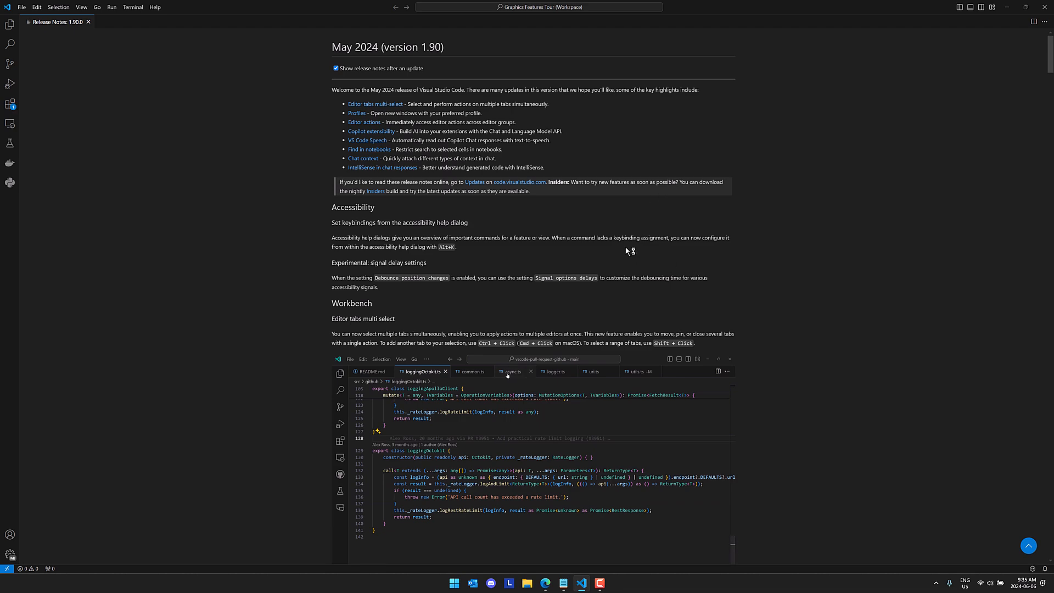
{"action": "left_click", "coordinate": [22, 6]}
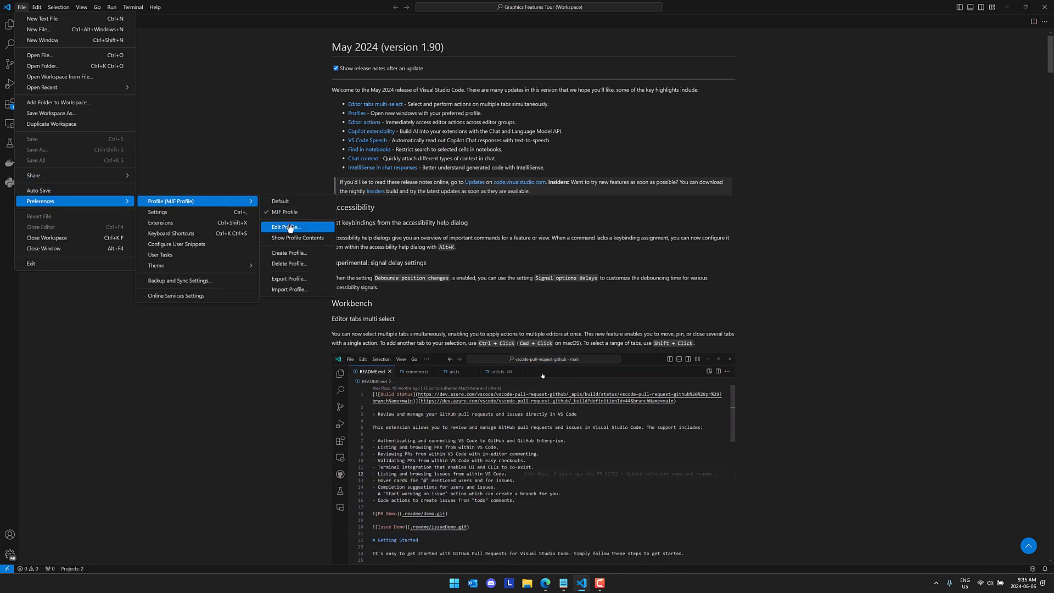
{"action": "left_click", "coordinate": [286, 226]}
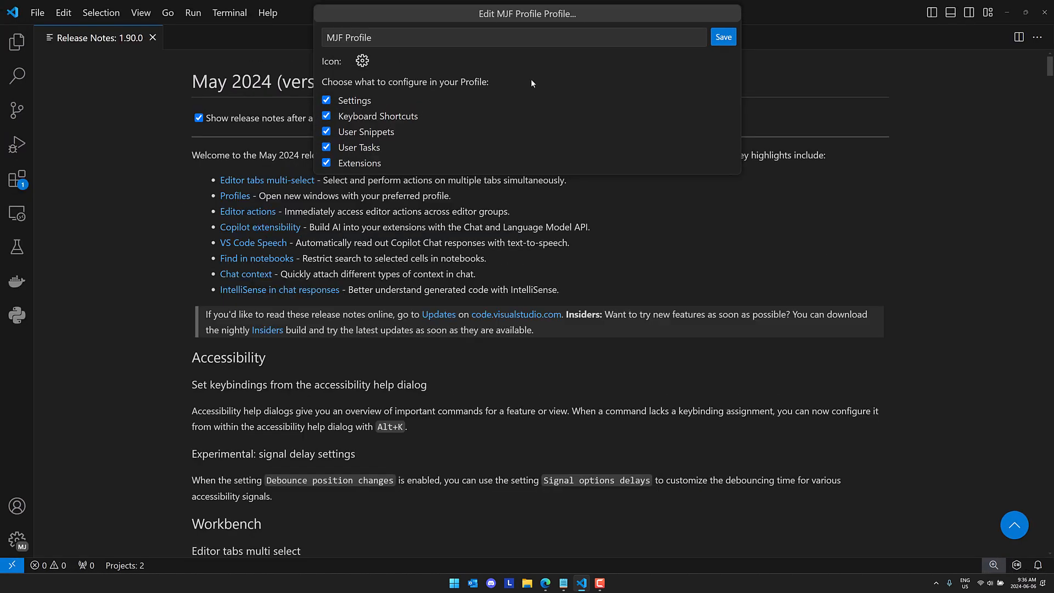
{"action": "mouse_move", "coordinate": [543, 17]}
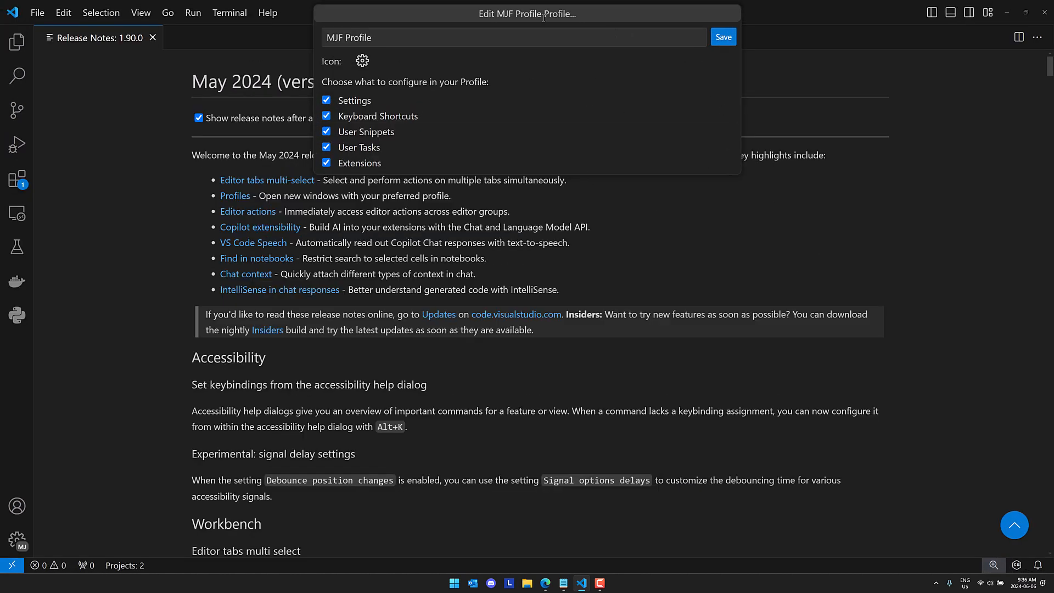
{"action": "mouse_move", "coordinate": [99, 206]}
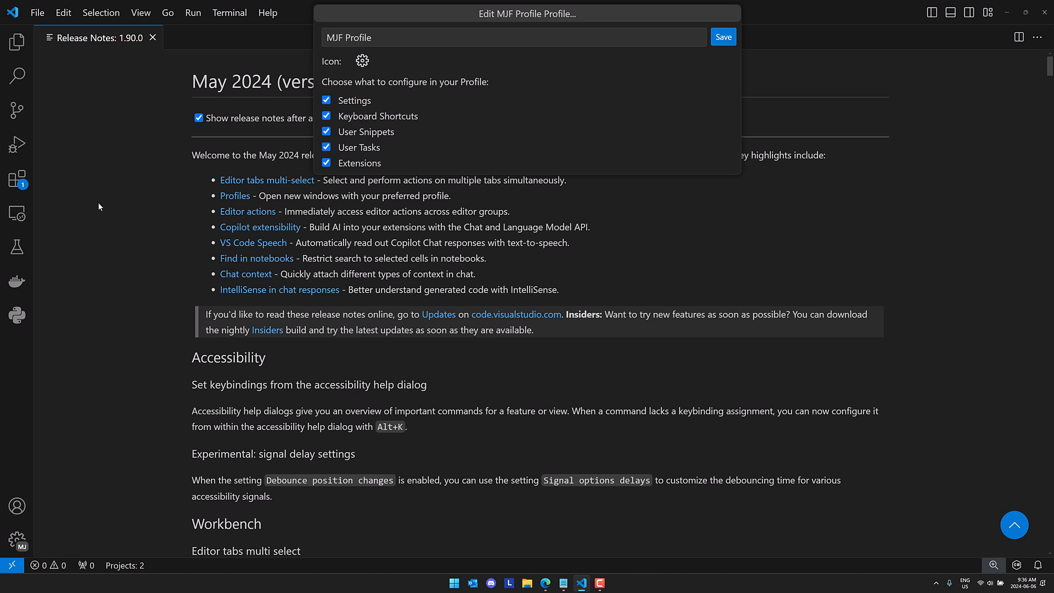
{"action": "mouse_move", "coordinate": [63, 12]}
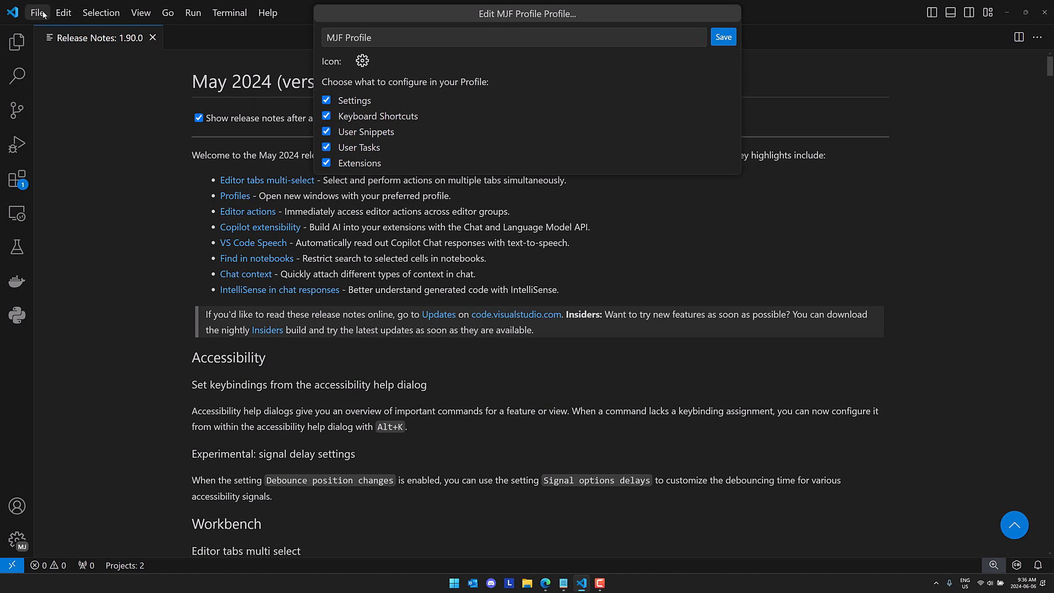
{"action": "left_click", "coordinate": [37, 12]}
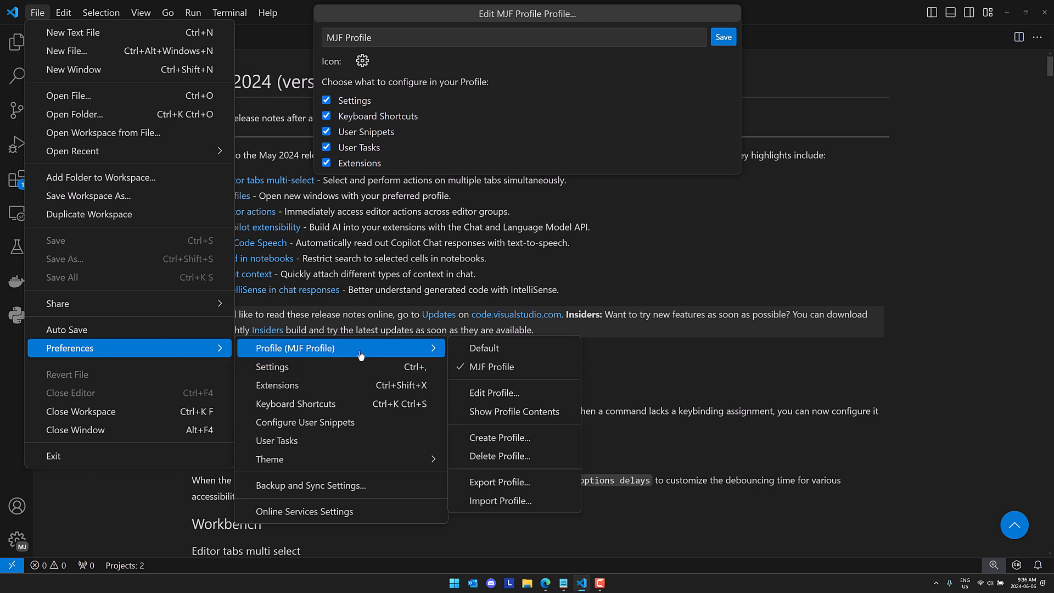
{"action": "mouse_move", "coordinate": [509, 438]}
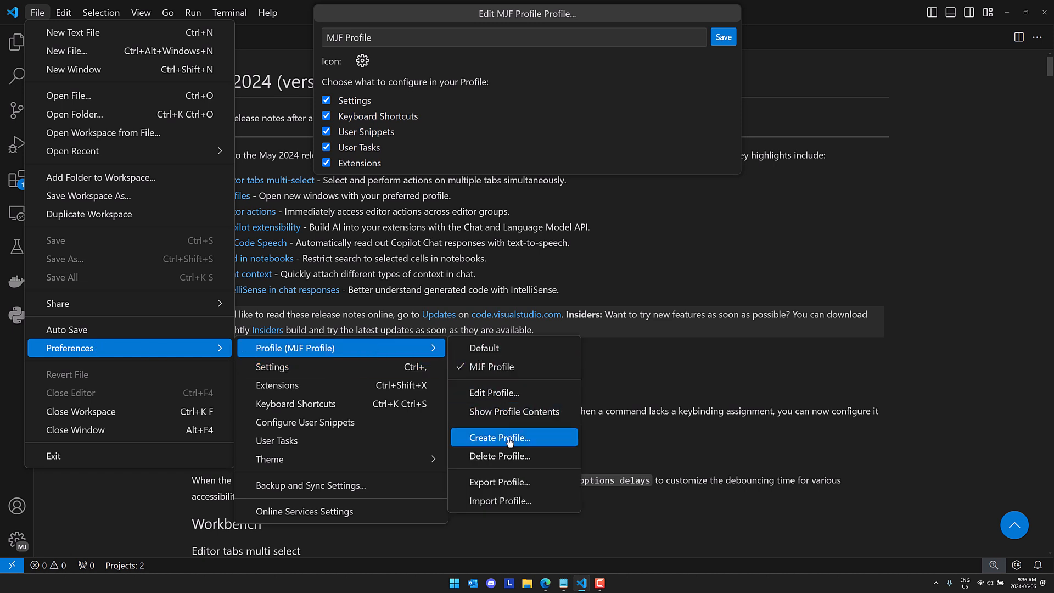
Create a new profile named 'My Second Profile' copied from an existing profile.
{"action": "left_click", "coordinate": [497, 438]}
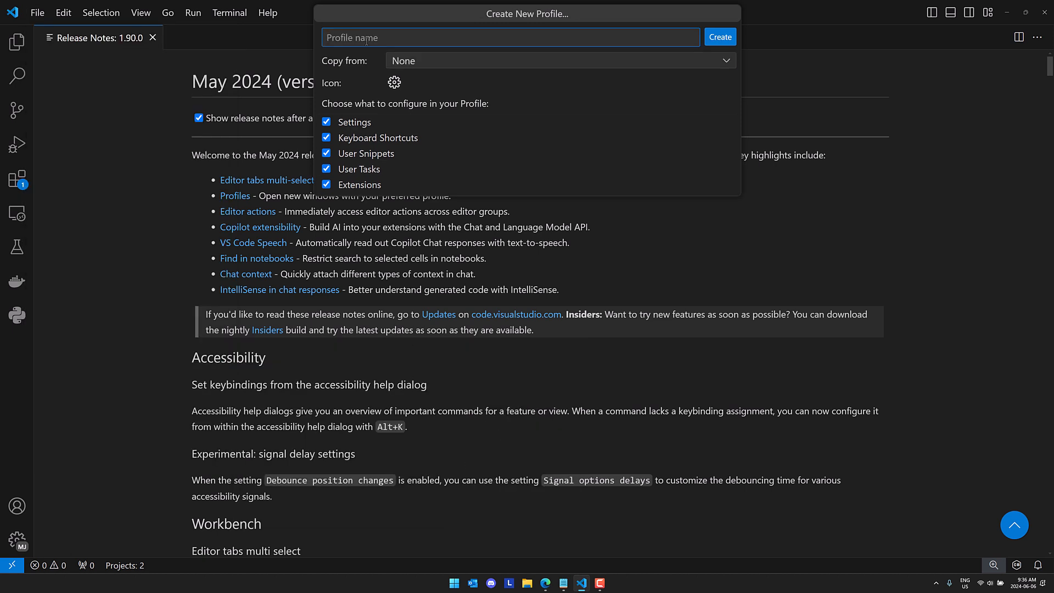
{"action": "type", "text": "My Second"}
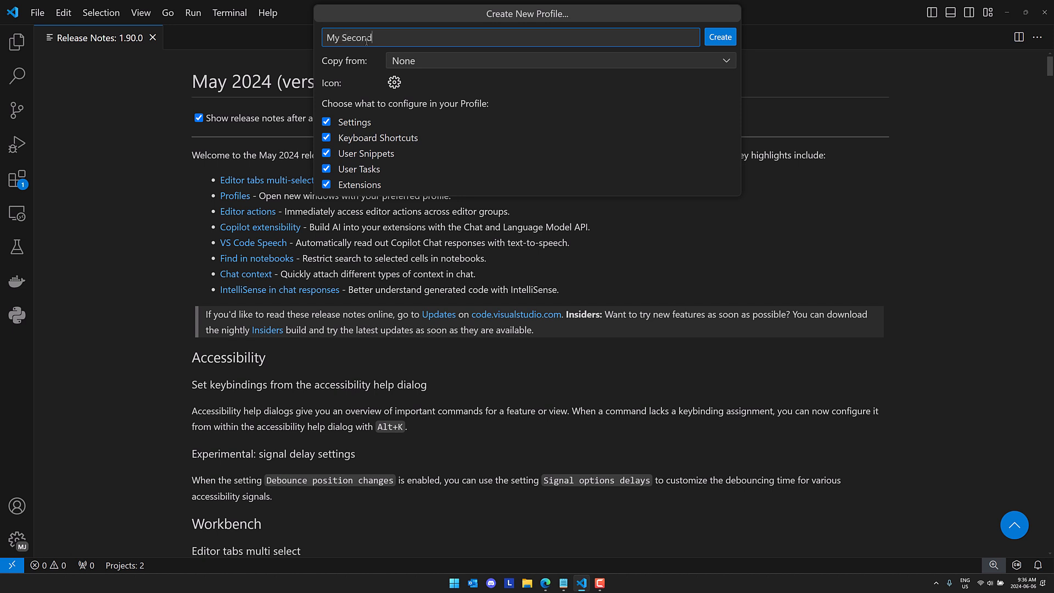
{"action": "type", "text": "Profile"}
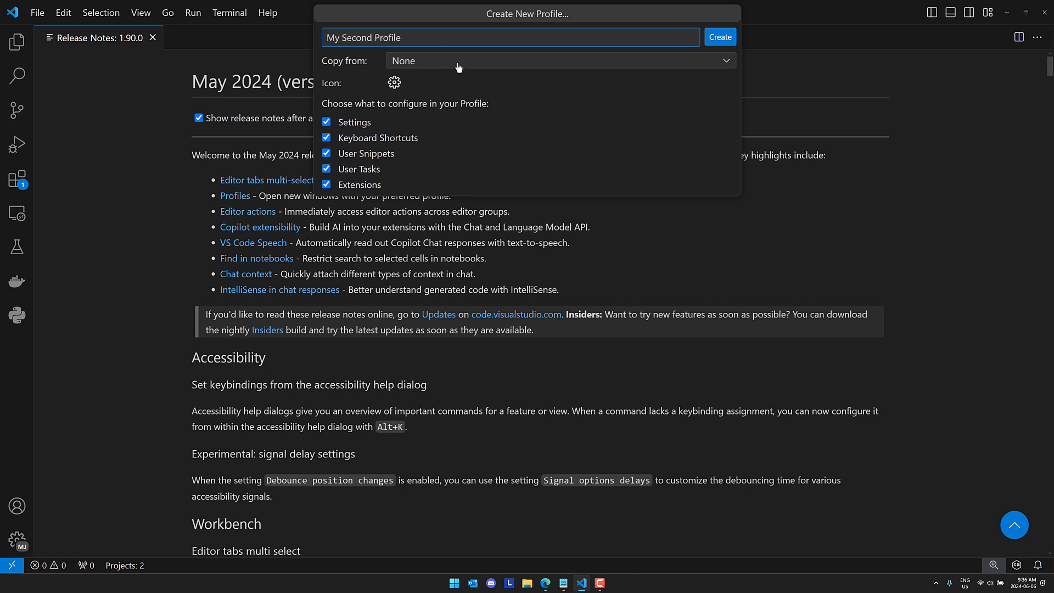
{"action": "left_click", "coordinate": [560, 60]}
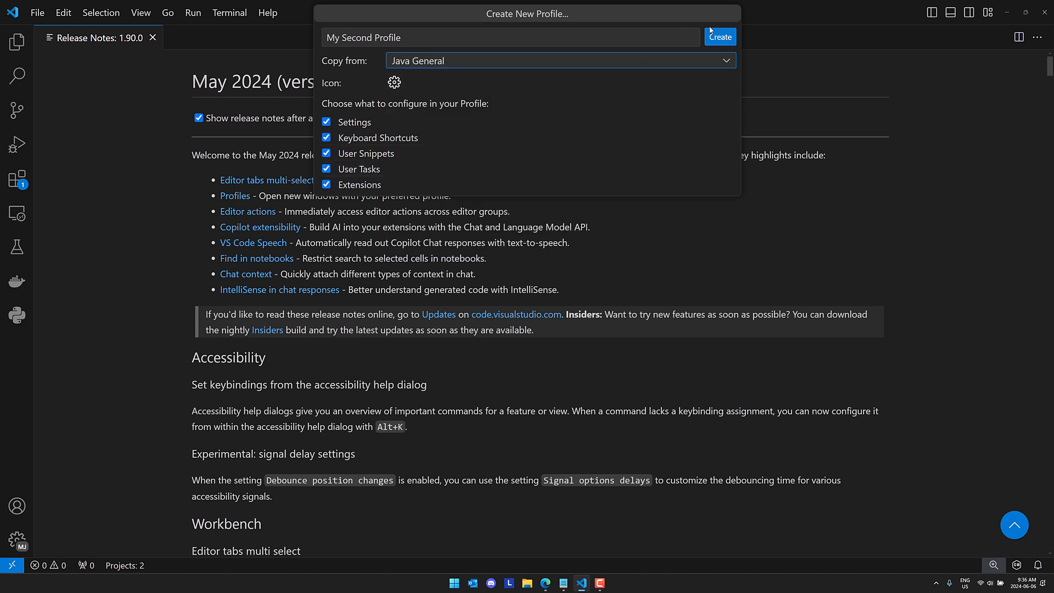
{"action": "left_click", "coordinate": [719, 37]}
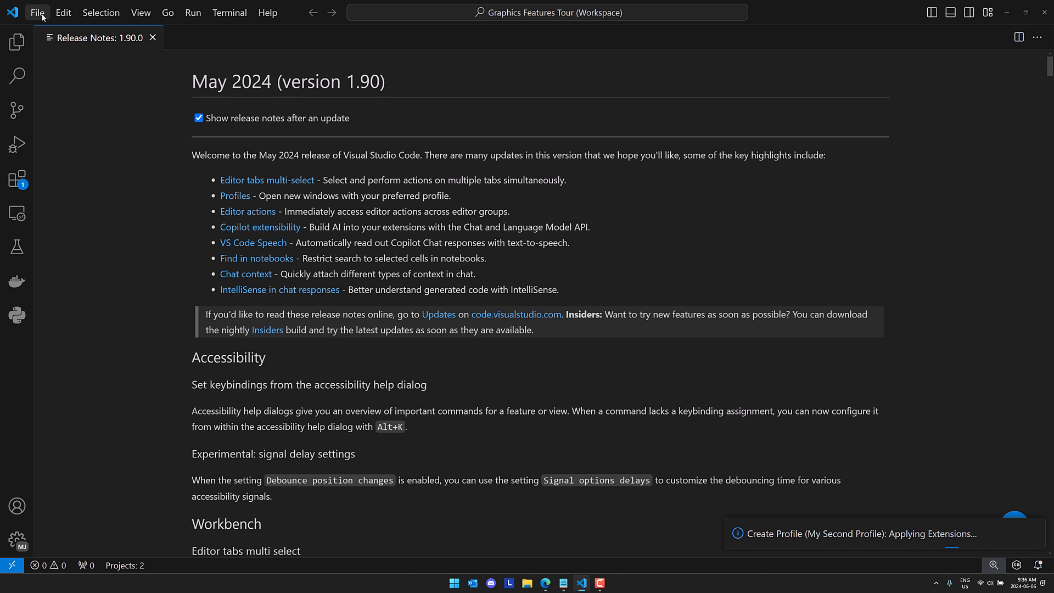
In Settings under Window > New Window, list the New Window Profile choices (Default, MJF Profile, Active Window).
{"action": "left_click", "coordinate": [37, 12]}
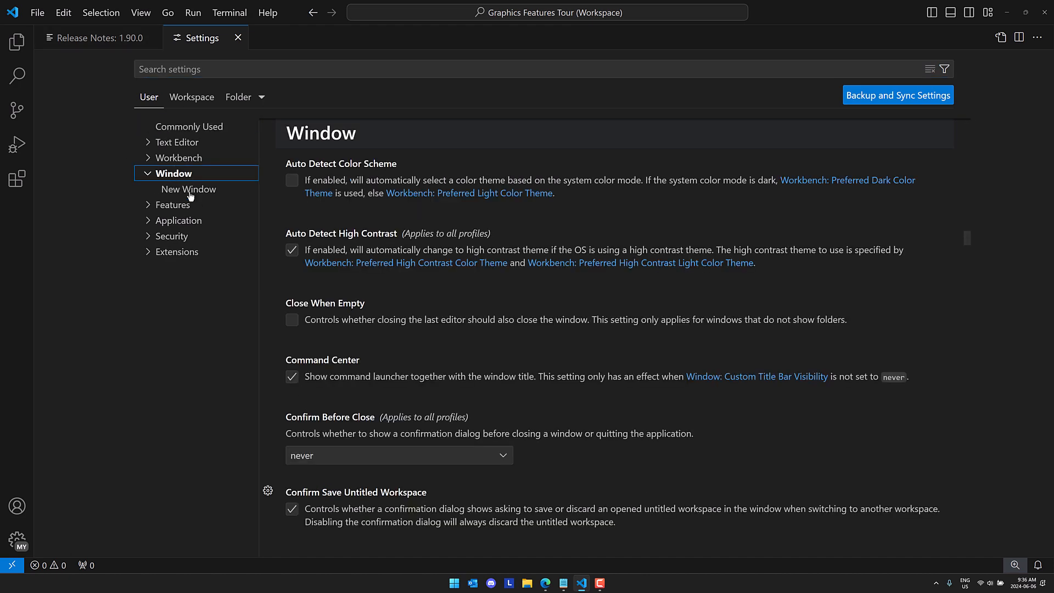
{"action": "left_click", "coordinate": [189, 189]}
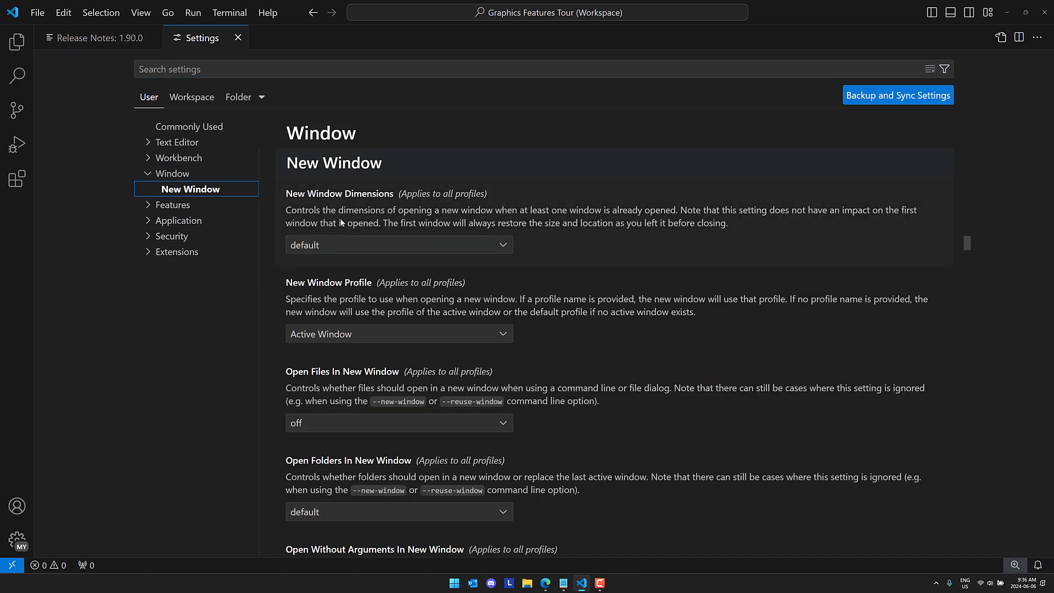
{"action": "mouse_move", "coordinate": [500, 332]}
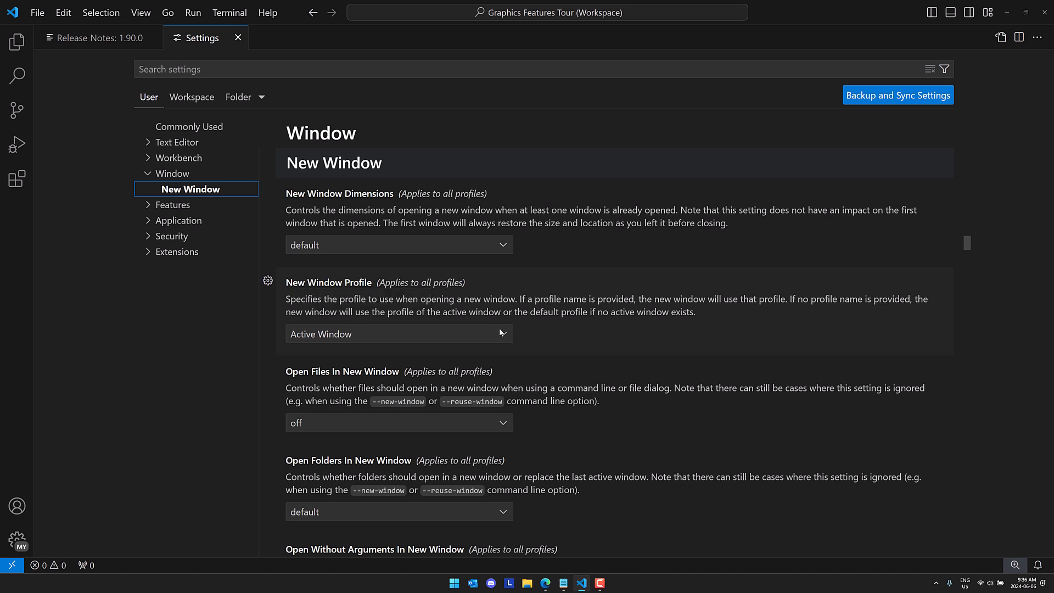
{"action": "left_click", "coordinate": [399, 333]}
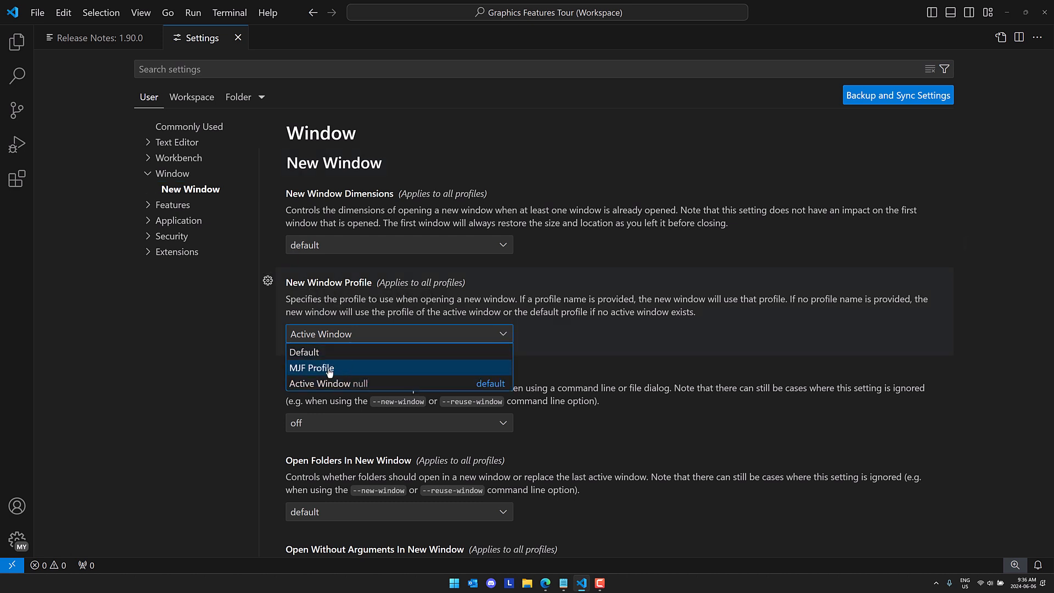
{"action": "mouse_move", "coordinate": [311, 371]}
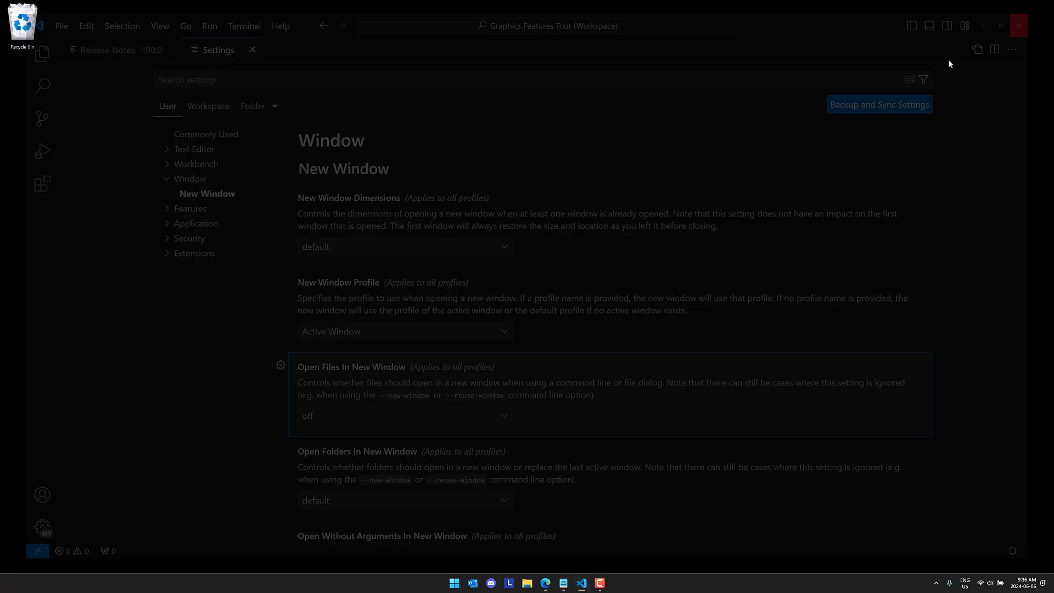
Relaunch VS Code and reopen Settings to see My Second Profile offered for new windows.
{"action": "left_click", "coordinate": [1019, 25]}
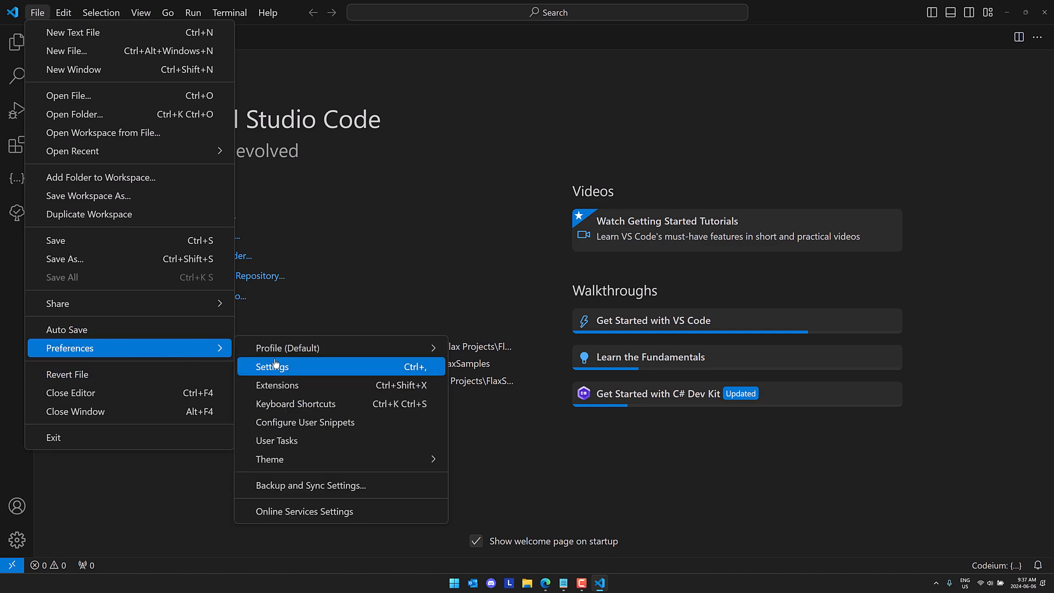
{"action": "left_click", "coordinate": [272, 366]}
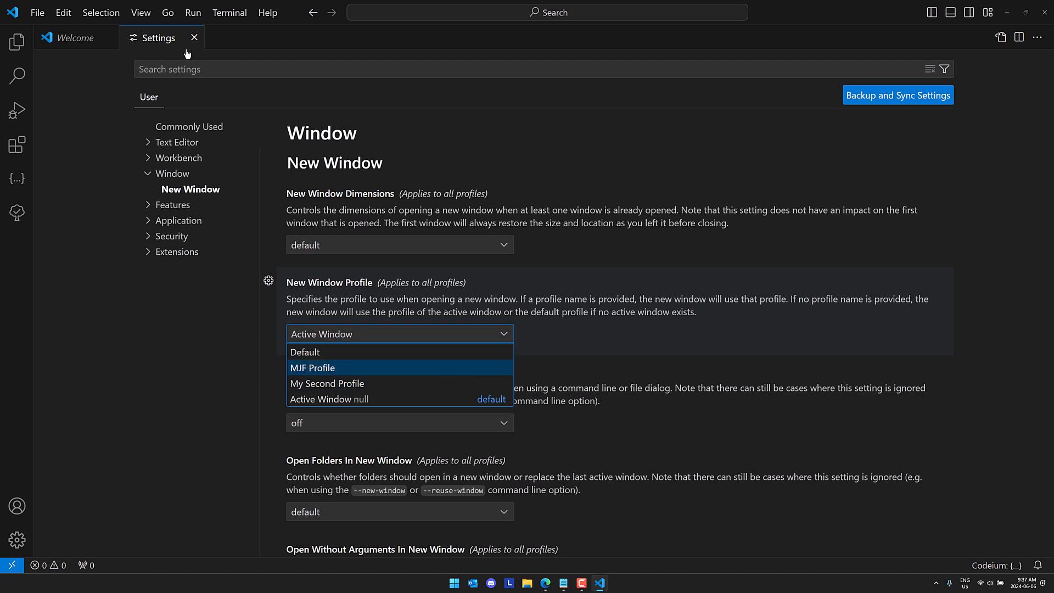
{"action": "mouse_move", "coordinate": [195, 37]}
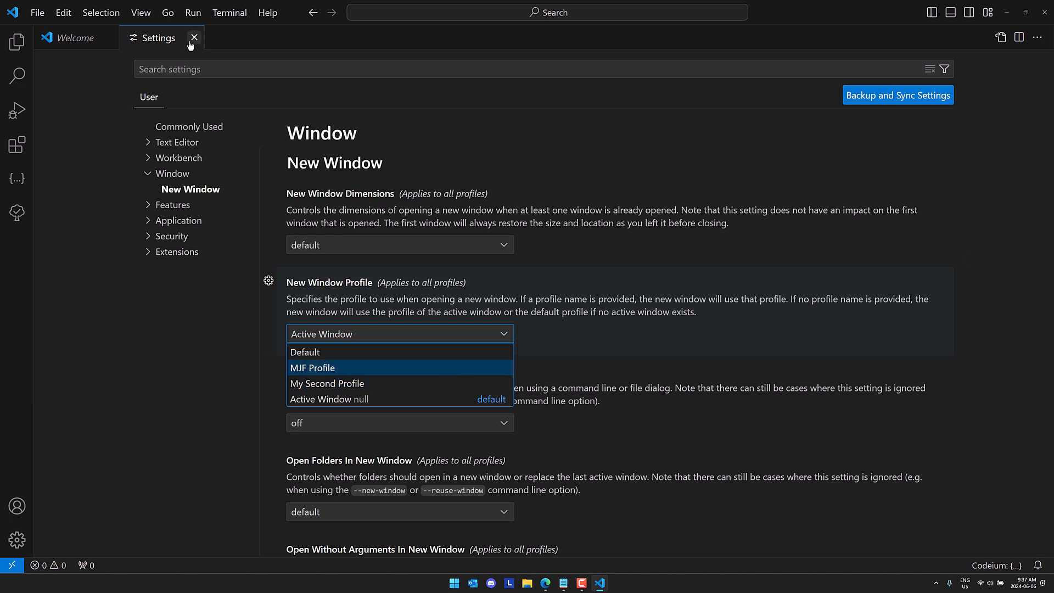
{"action": "mouse_move", "coordinate": [194, 37]}
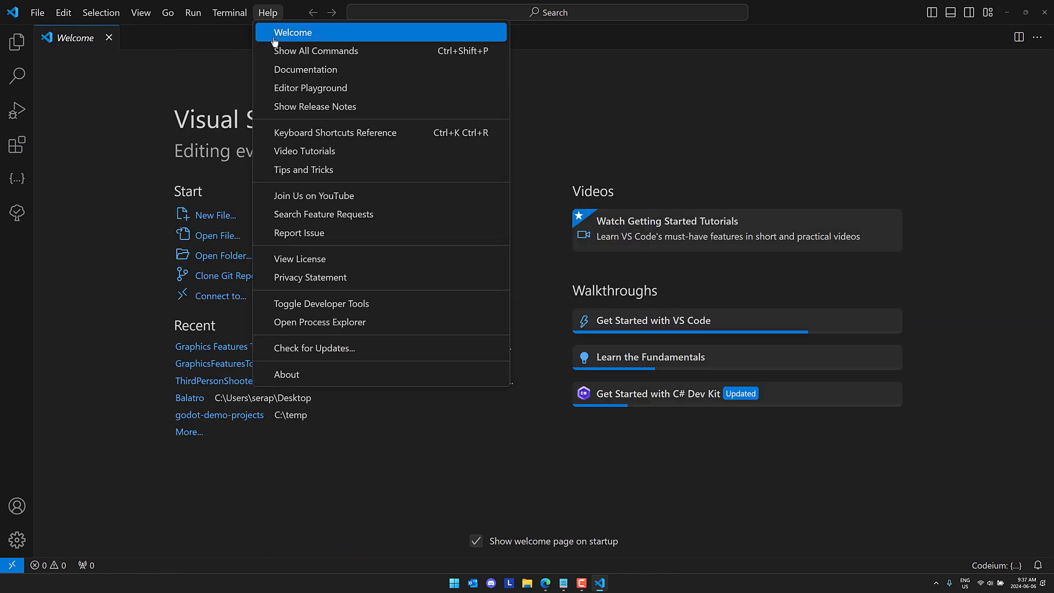
Return to the 1.90 release notes and reach the disable-lcd-text runtime argument section.
{"action": "left_click", "coordinate": [314, 107]}
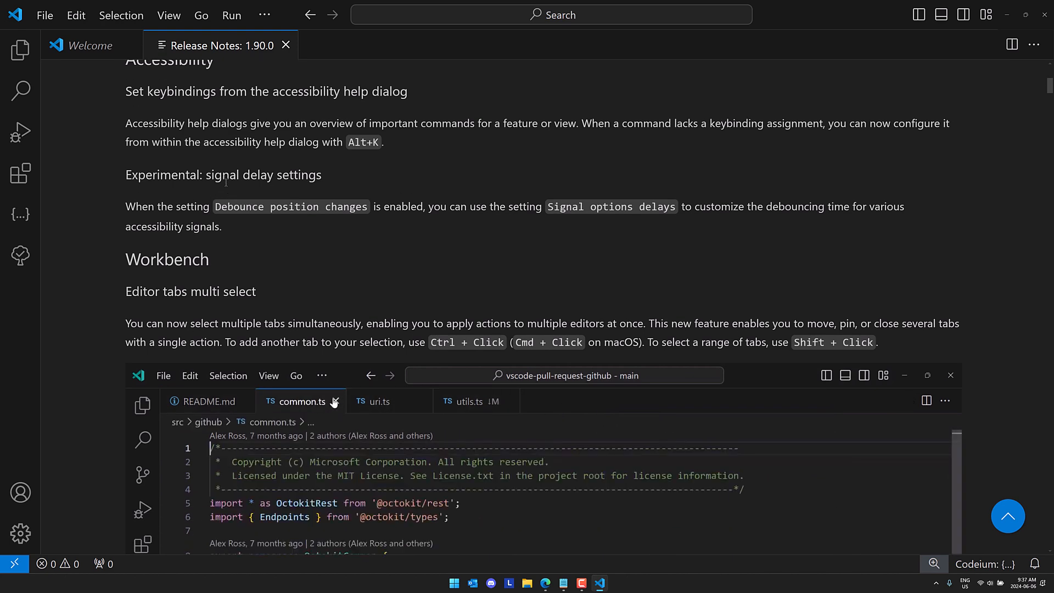
{"action": "left_click", "coordinate": [379, 402]}
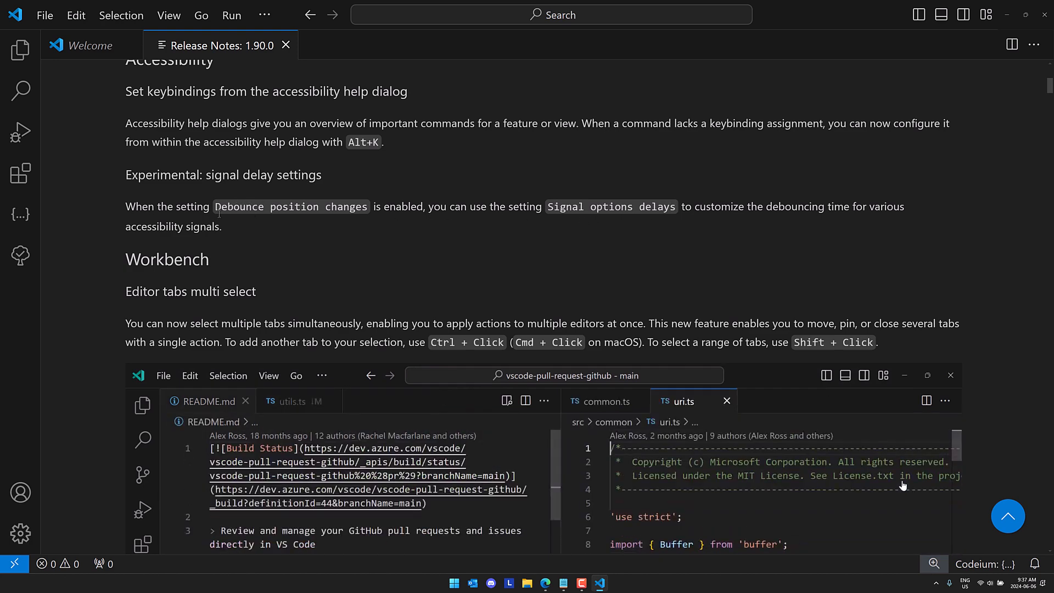
{"action": "scroll", "scroll_direction": "down", "scroll_amount": 3}
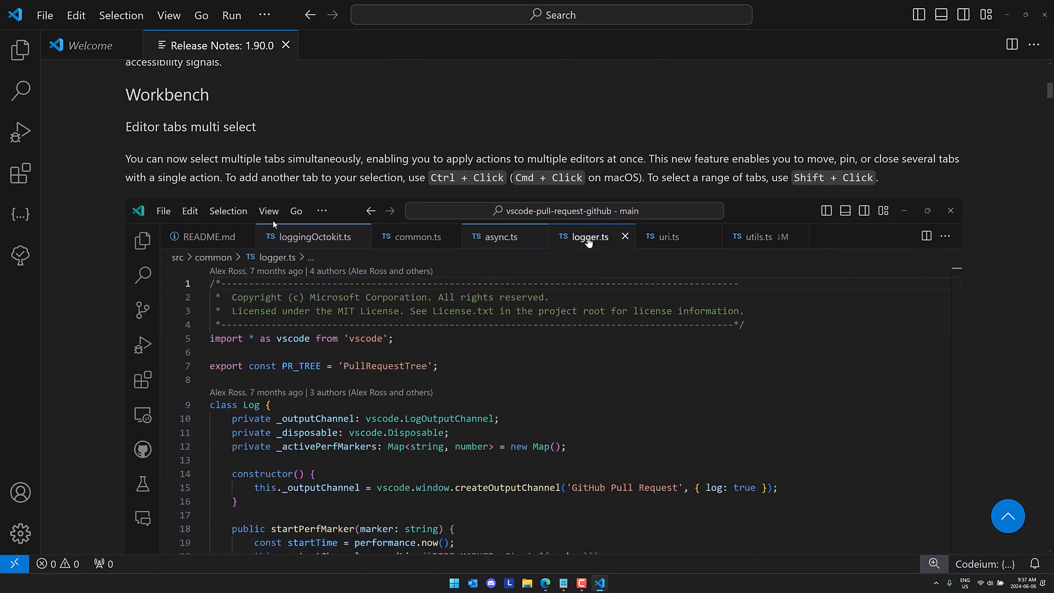
{"action": "right_click", "coordinate": [585, 236]}
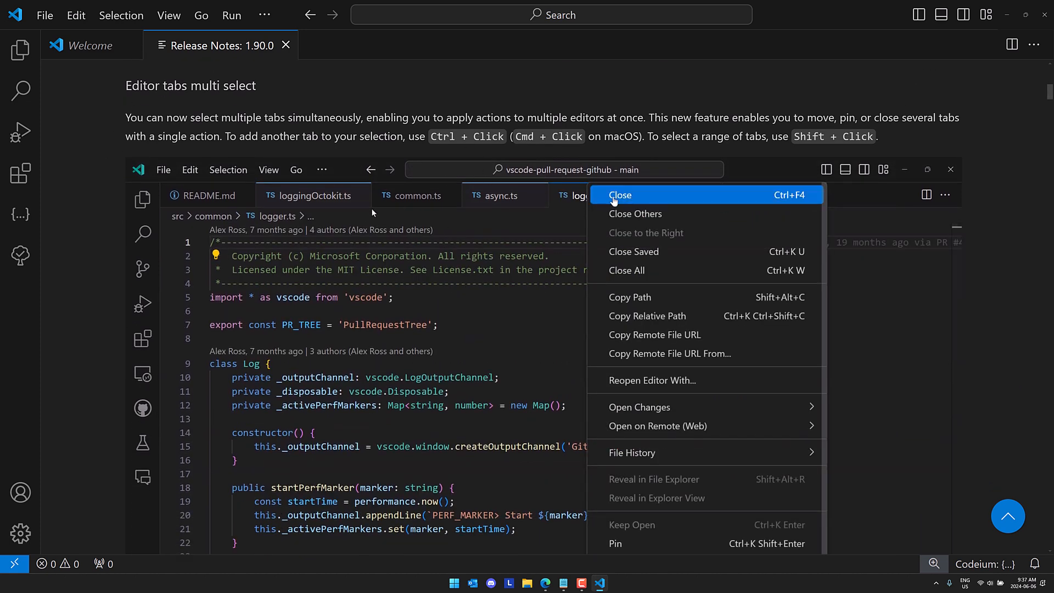
{"action": "left_click", "coordinate": [619, 195]}
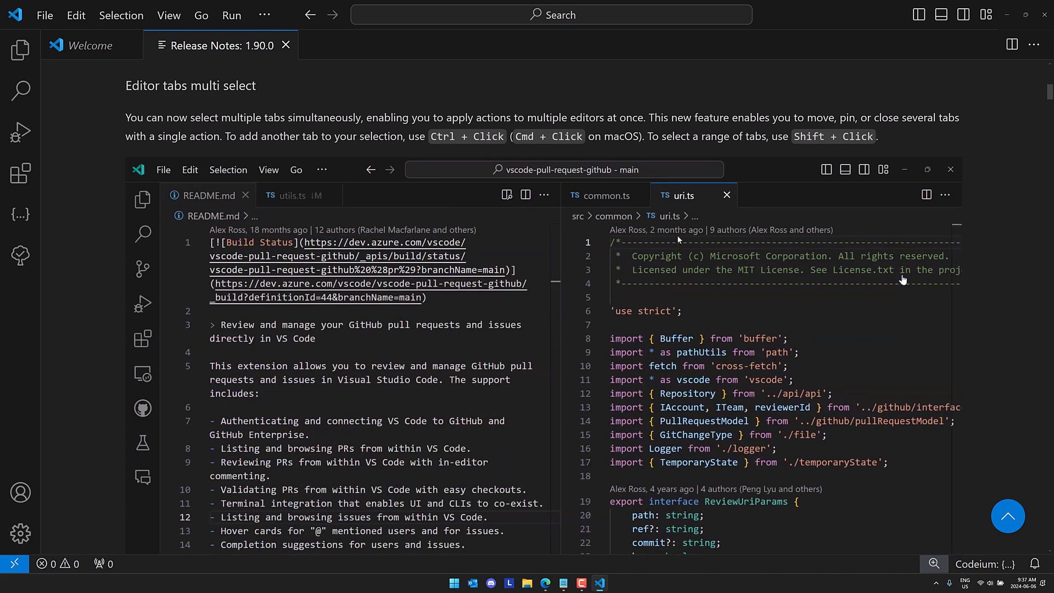
Scroll on to the section on custom profiles for new windows.
{"action": "scroll", "scroll_direction": "down", "scroll_amount": 3}
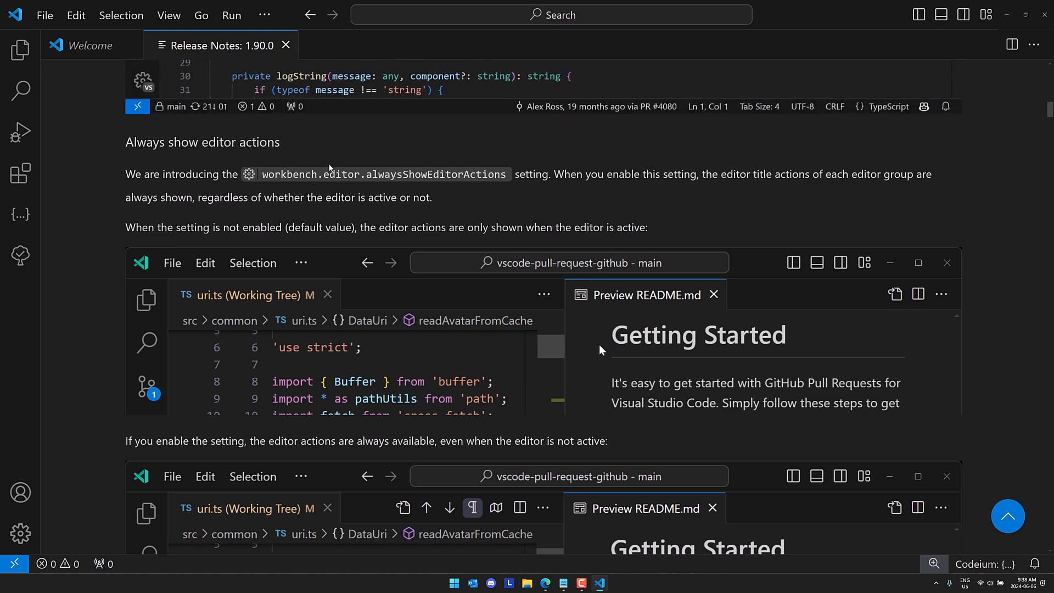
{"action": "scroll", "scroll_direction": "down", "scroll_amount": 3}
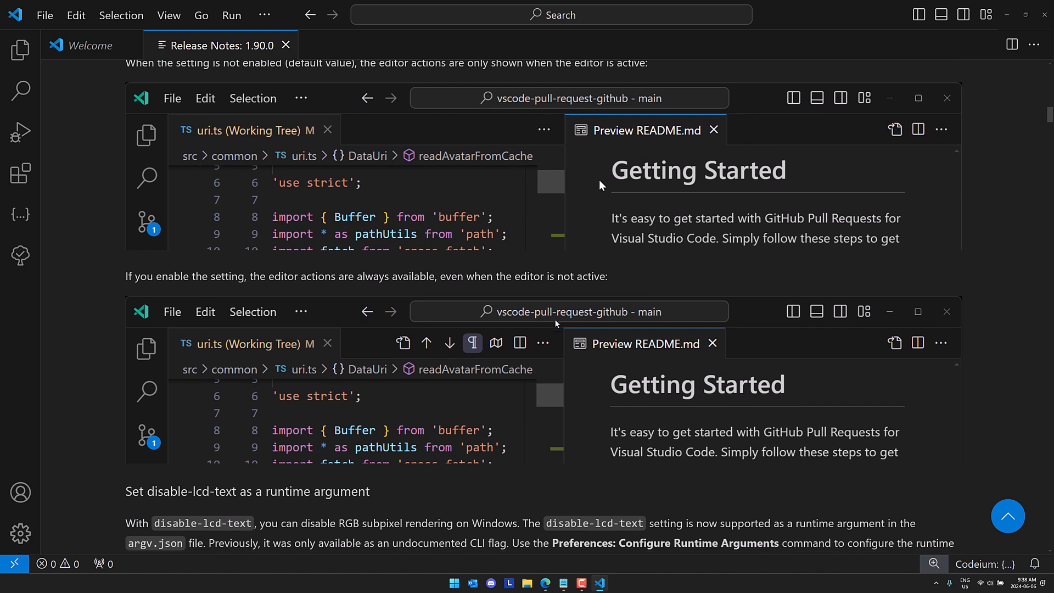
{"action": "mouse_move", "coordinate": [658, 344]}
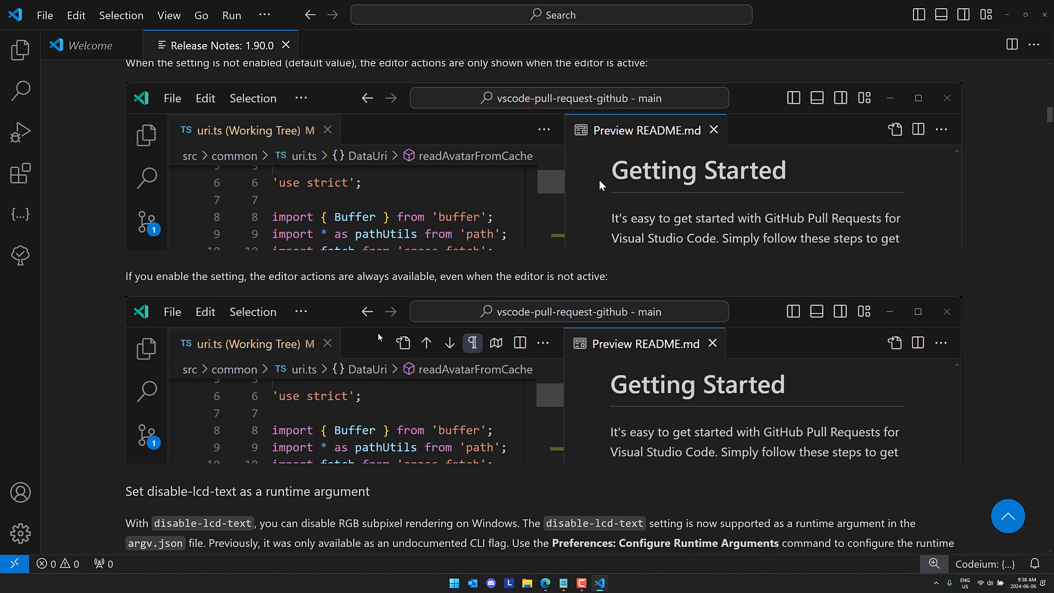
{"action": "scroll", "scroll_direction": "down", "scroll_amount": 3}
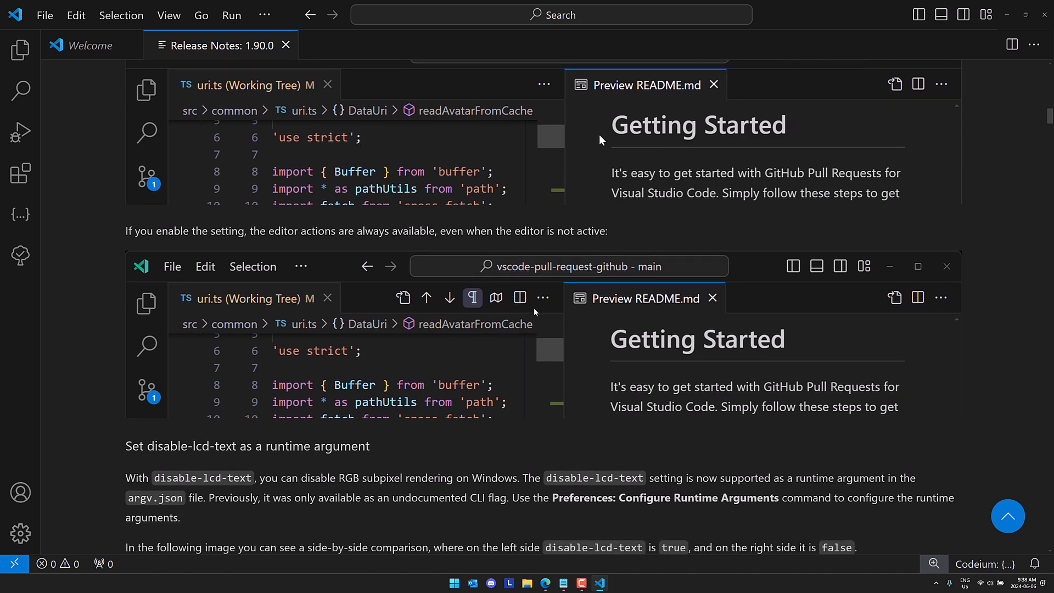
{"action": "scroll", "scroll_direction": "down", "scroll_amount": 3}
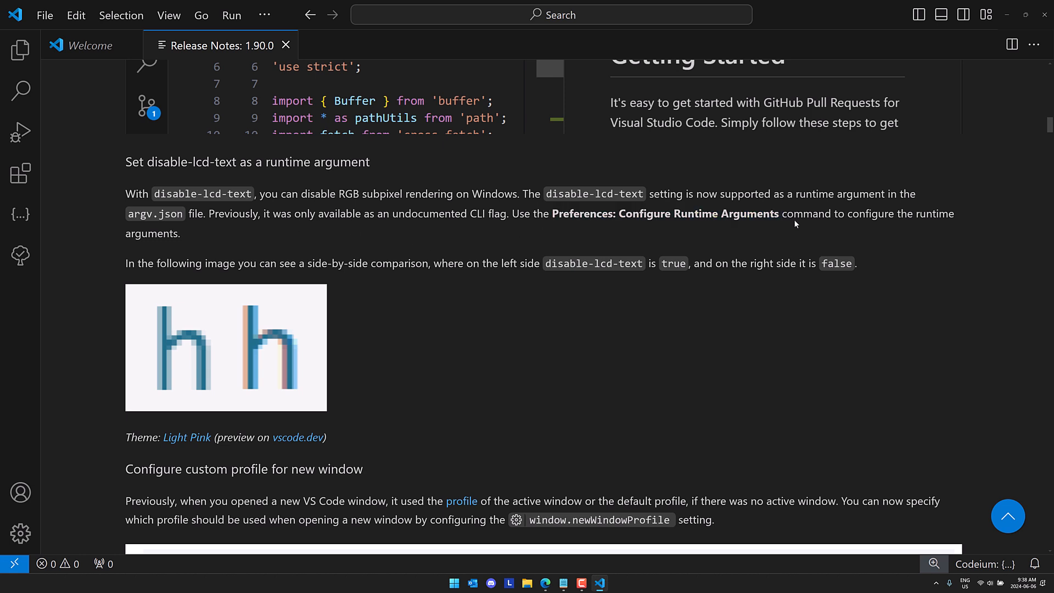
{"action": "mouse_move", "coordinate": [642, 138]}
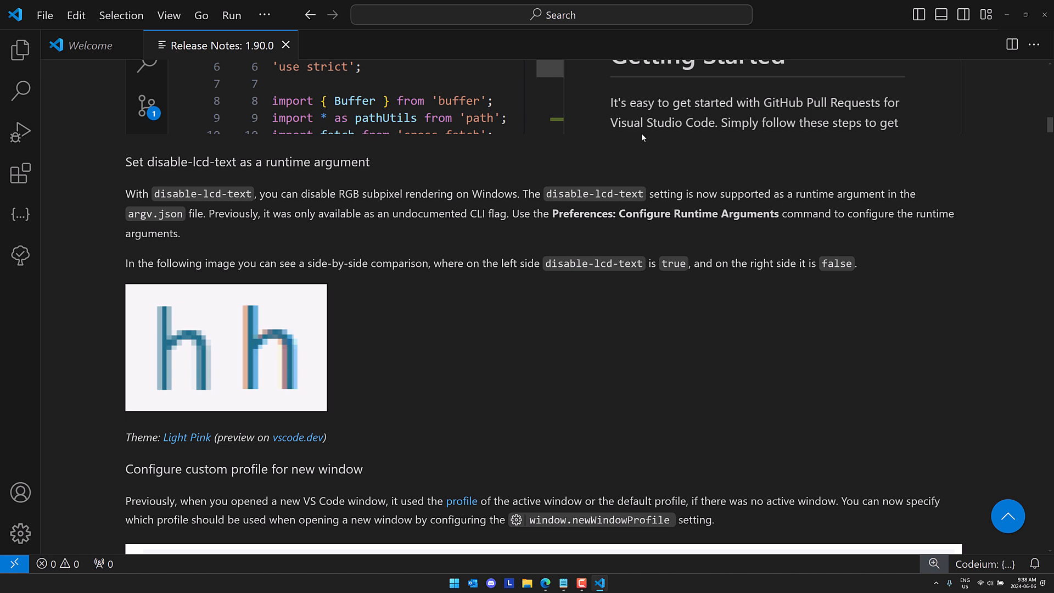
{"action": "mouse_move", "coordinate": [513, 306]}
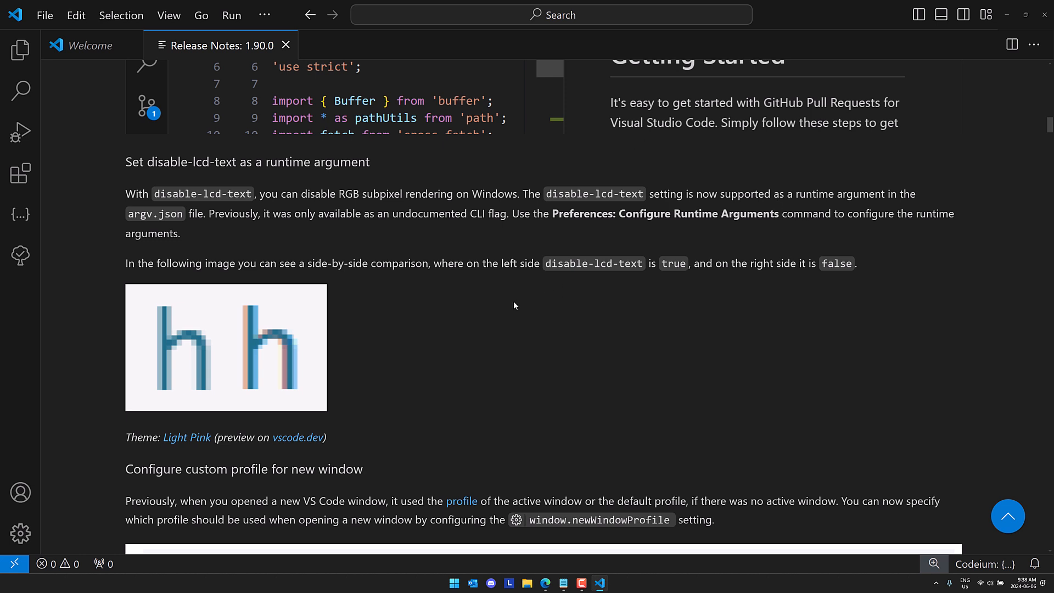
{"action": "scroll", "scroll_direction": "down", "scroll_amount": 3}
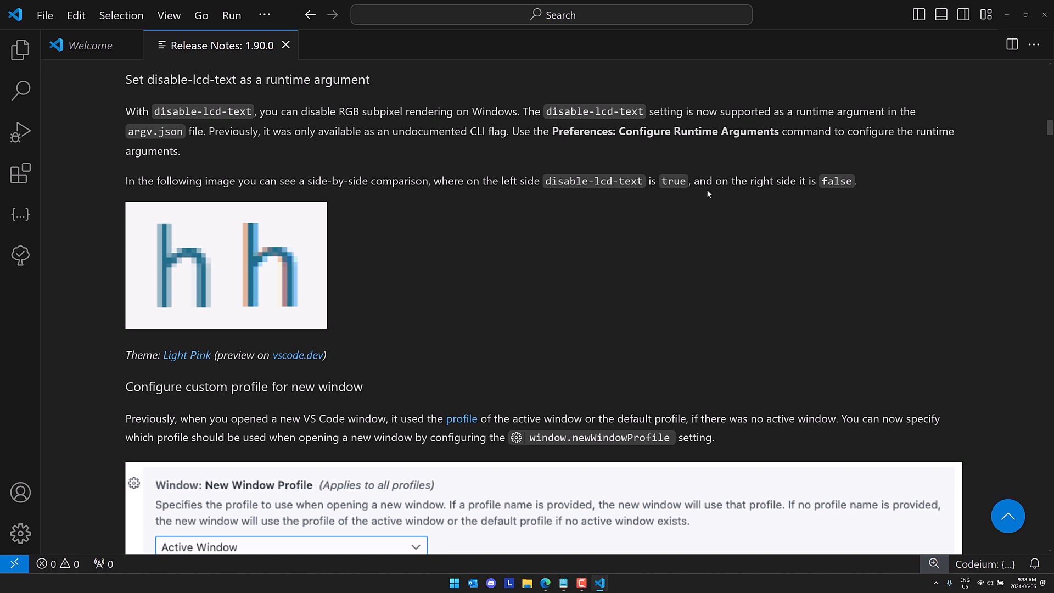
{"action": "mouse_move", "coordinate": [280, 261]}
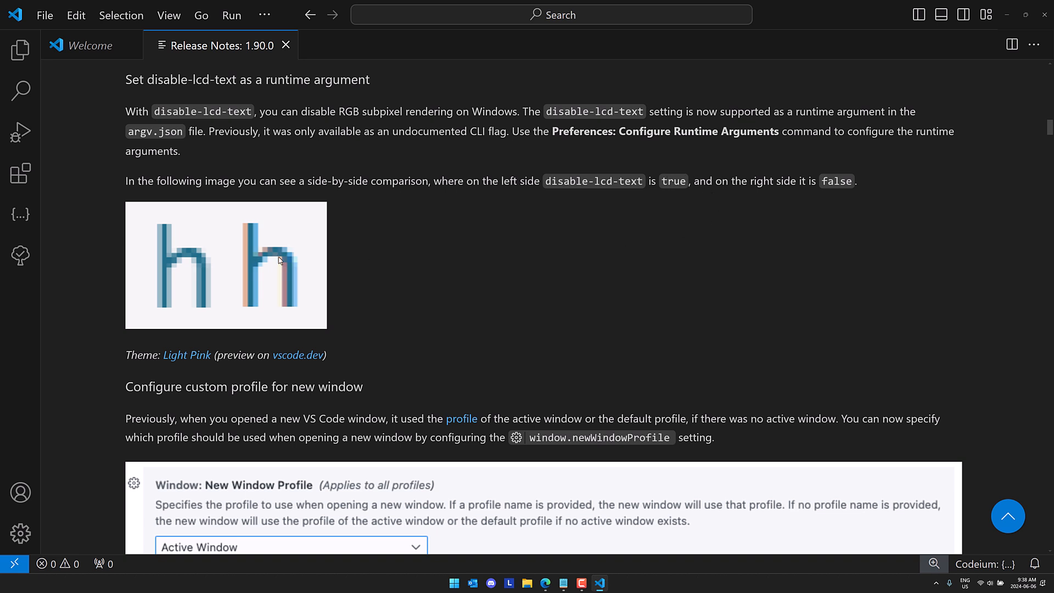
{"action": "mouse_move", "coordinate": [192, 301]}
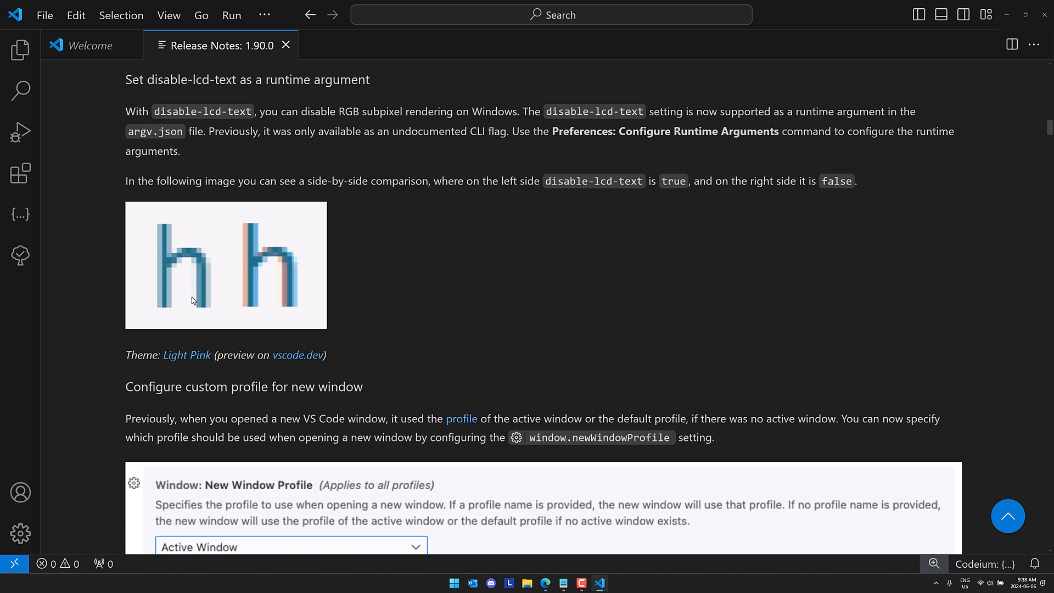
{"action": "mouse_move", "coordinate": [171, 243]}
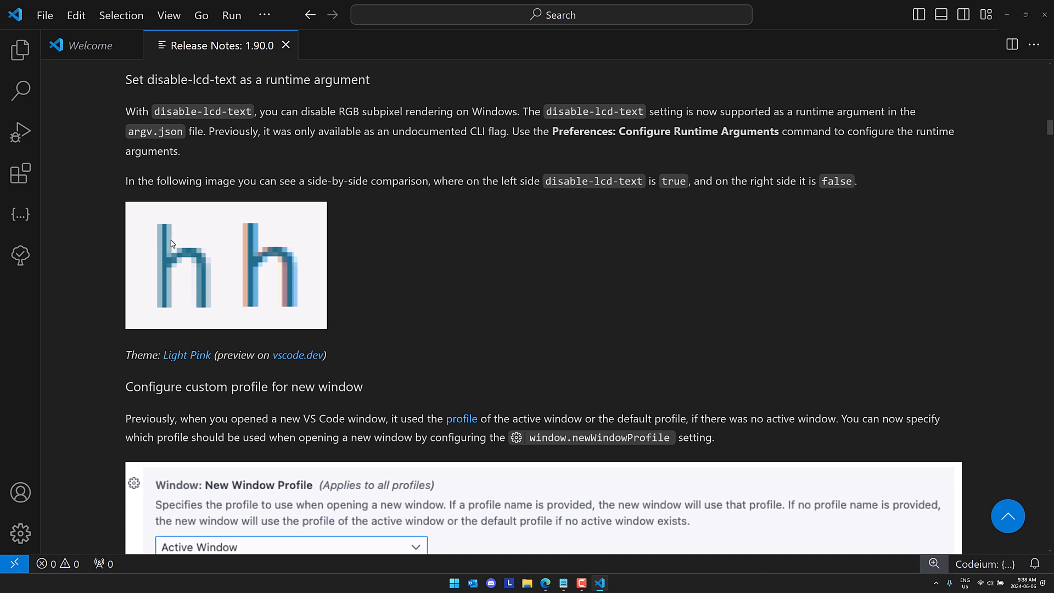
{"action": "mouse_move", "coordinate": [262, 270]}
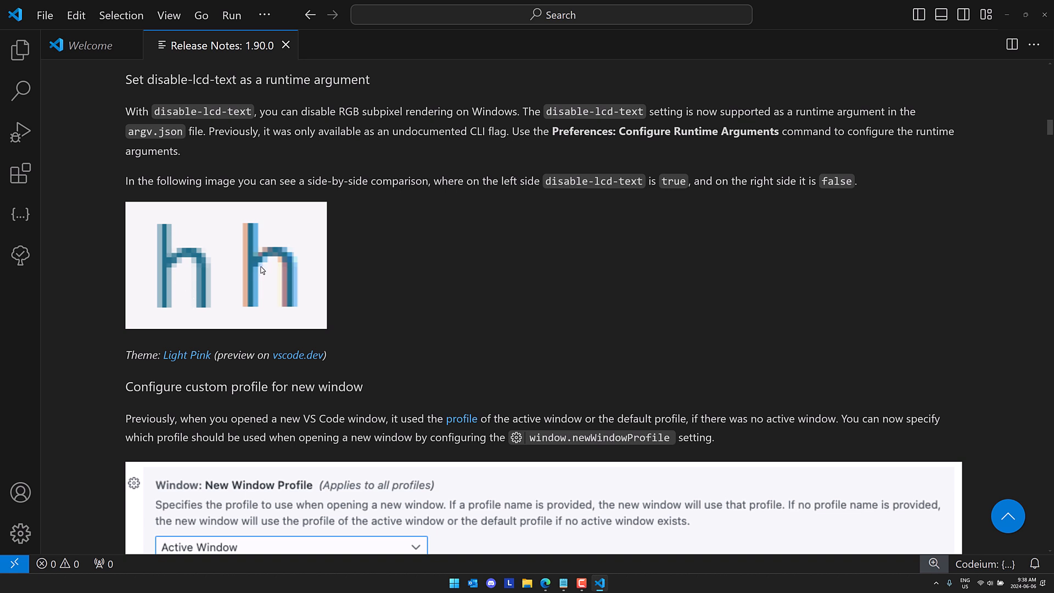
{"action": "mouse_move", "coordinate": [417, 276]}
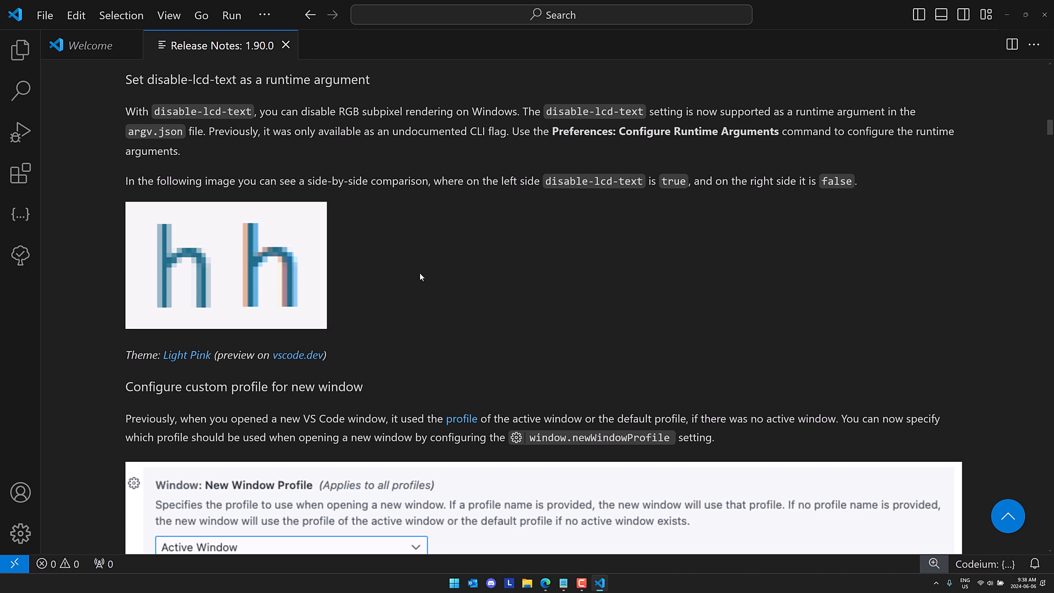
Scroll past Source Control and Notebooks to the Terminal section on removing the canvas renderer.
{"action": "left_click", "coordinate": [288, 545]}
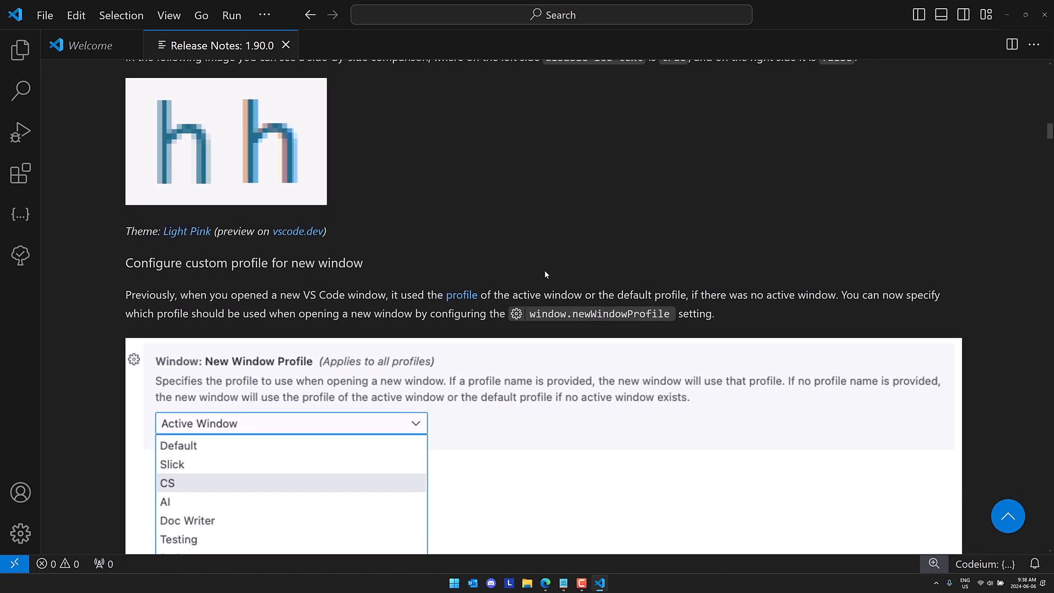
{"action": "scroll", "scroll_direction": "down", "scroll_amount": 3}
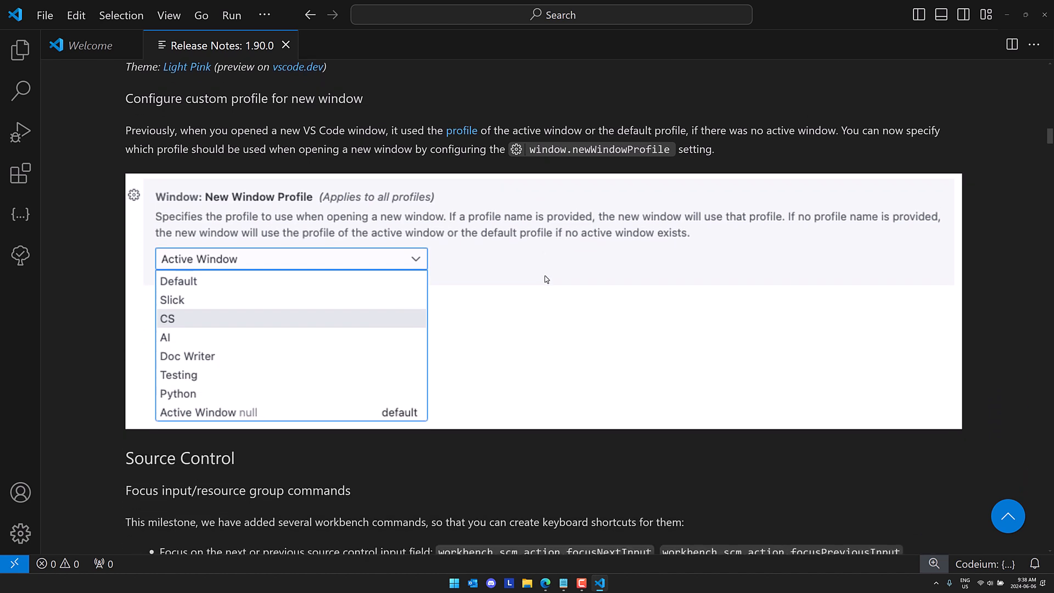
{"action": "mouse_move", "coordinate": [377, 217]}
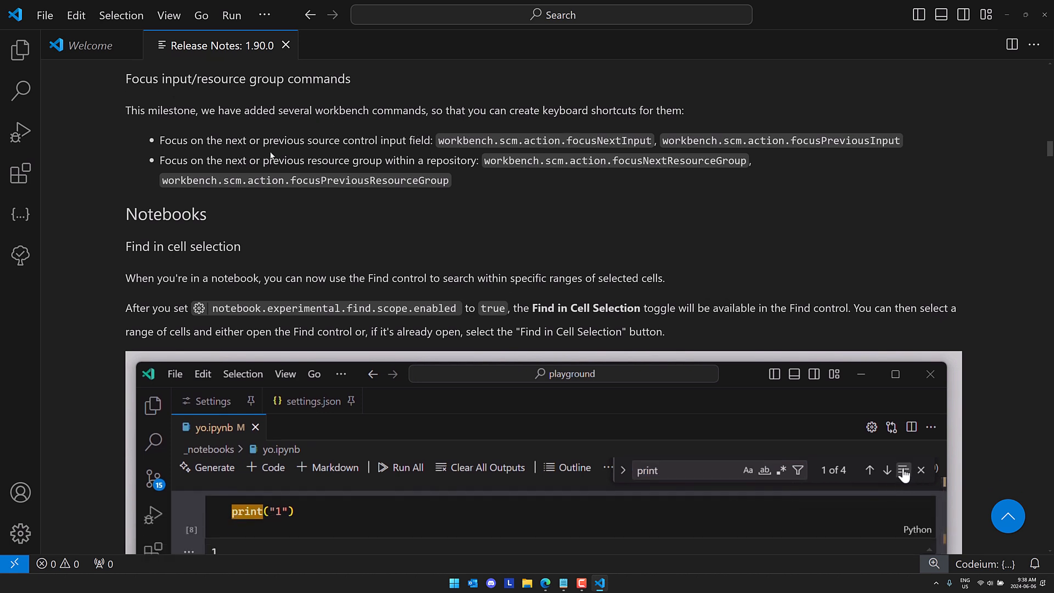
{"action": "left_click", "coordinate": [903, 470]}
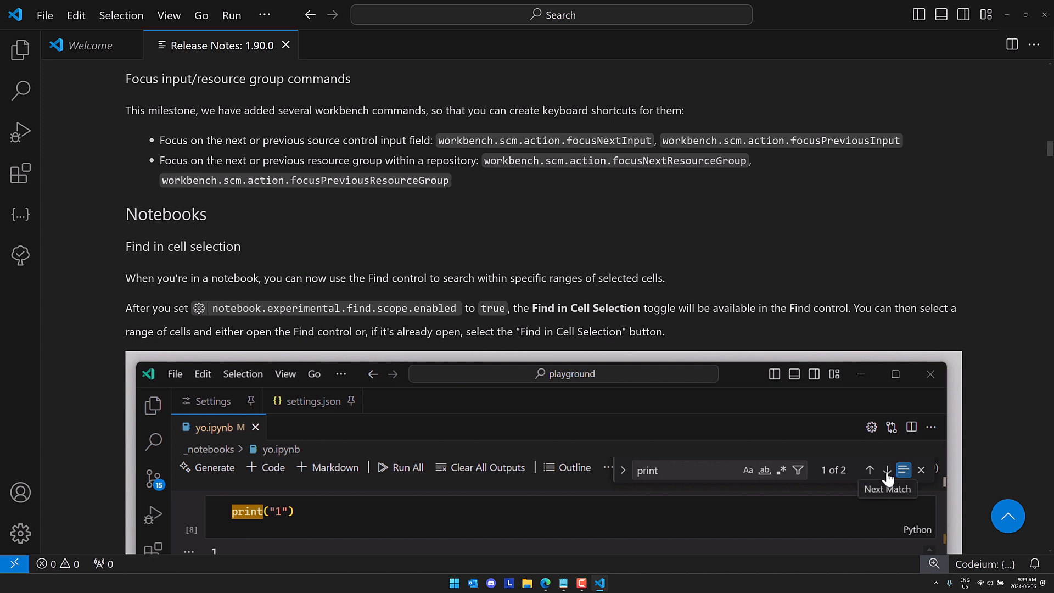
{"action": "left_click", "coordinate": [887, 469]}
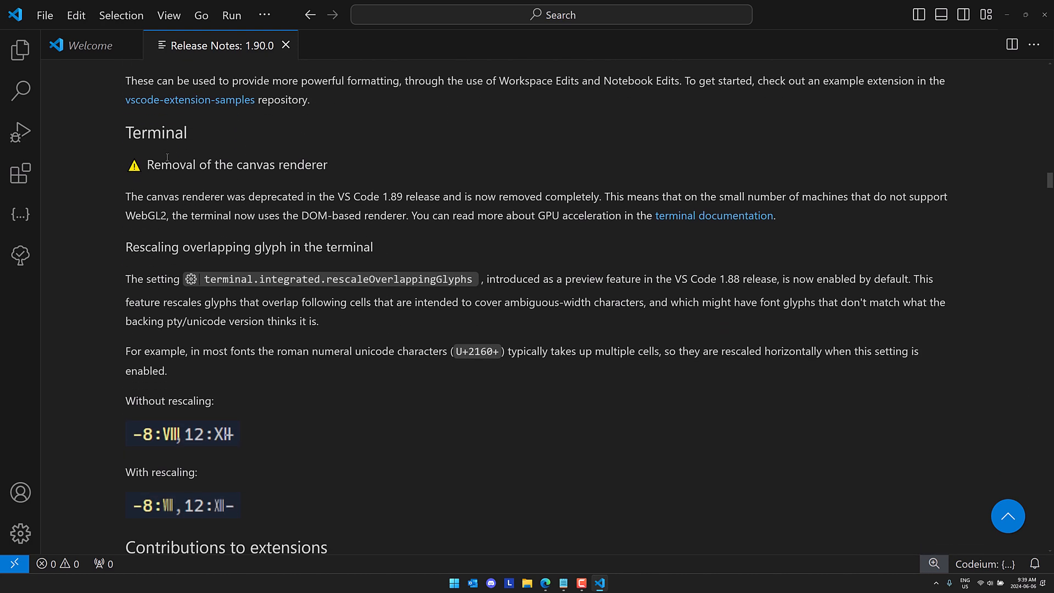
{"action": "mouse_move", "coordinate": [331, 163]}
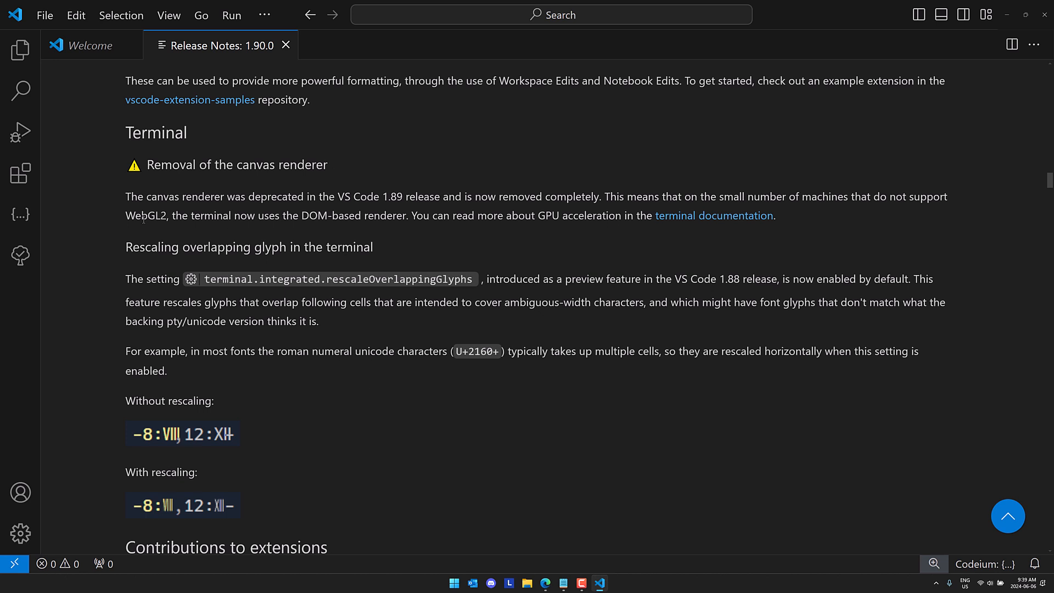
Scroll through the terminal glyph rescaling examples to the GitHub Copilot contributions section.
{"action": "double_click", "coordinate": [146, 216]}
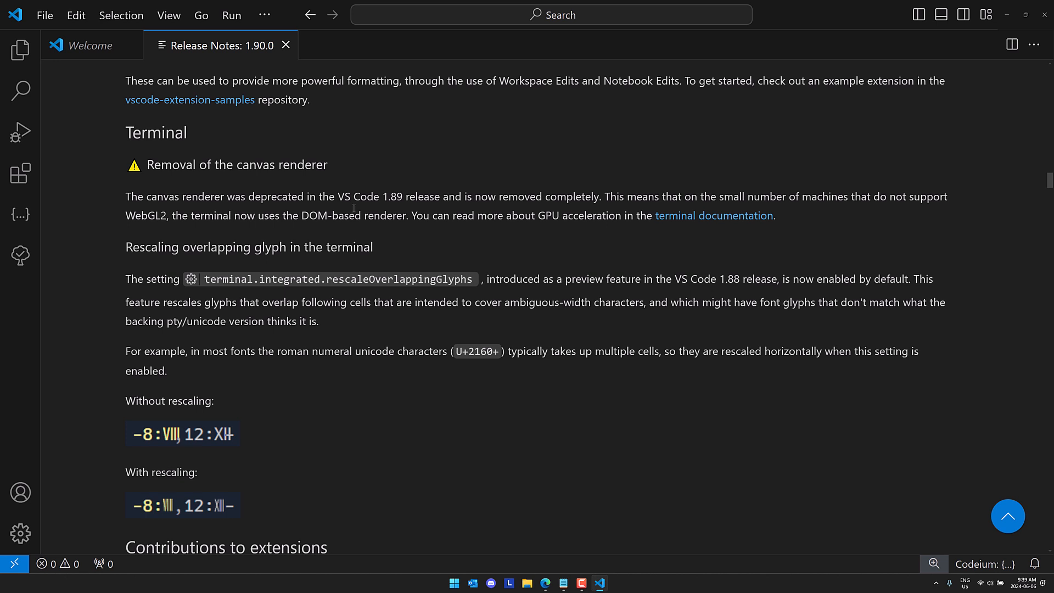
{"action": "scroll", "scroll_direction": "down", "scroll_amount": 3}
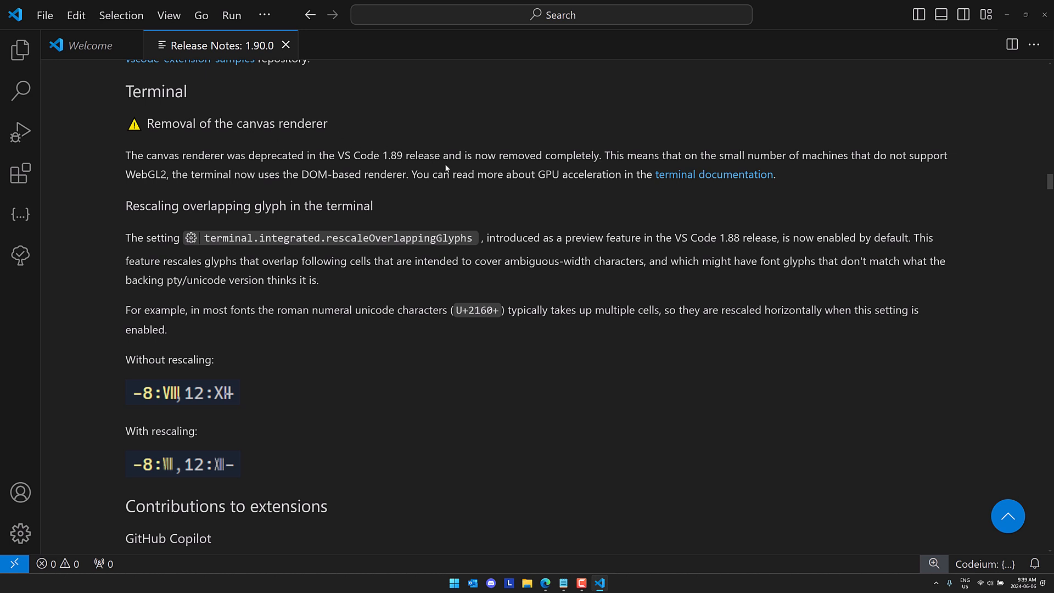
{"action": "scroll", "scroll_direction": "down", "scroll_amount": 3}
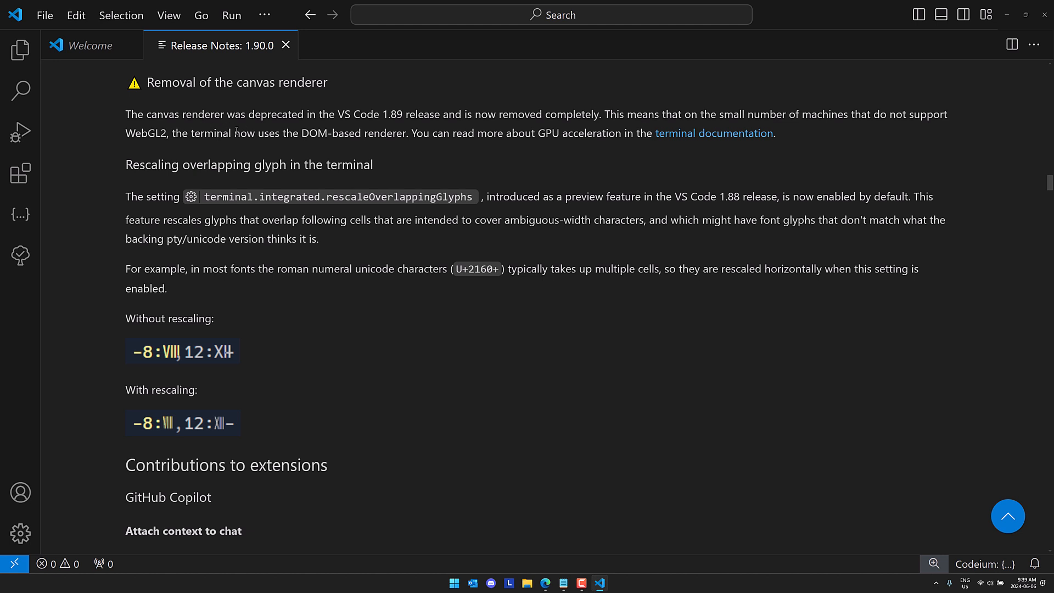
{"action": "scroll", "scroll_direction": "down", "scroll_amount": 3}
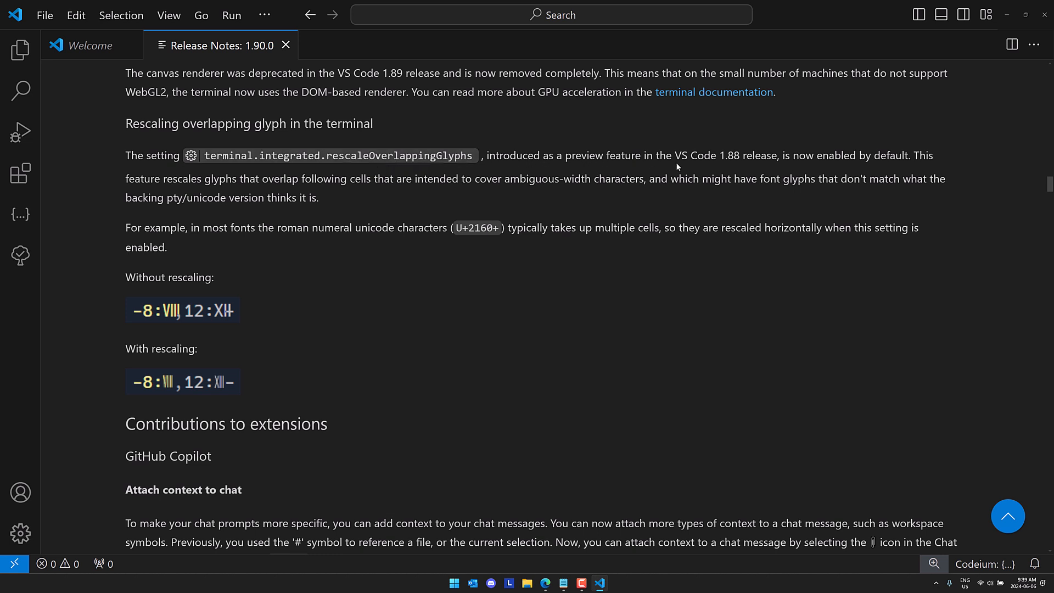
{"action": "mouse_move", "coordinate": [798, 256]}
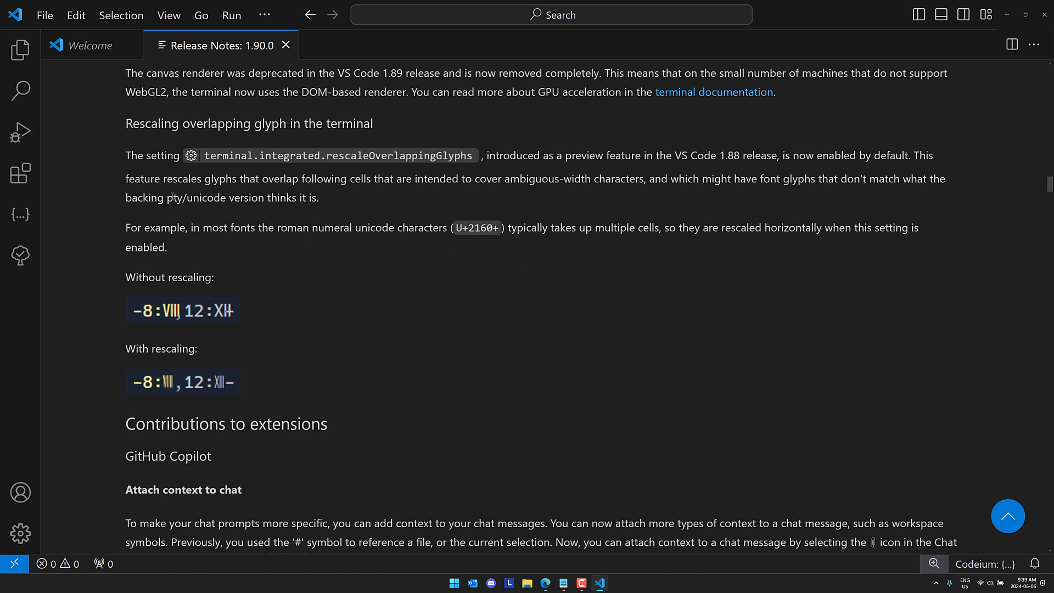
{"action": "scroll", "scroll_direction": "down", "scroll_amount": 3}
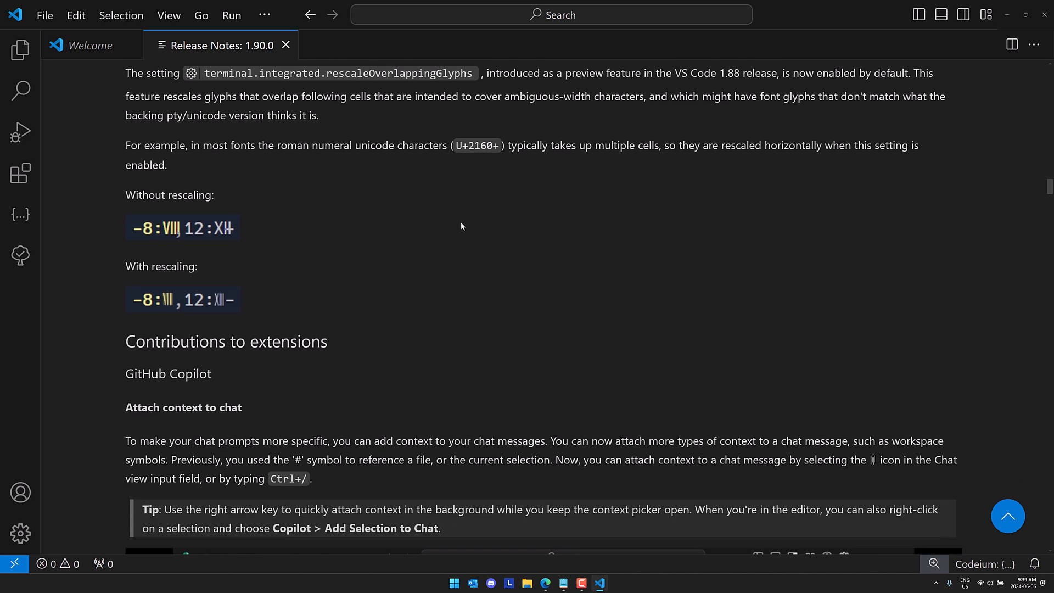
{"action": "mouse_move", "coordinate": [172, 235]}
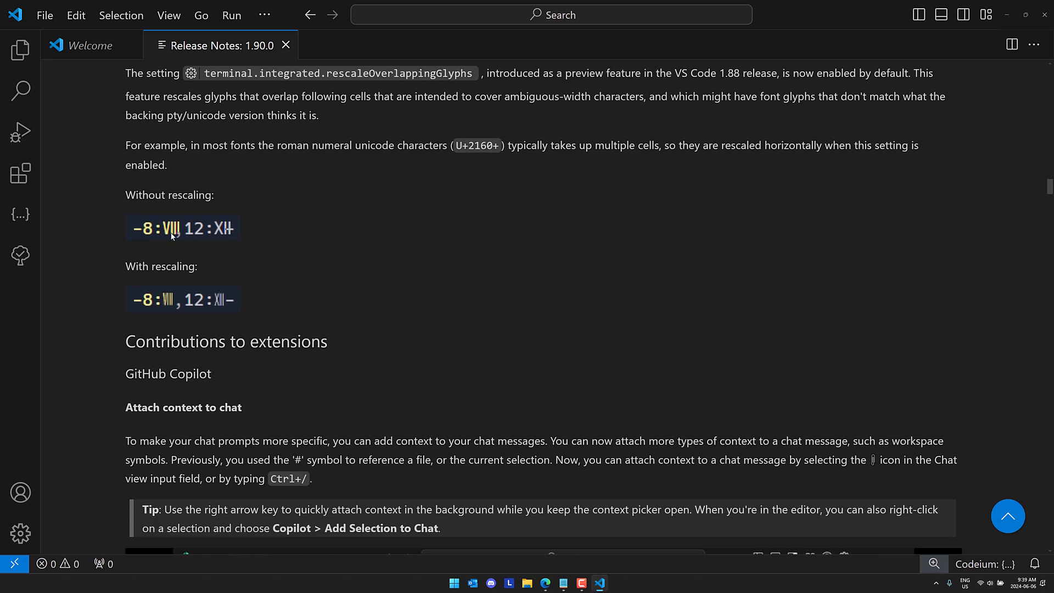
{"action": "mouse_move", "coordinate": [179, 292]}
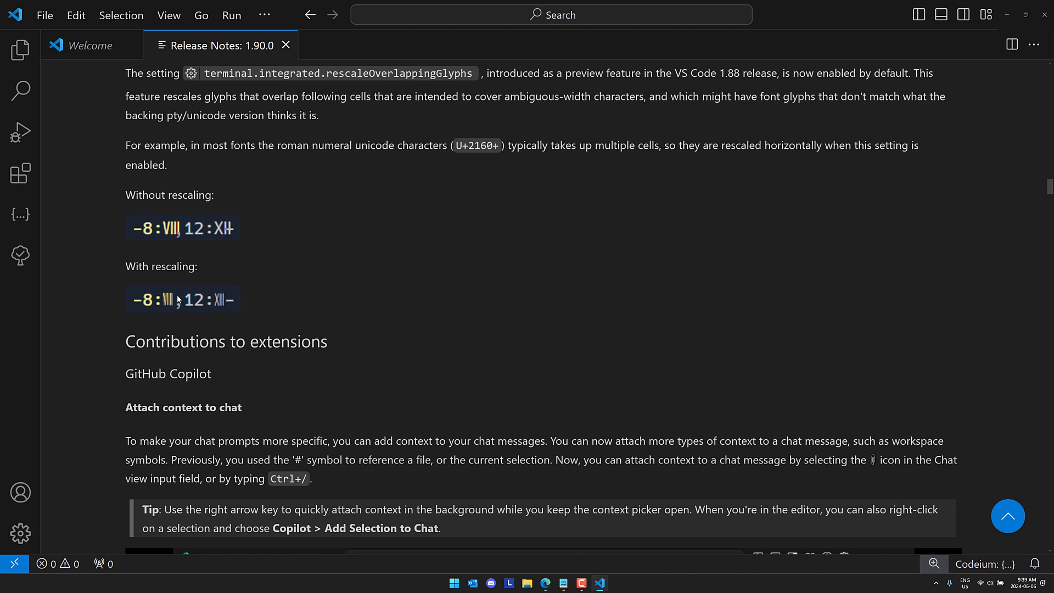
{"action": "mouse_move", "coordinate": [235, 240]}
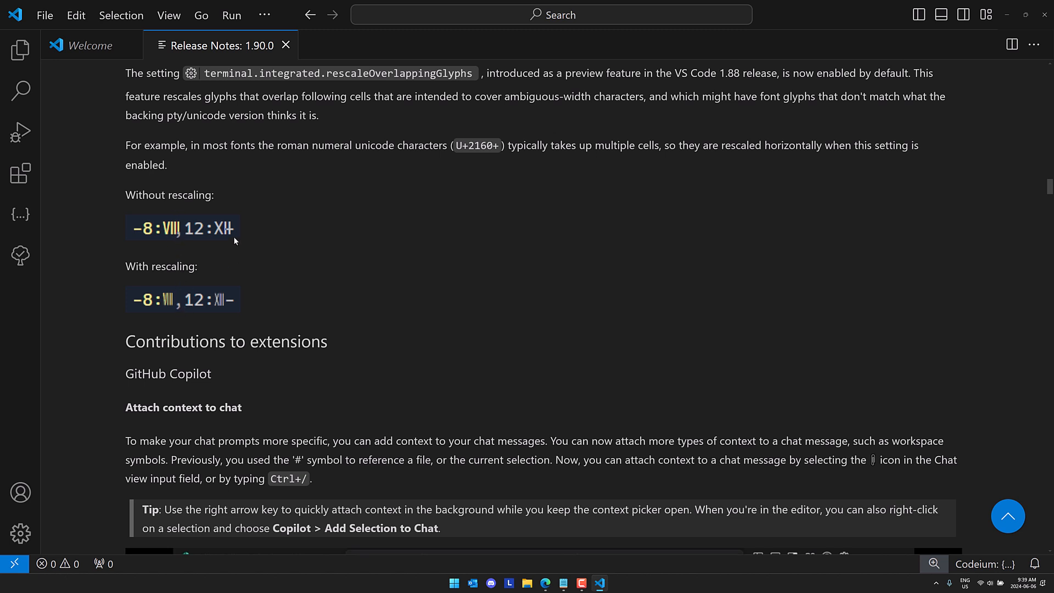
{"action": "scroll", "scroll_direction": "down", "scroll_amount": 3}
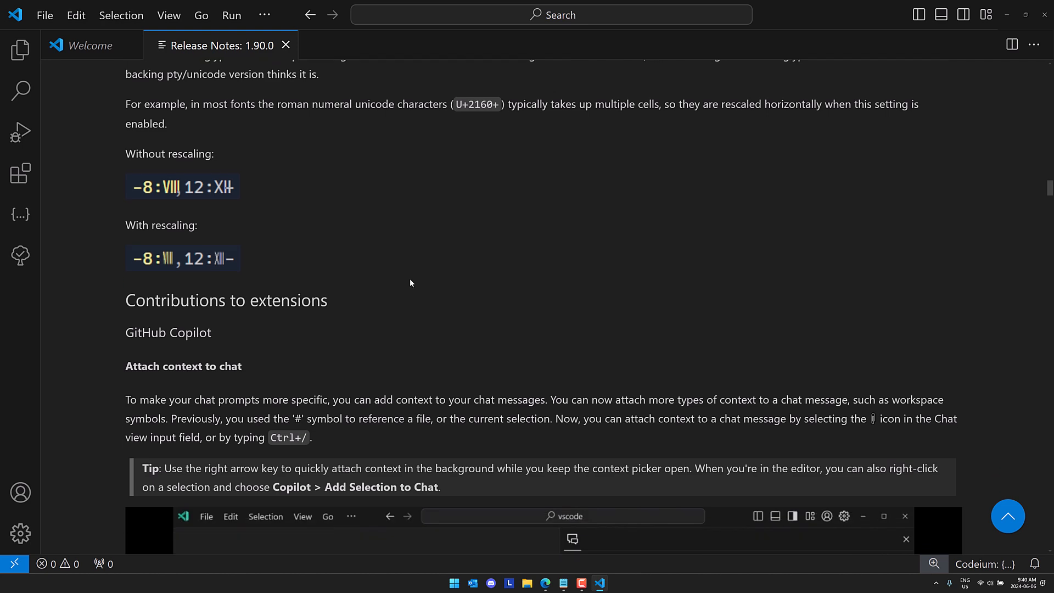
Scroll through Copilot chat context, Bing search and chat IntelliSense to Automatic rename suggestions.
{"action": "scroll", "scroll_direction": "down", "scroll_amount": 3}
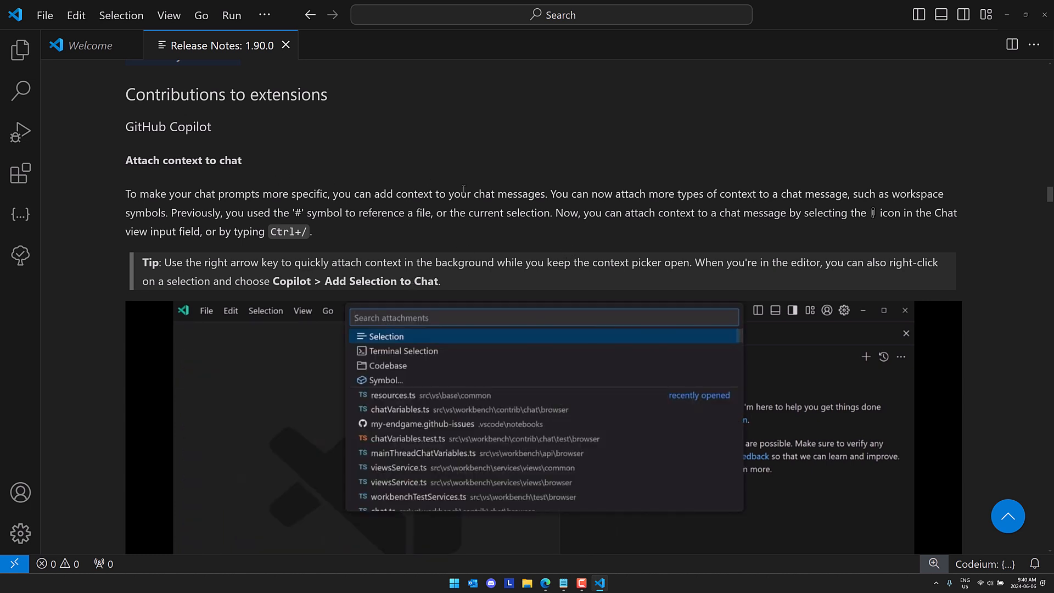
{"action": "type", "text": "# basename"}
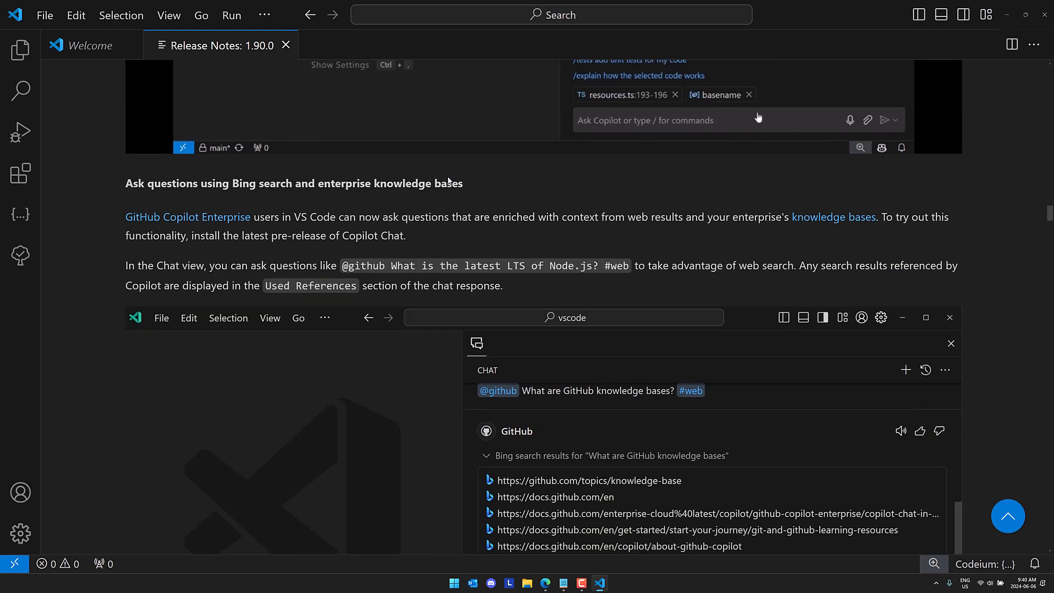
{"action": "scroll", "scroll_direction": "down", "scroll_amount": 3}
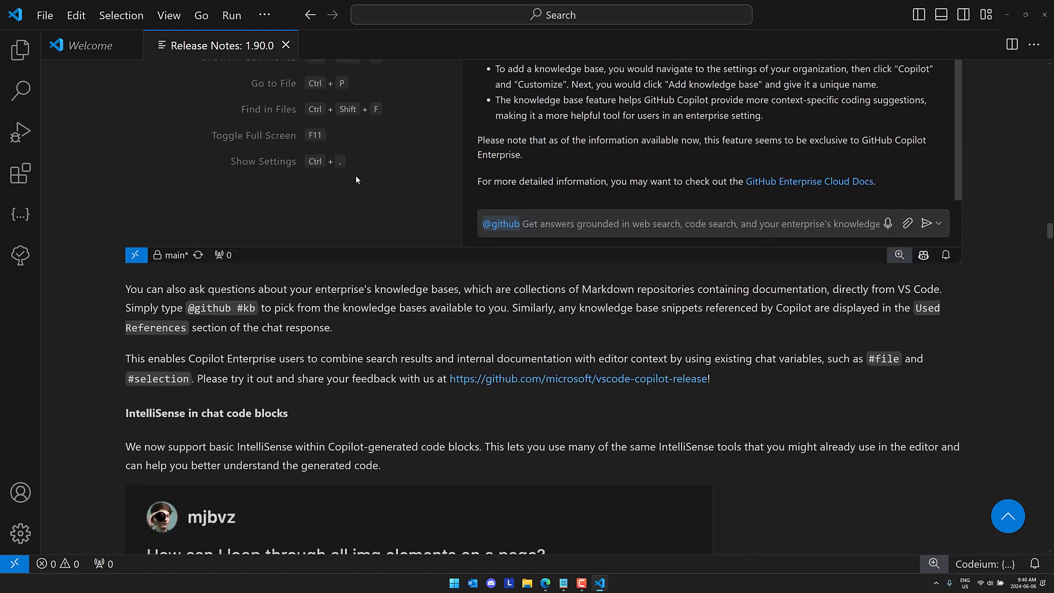
{"action": "scroll", "scroll_direction": "down", "scroll_amount": 3}
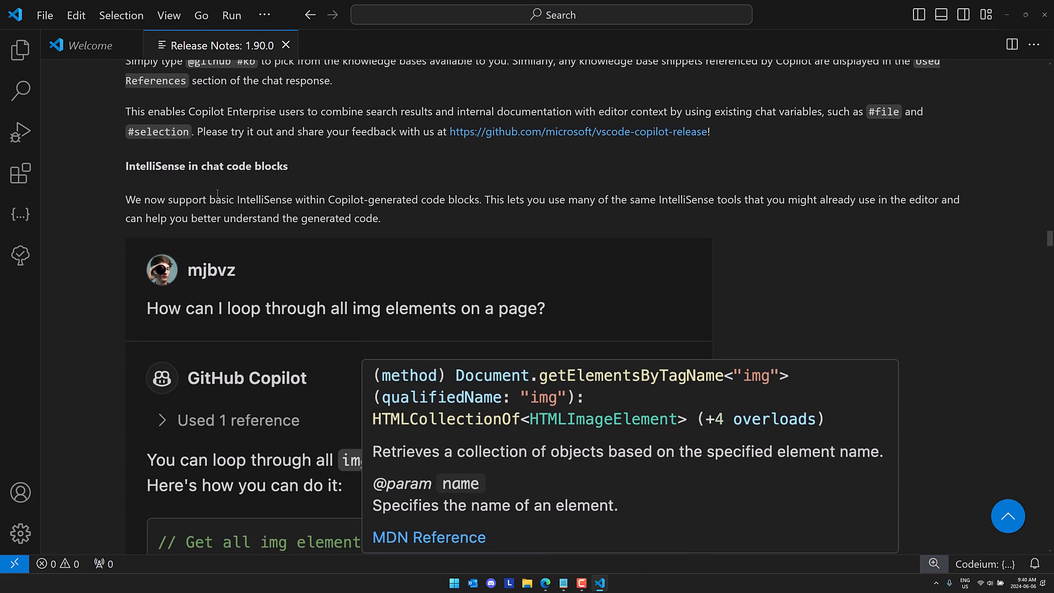
{"action": "scroll", "scroll_direction": "down", "scroll_amount": 3}
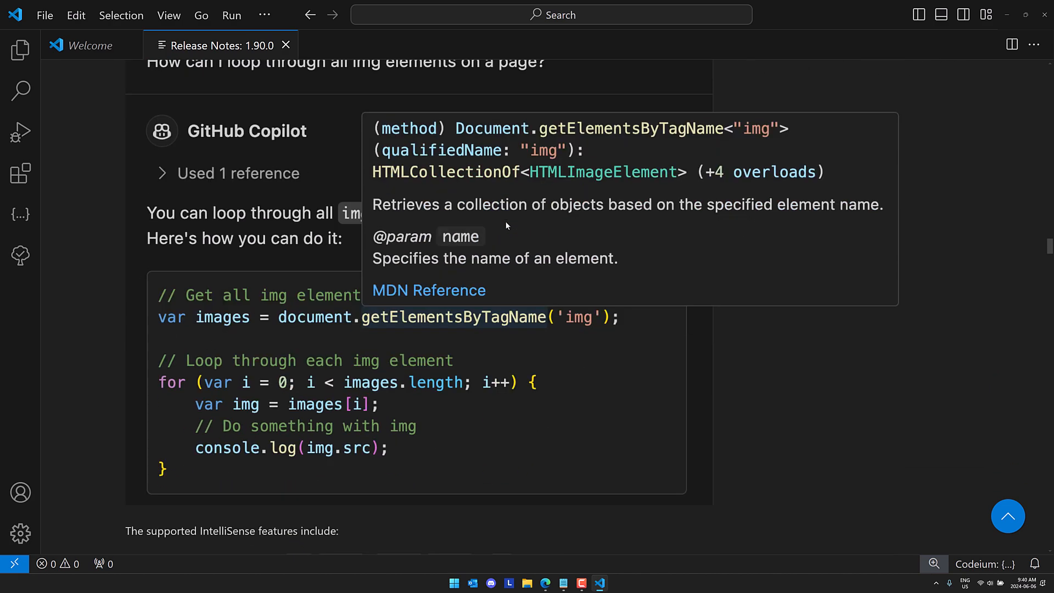
{"action": "scroll", "scroll_direction": "down", "scroll_amount": 3}
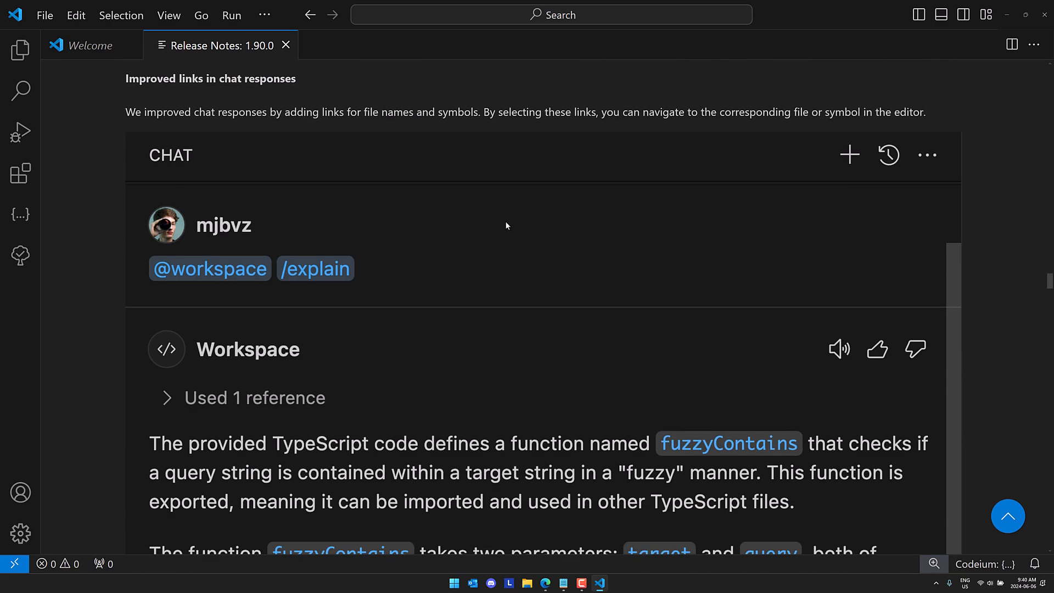
{"action": "scroll", "scroll_direction": "down", "scroll_amount": 3}
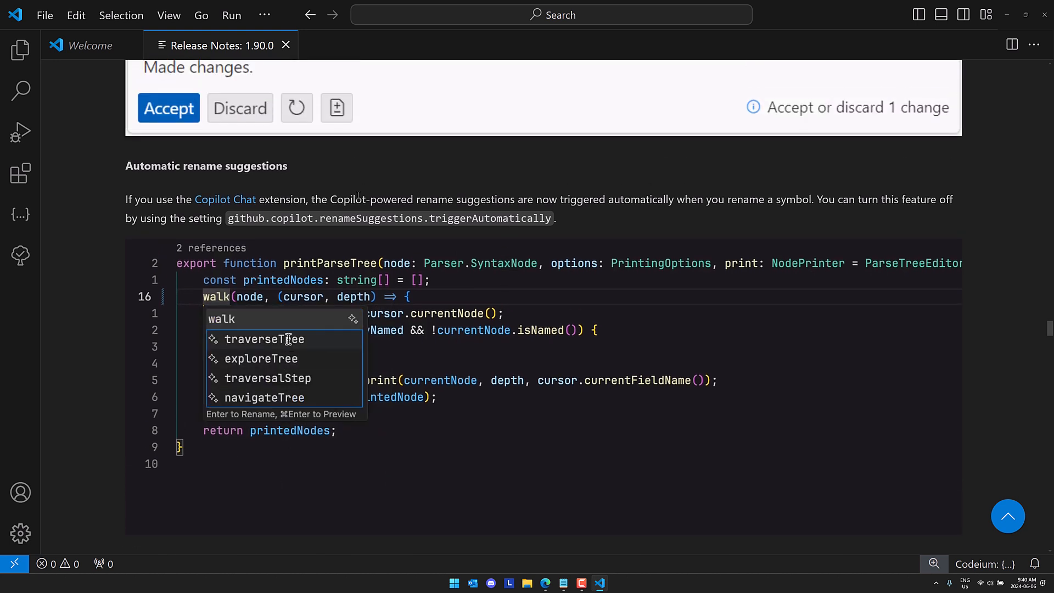
Scroll past Extension authoring and the Language Model API to the Pull requests contributor list.
{"action": "key", "text": "Escape"}
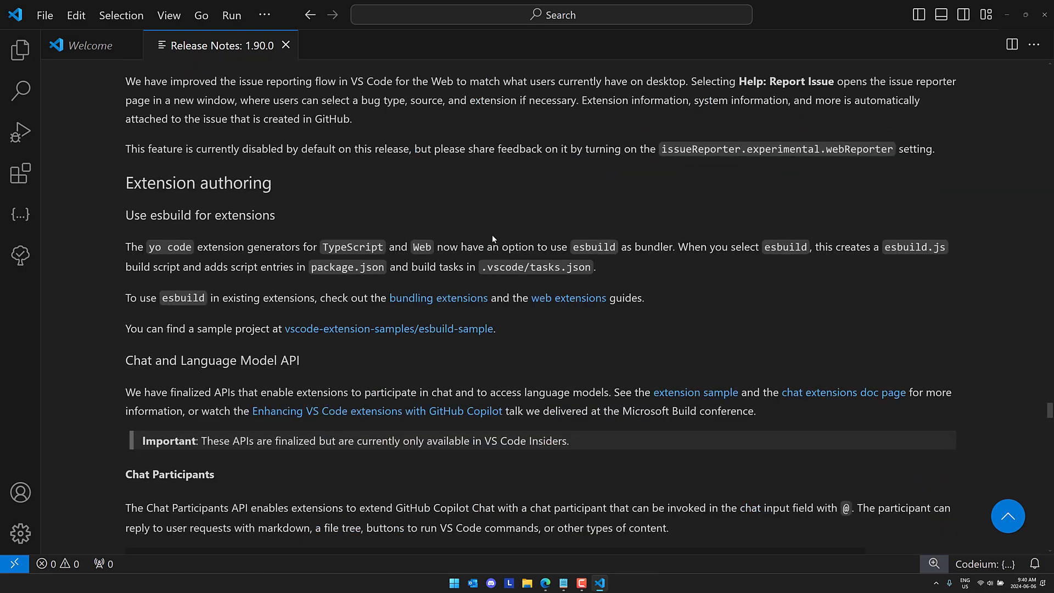
{"action": "scroll", "scroll_direction": "down", "scroll_amount": 3}
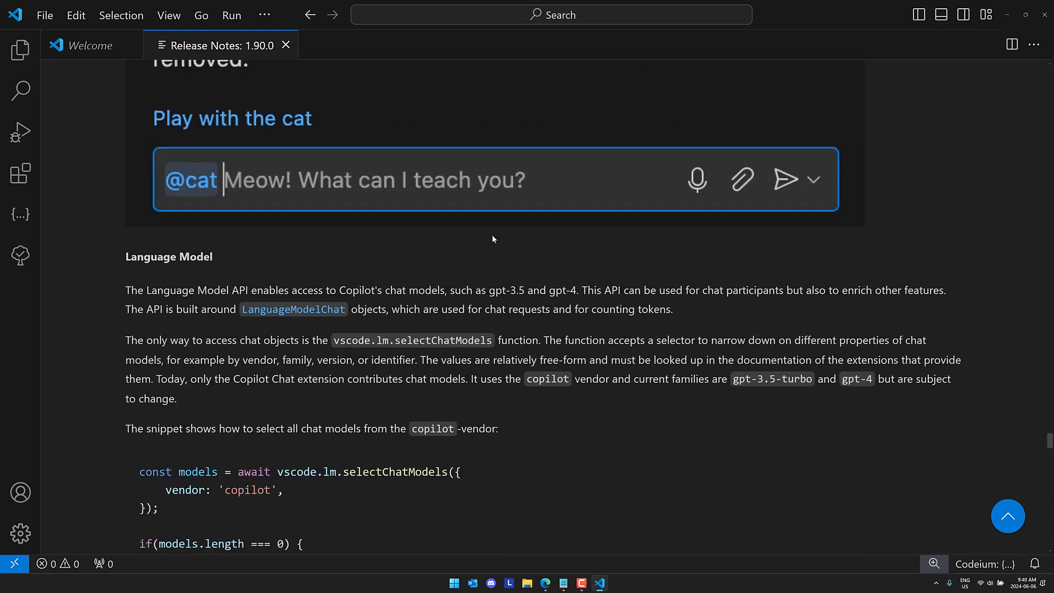
{"action": "scroll", "scroll_direction": "down", "scroll_amount": 3}
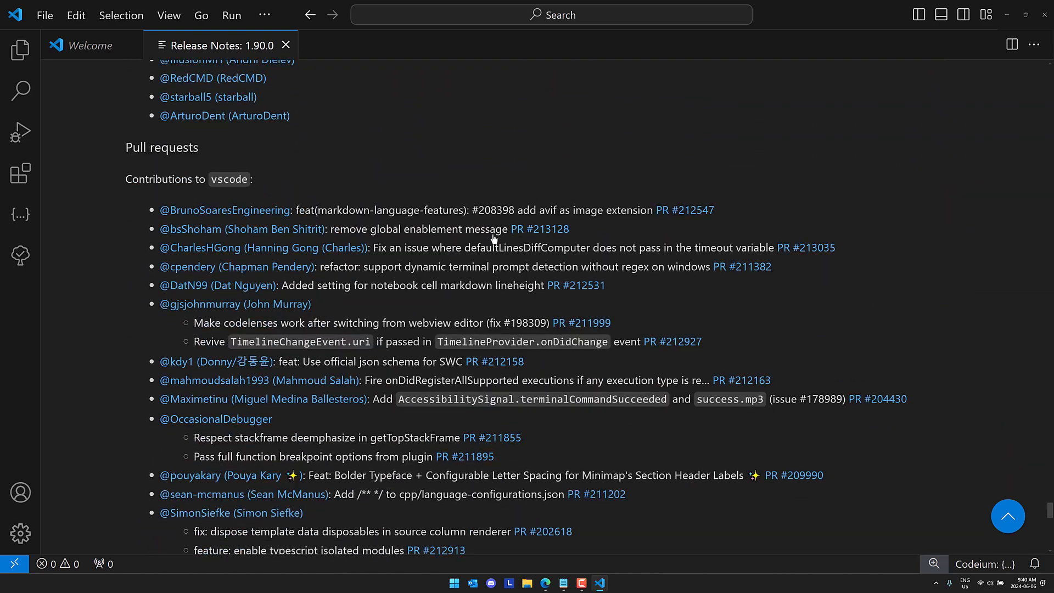